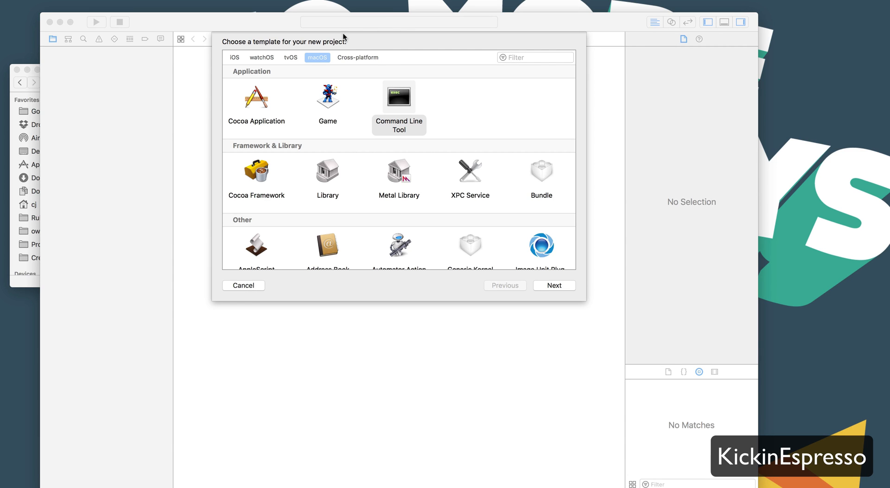
{"action": "mouse_move", "coordinate": [395, 87]}
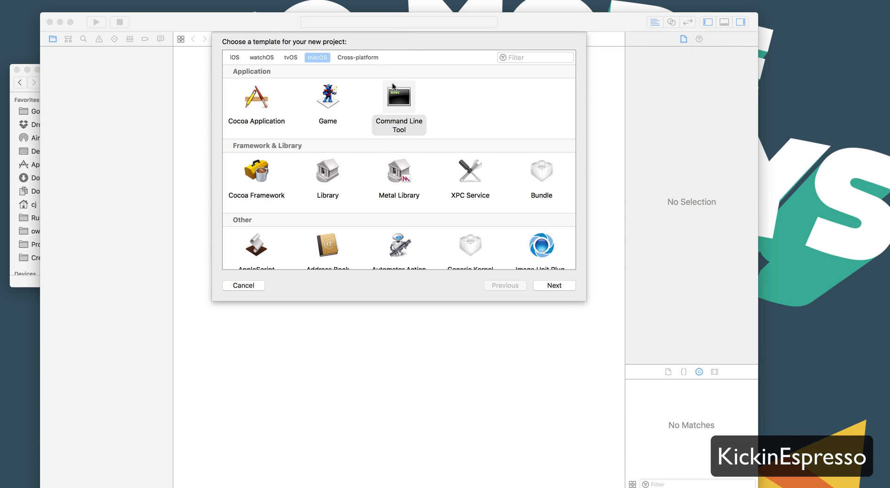
{"action": "mouse_move", "coordinate": [311, 112]}
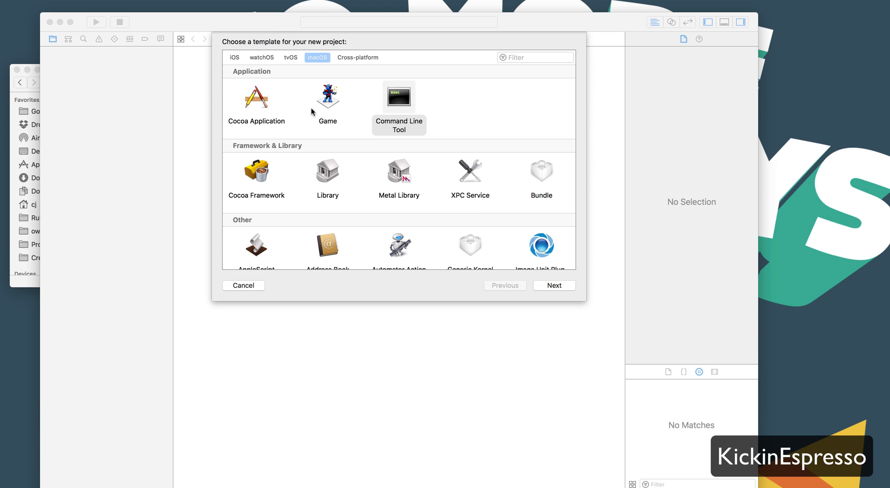
Choose the macOS Command Line Tool template and name the product ExampleAddFilesToCPPProject
{"action": "left_click", "coordinate": [398, 97]}
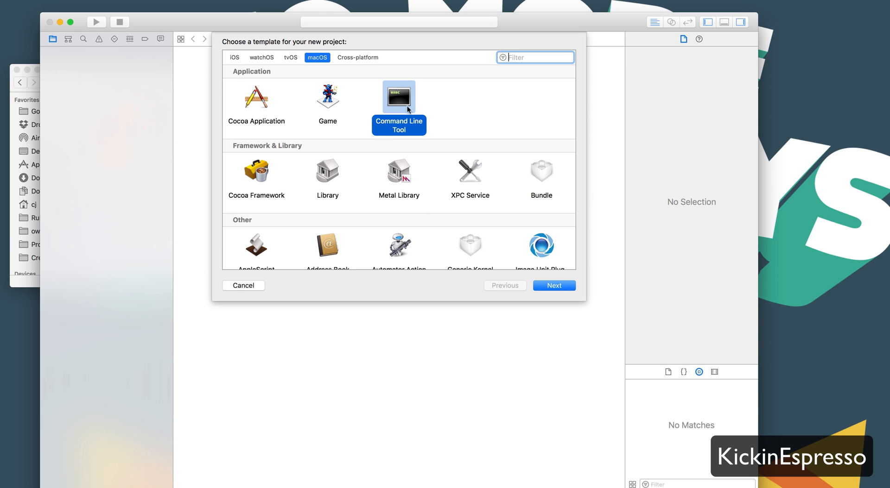
{"action": "left_click", "coordinate": [552, 286]}
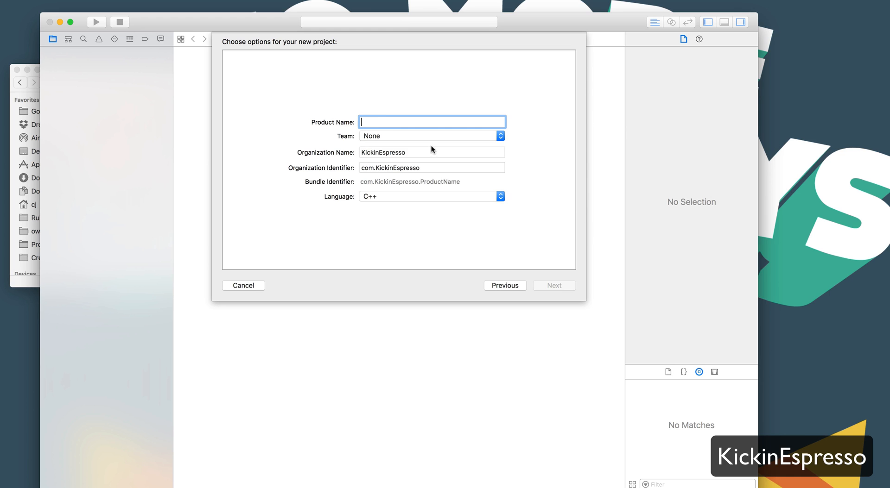
{"action": "type", "text": "Example"}
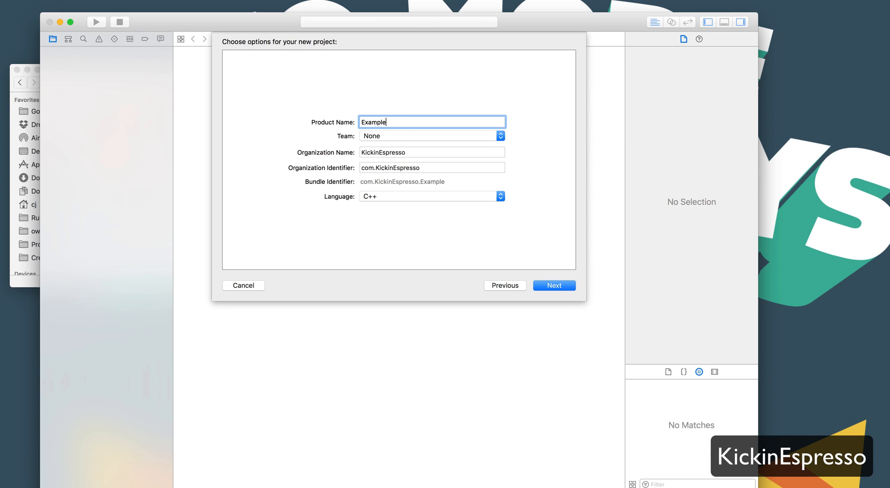
{"action": "type", "text": "AddFiles"}
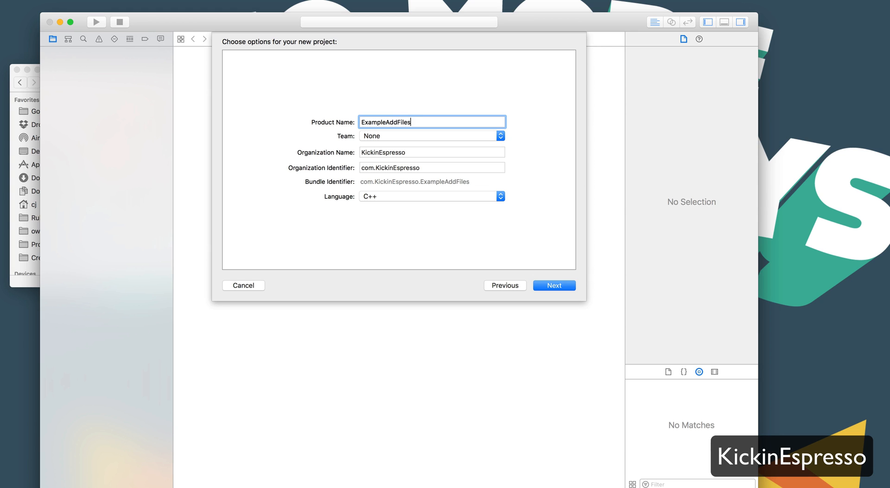
{"action": "type", "text": "ToC"}
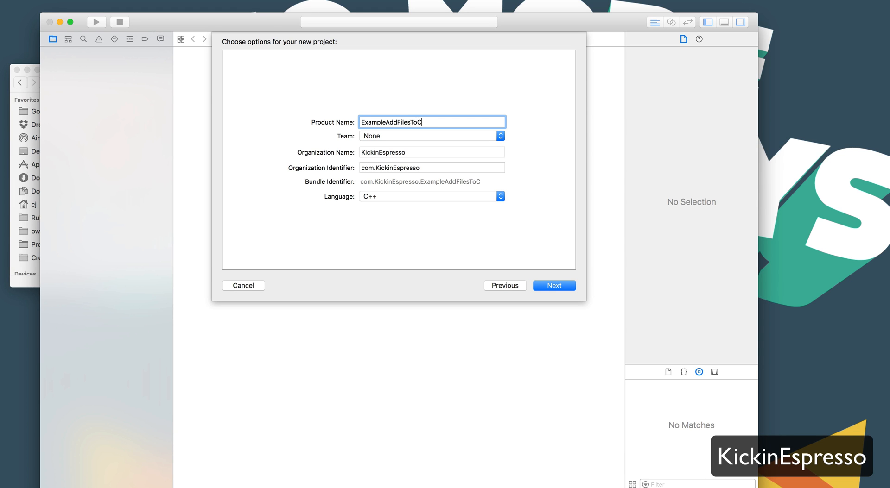
{"action": "type", "text": "PPProject"}
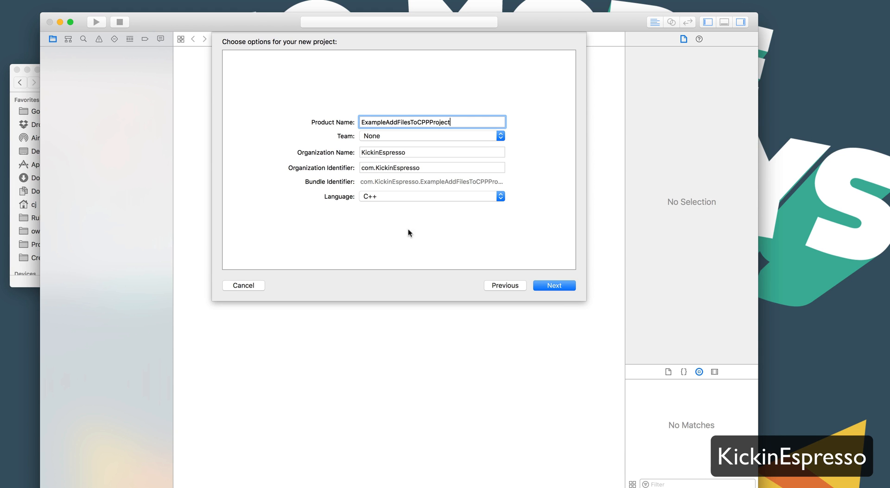
{"action": "left_click", "coordinate": [553, 285]}
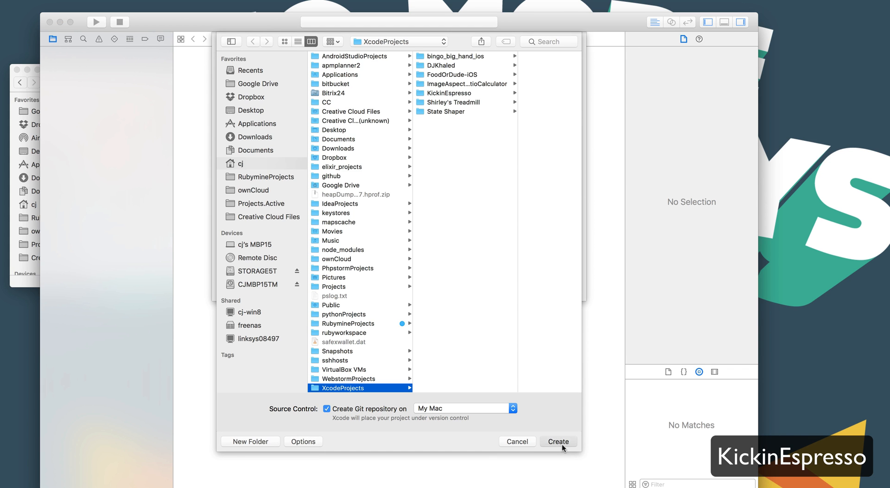
Create the project in XcodeProjects and run main.cpp, printing Hello, World! with exit code 0
{"action": "left_click", "coordinate": [557, 442]}
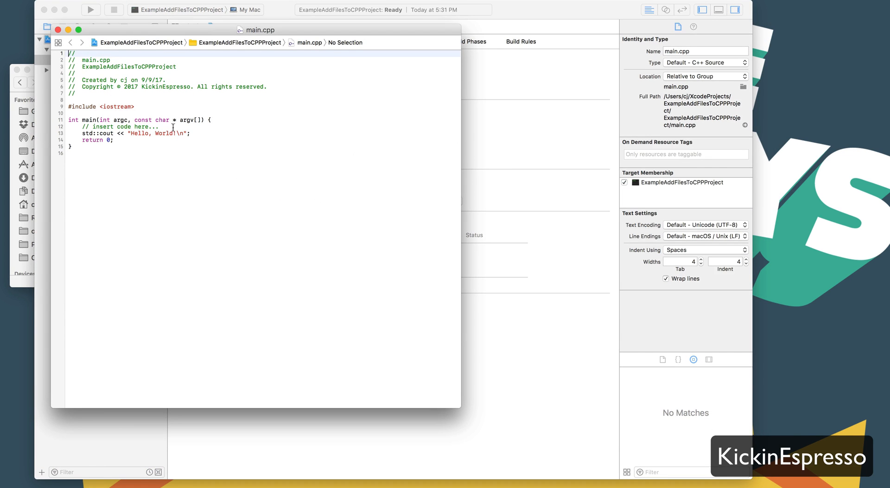
{"action": "left_click", "coordinate": [57, 30]}
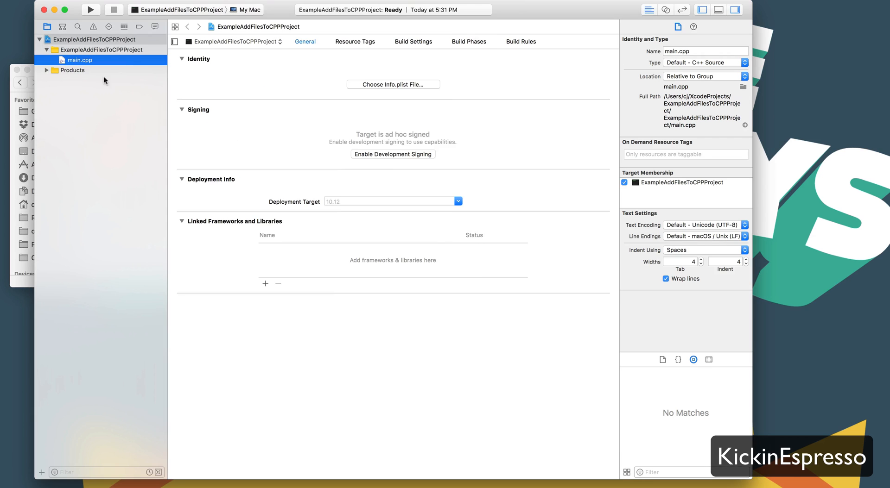
{"action": "double_click", "coordinate": [80, 60]}
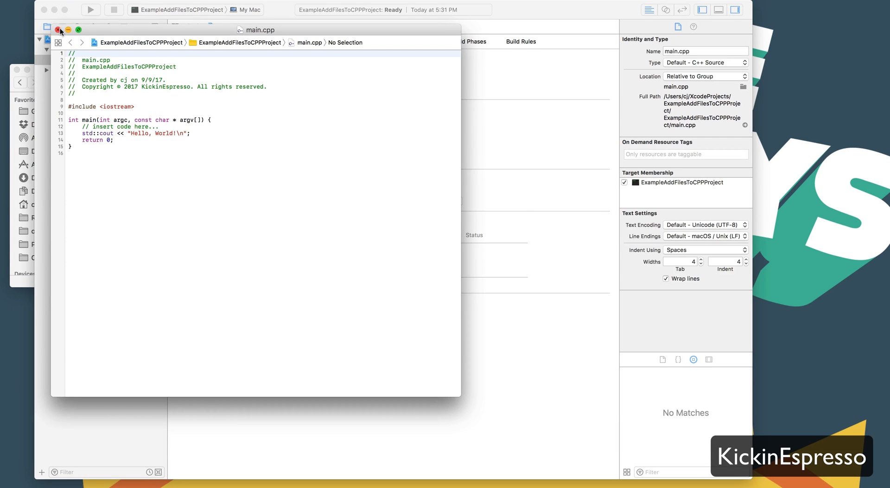
{"action": "left_click", "coordinate": [60, 29]}
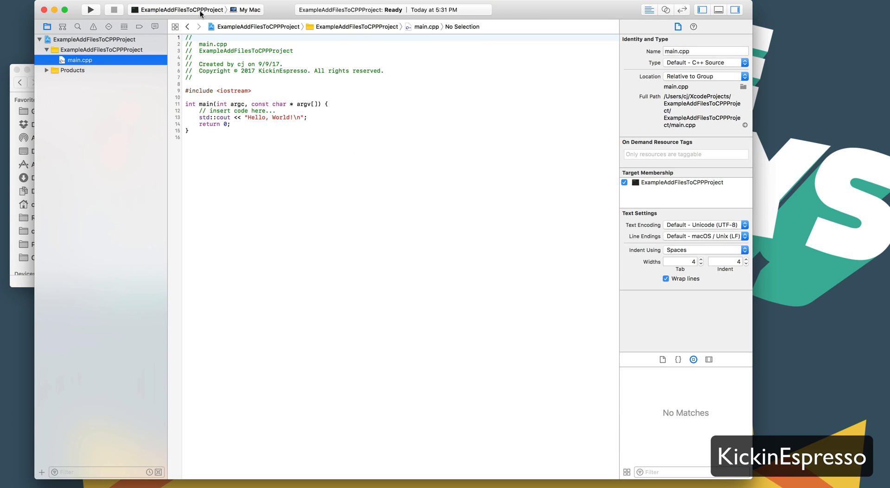
{"action": "left_click", "coordinate": [89, 10]}
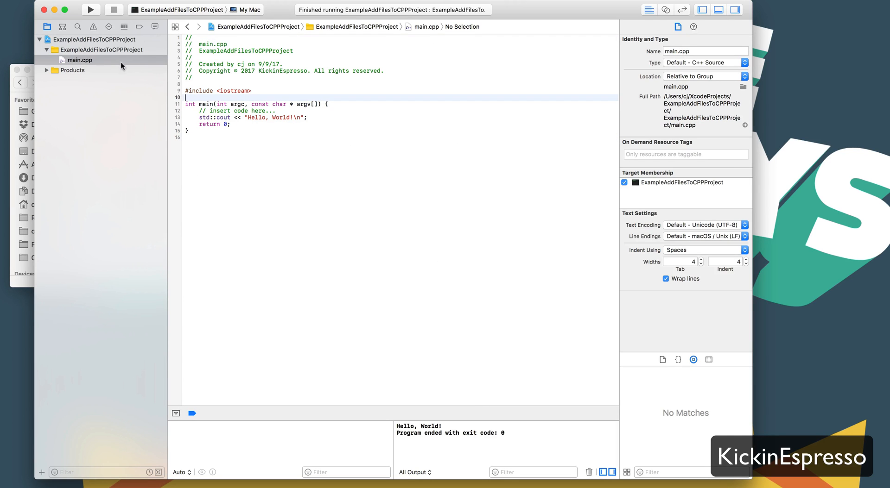
{"action": "mouse_move", "coordinate": [99, 51]}
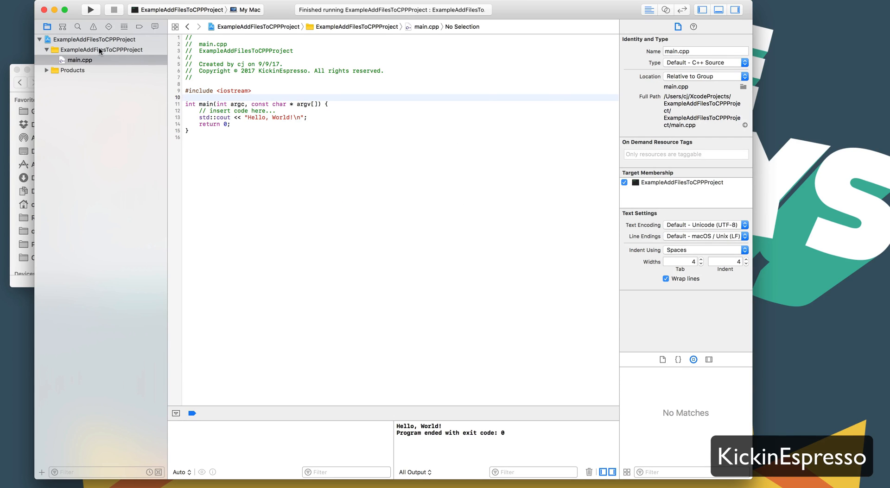
Add a C++ File named MyClass with its header, creating MyClass.cpp and MyClass.hpp
{"action": "right_click", "coordinate": [101, 50]}
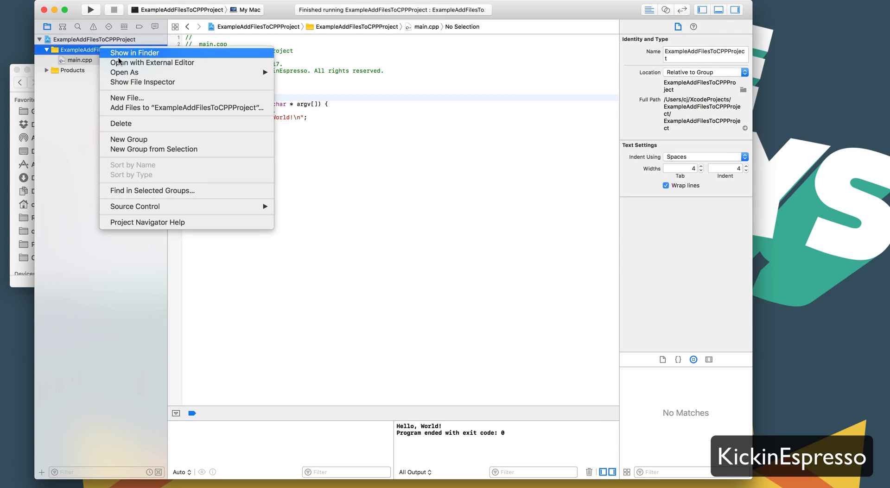
{"action": "left_click", "coordinate": [126, 98]}
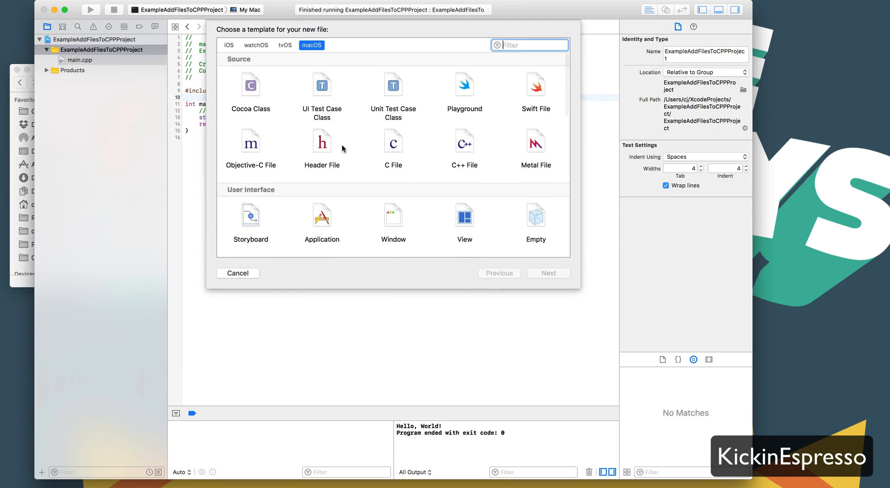
{"action": "mouse_move", "coordinate": [397, 150]}
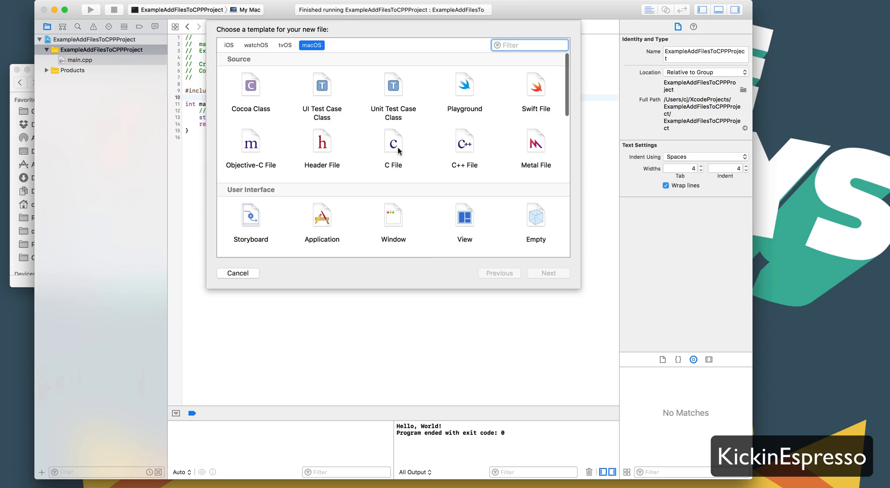
{"action": "left_click", "coordinate": [463, 141]}
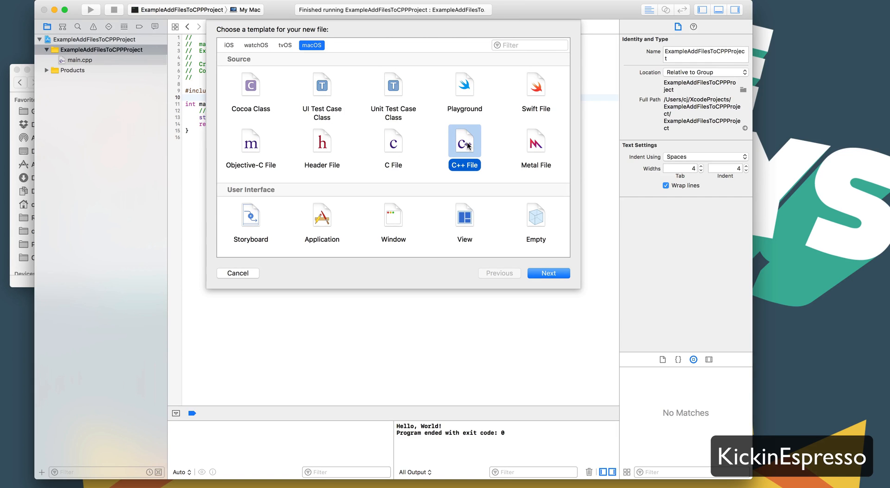
{"action": "mouse_move", "coordinate": [440, 158]}
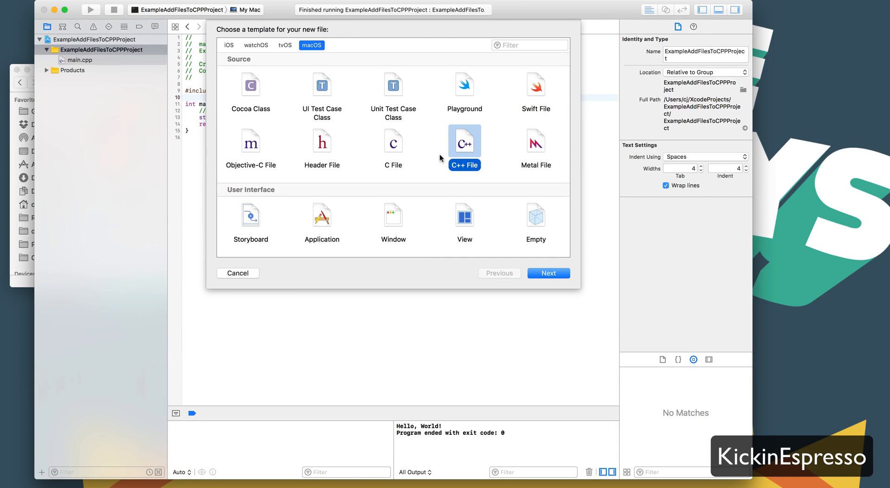
{"action": "mouse_move", "coordinate": [549, 273]}
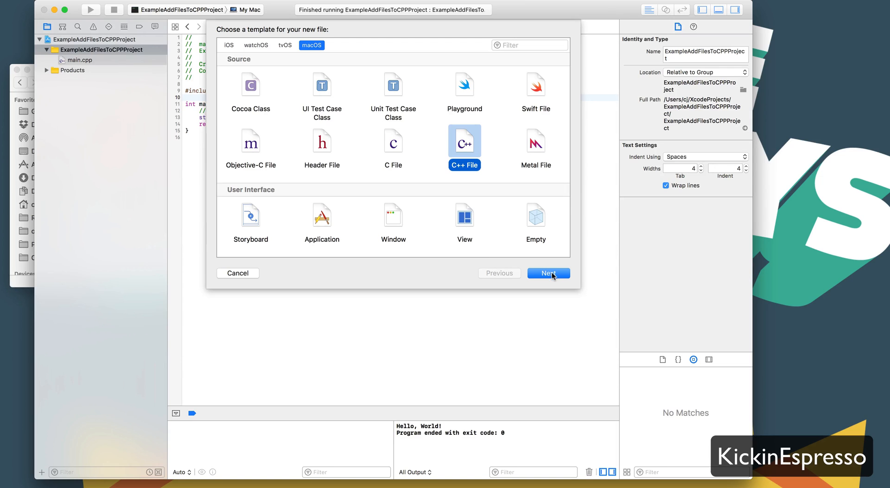
{"action": "left_click", "coordinate": [548, 274]}
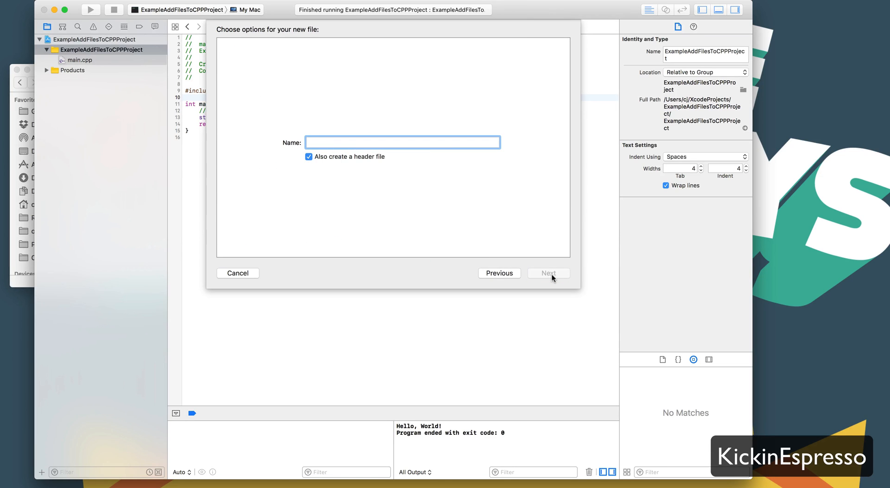
{"action": "type", "text": "MY"}
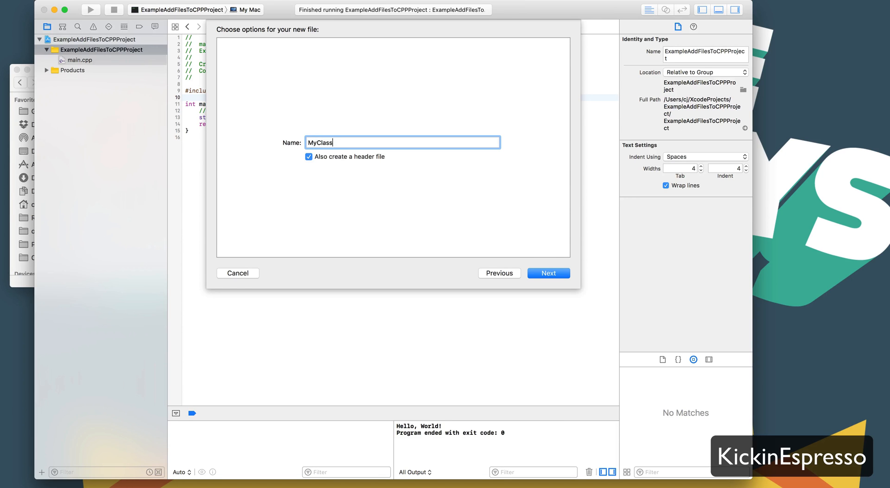
{"action": "left_click", "coordinate": [547, 273]}
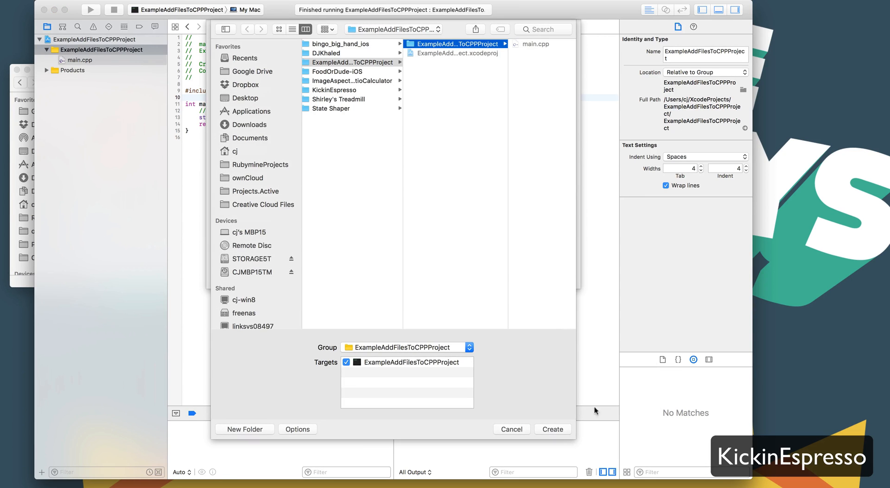
{"action": "left_click", "coordinate": [551, 430]}
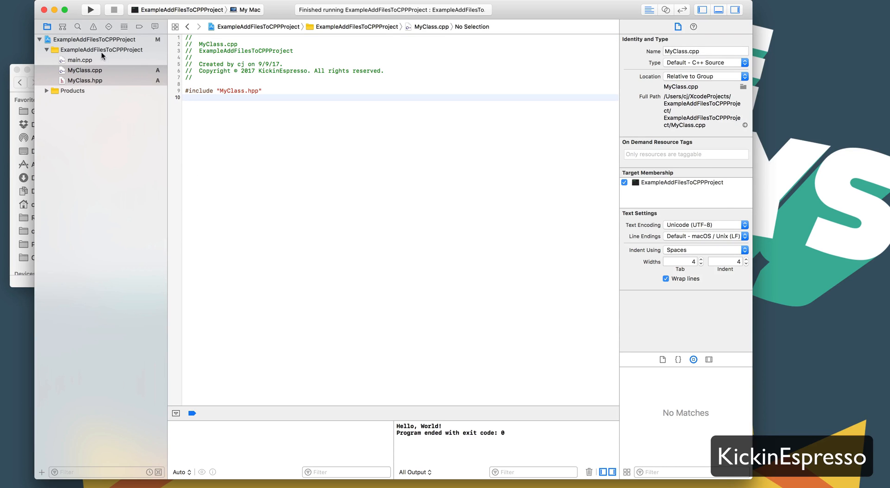
In MyClass.hpp, declare int myAttribute, MyClass() and ~MyClass() inside the class
{"action": "left_click", "coordinate": [85, 70]}
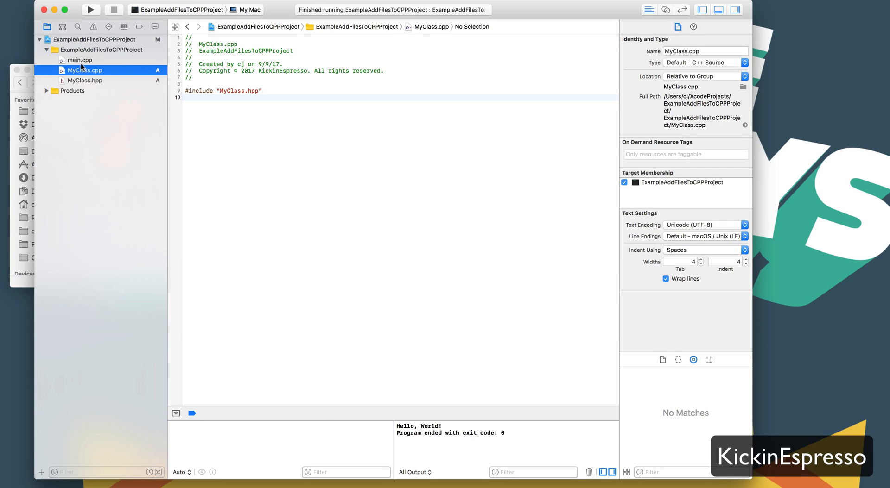
{"action": "left_click", "coordinate": [86, 80]}
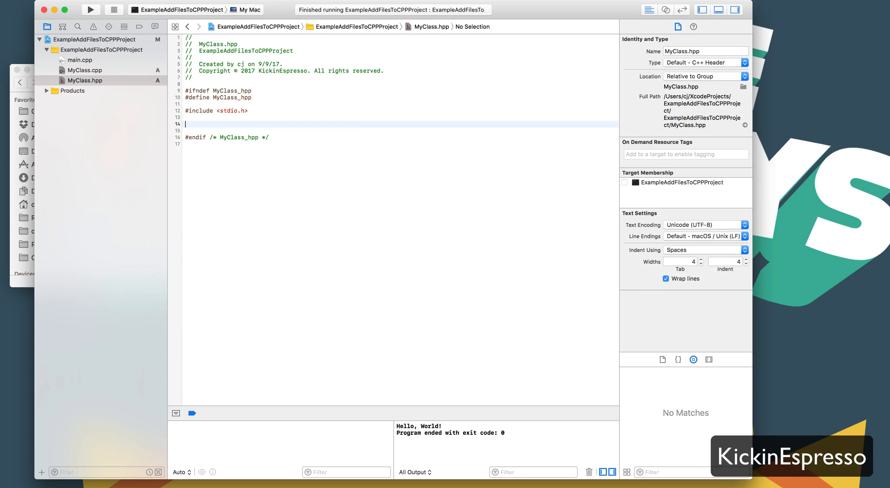
{"action": "type", "text": "class MyClass{"}
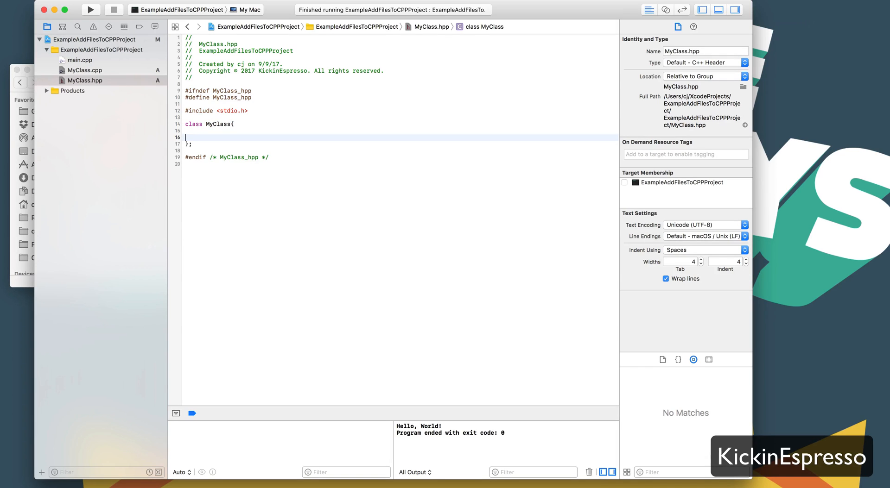
{"action": "type", "text": "int"}
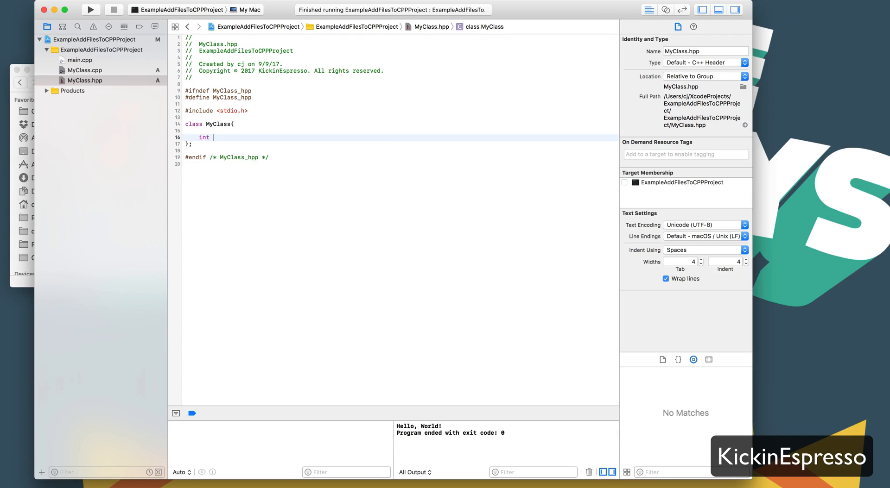
{"action": "type", "text": "myA"}
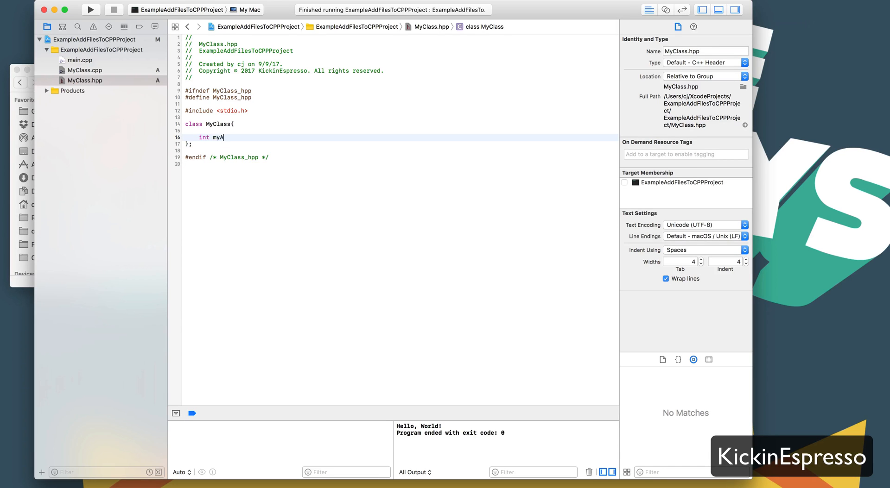
{"action": "type", "text": "ttribute;"}
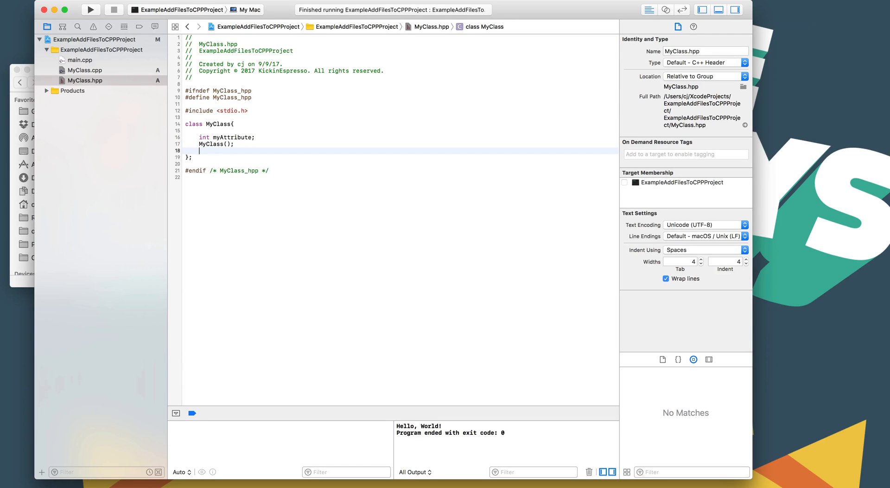
{"action": "type", "text": "~MyClass();"}
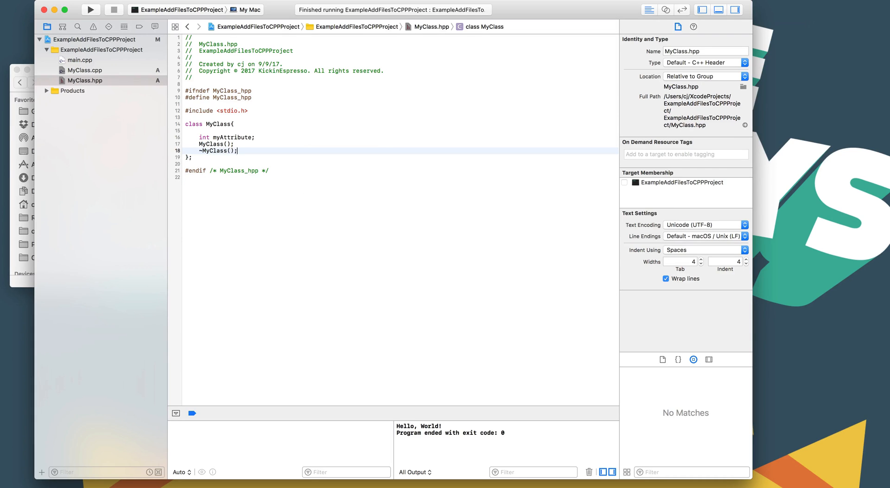
Add a public: label and declare void someFunction() in MyClass
{"action": "key", "text": "Return"}
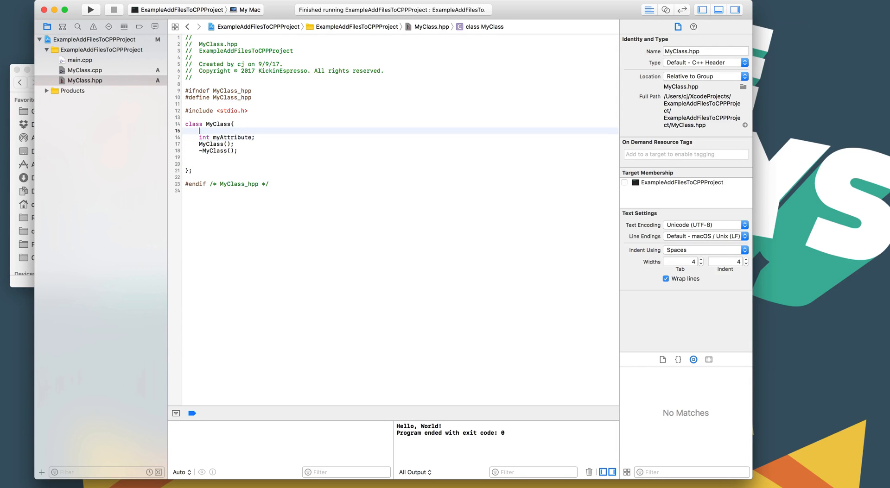
{"action": "type", "text": "public:"}
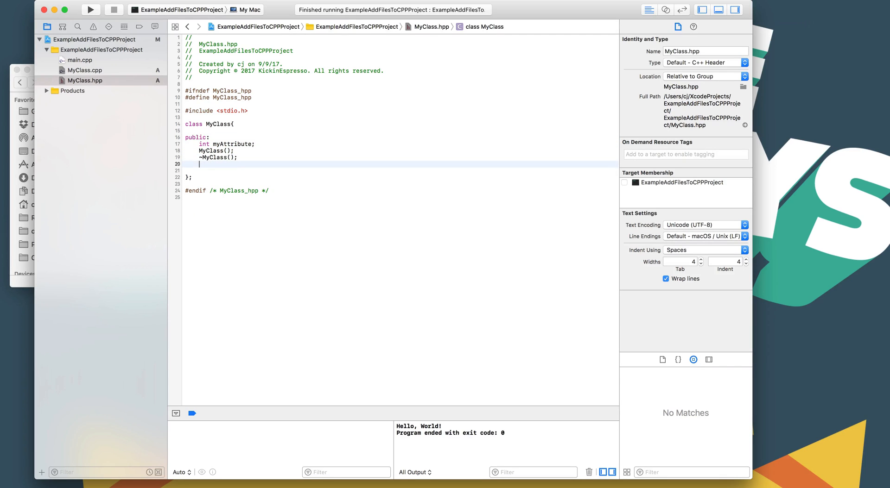
{"action": "key", "text": "return"}
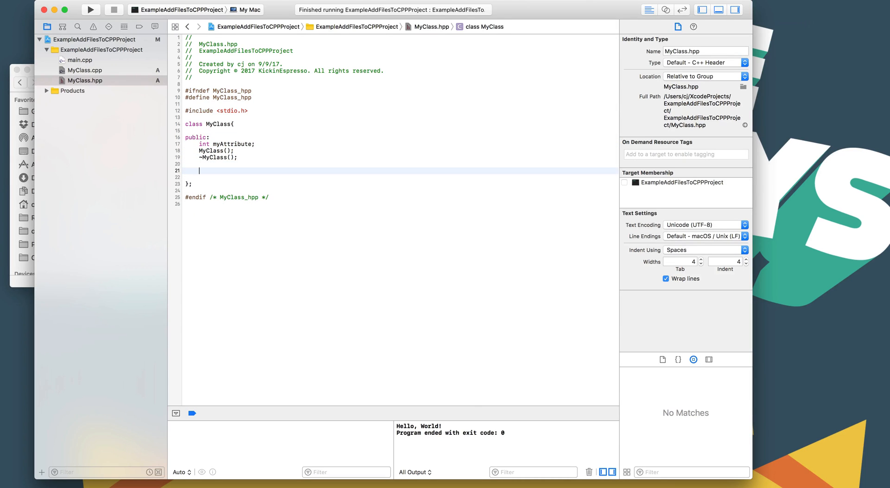
{"action": "type", "text": "void"}
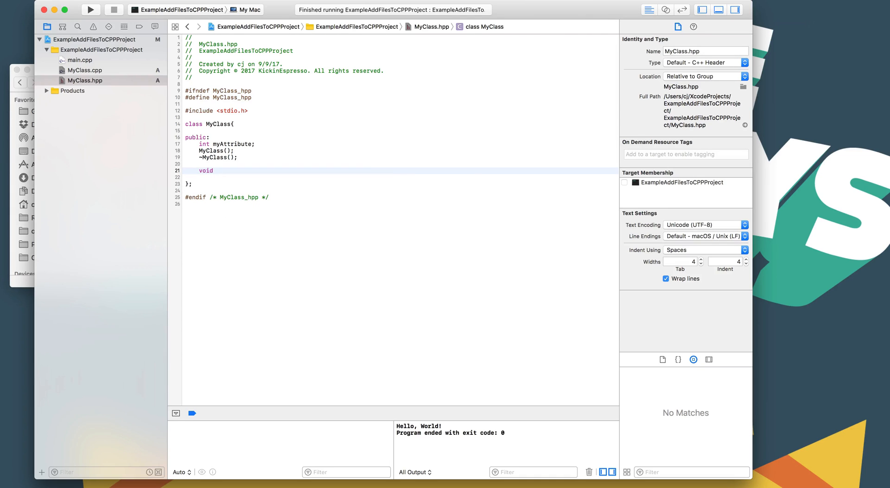
{"action": "type", "text": "some"}
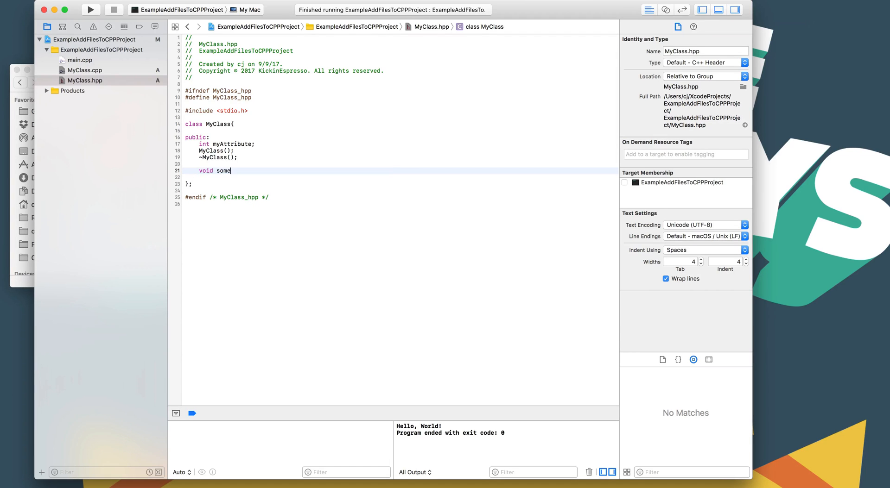
{"action": "type", "text": "Function();"}
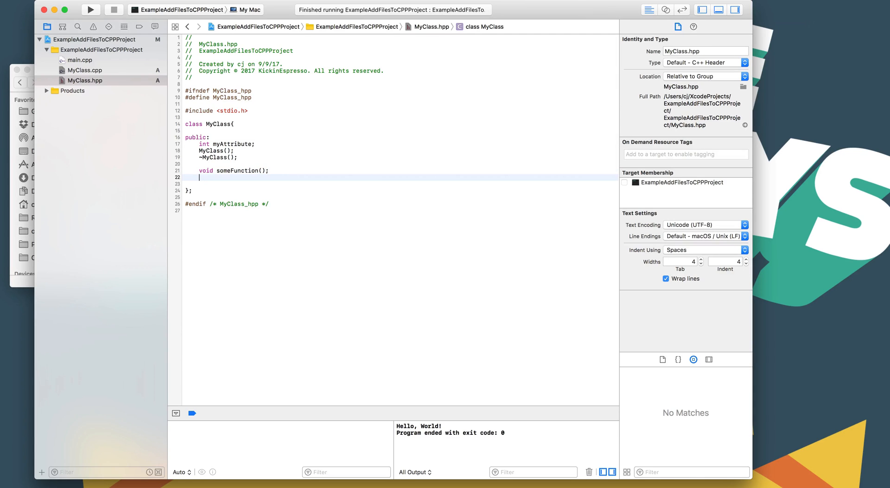
Add a private: section declaring void somePrivateFunction();
{"action": "type", "text": "privat"}
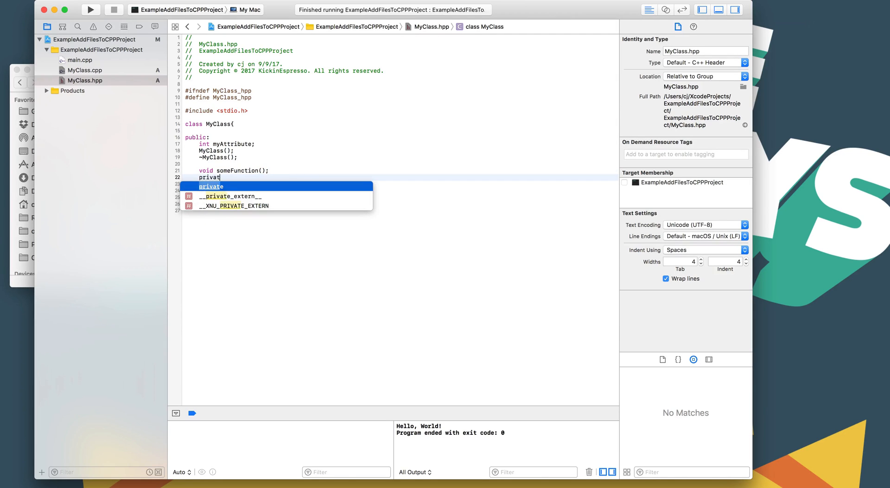
{"action": "key", "text": "Return"}
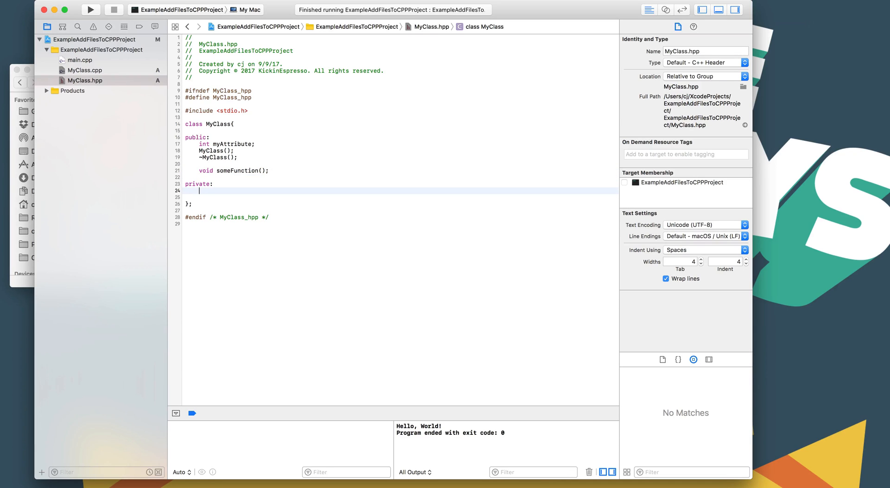
{"action": "type", "text": "void"}
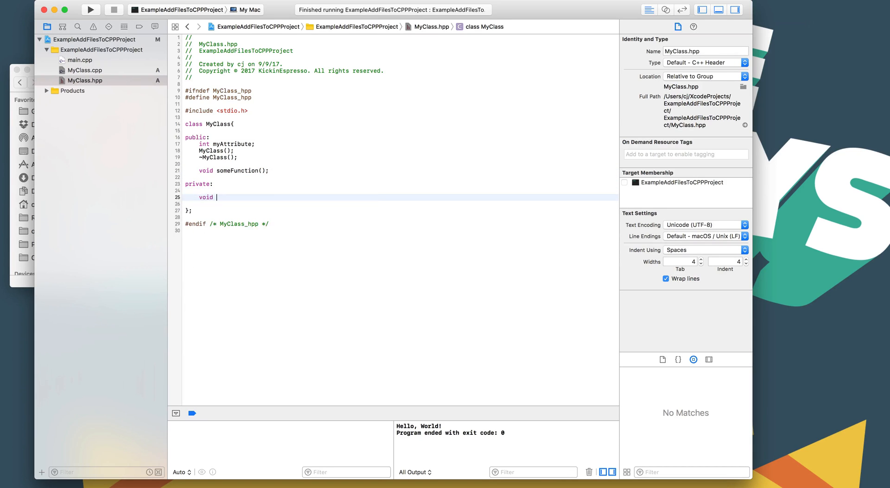
{"action": "type", "text": "somePr"}
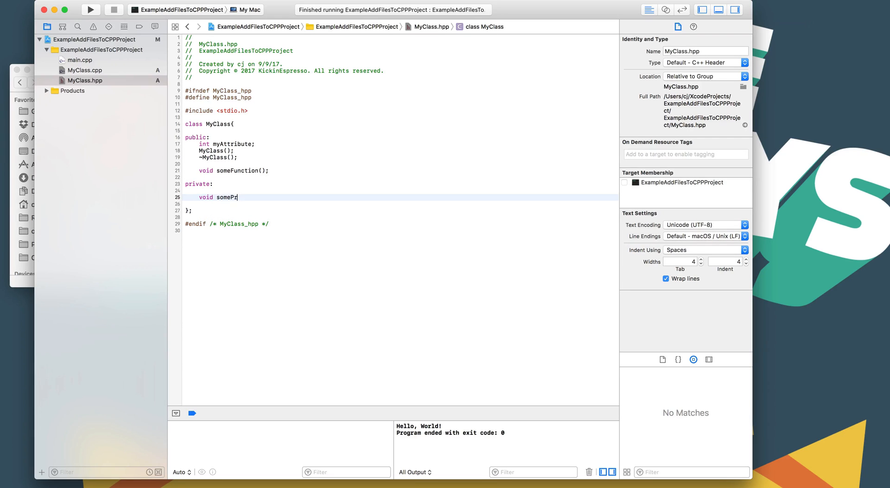
{"action": "type", "text": "ivateFunction"}
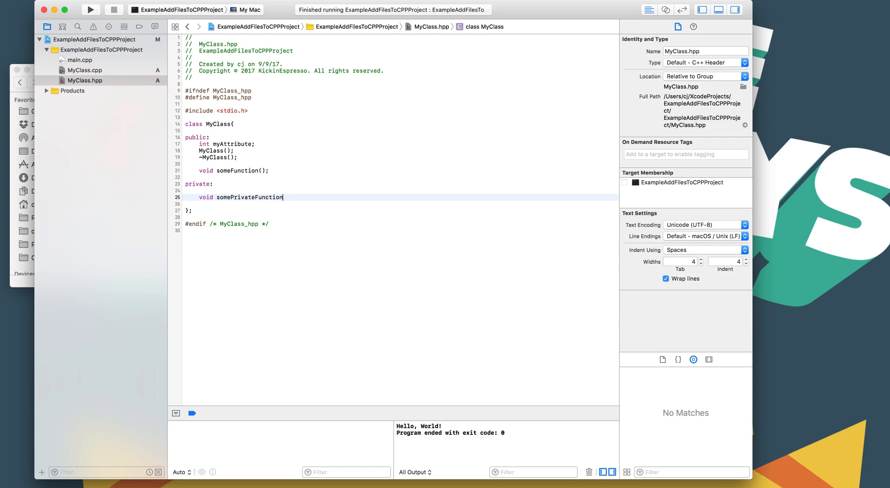
{"action": "type", "text": "();"}
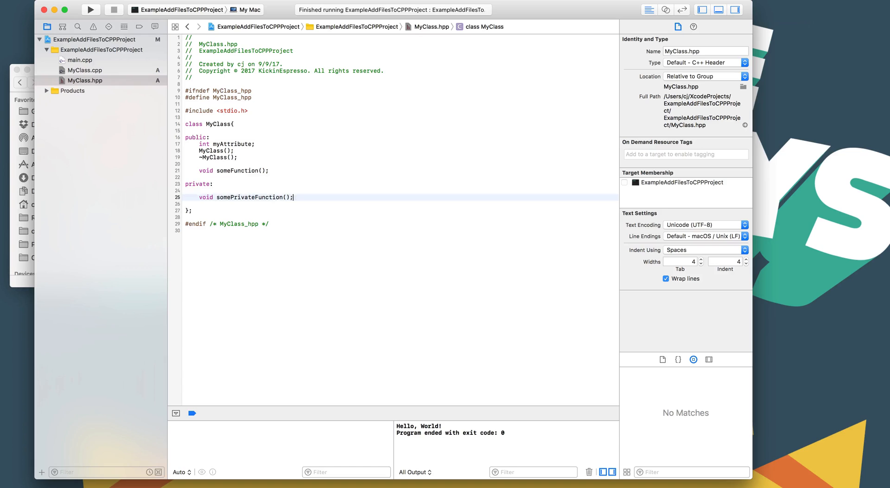
{"action": "left_click", "coordinate": [200, 130]}
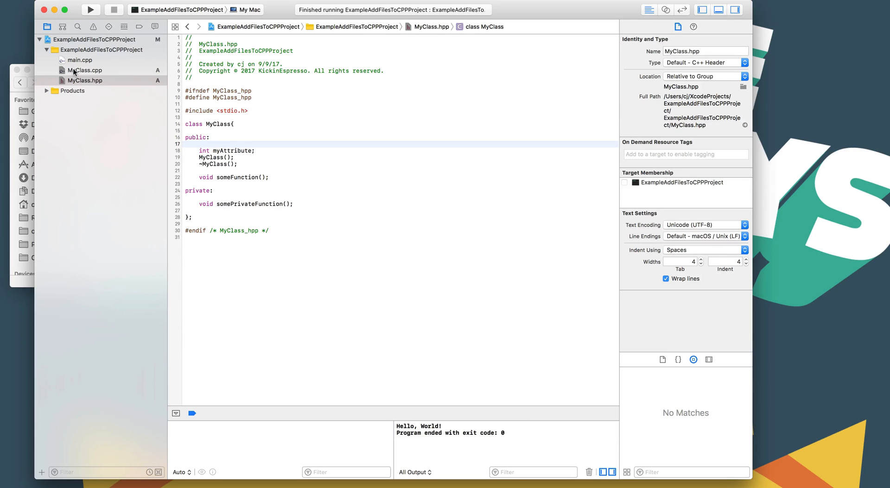
Switch between main.cpp, MyClass.hpp and MyClass.cpp, ending below MyClass.cpp's include line
{"action": "left_click", "coordinate": [197, 144]}
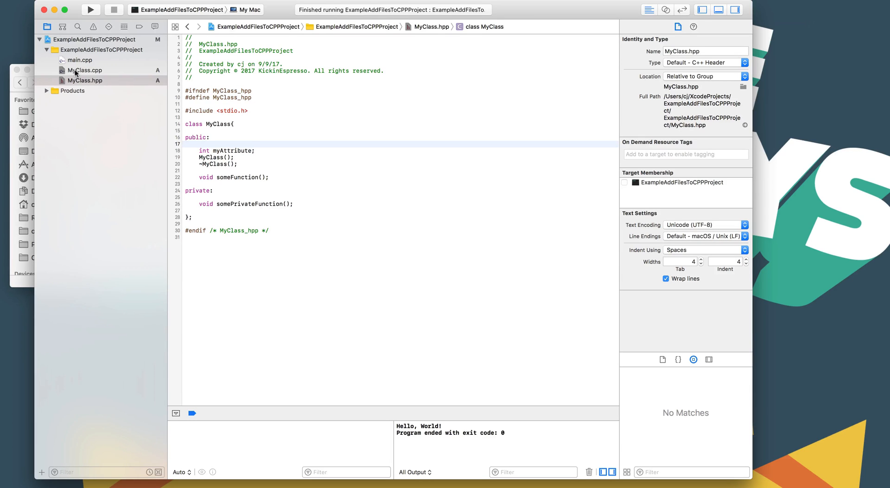
{"action": "left_click", "coordinate": [85, 69]}
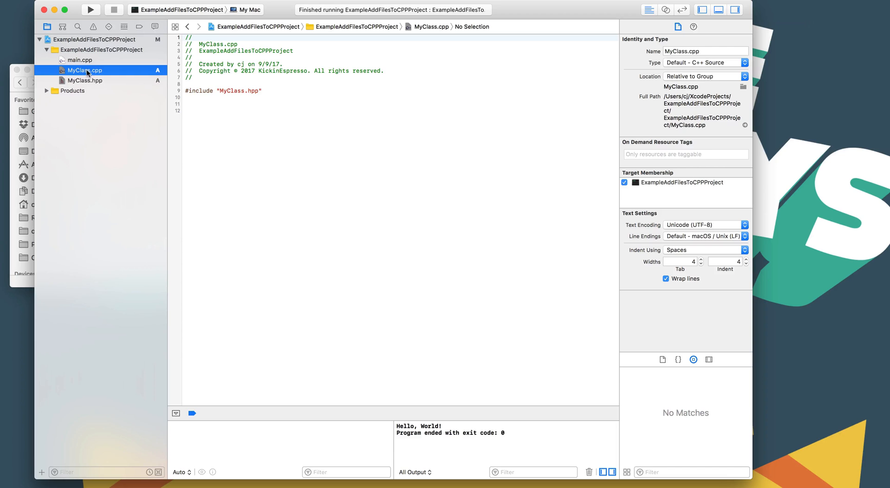
{"action": "left_click", "coordinate": [80, 60]}
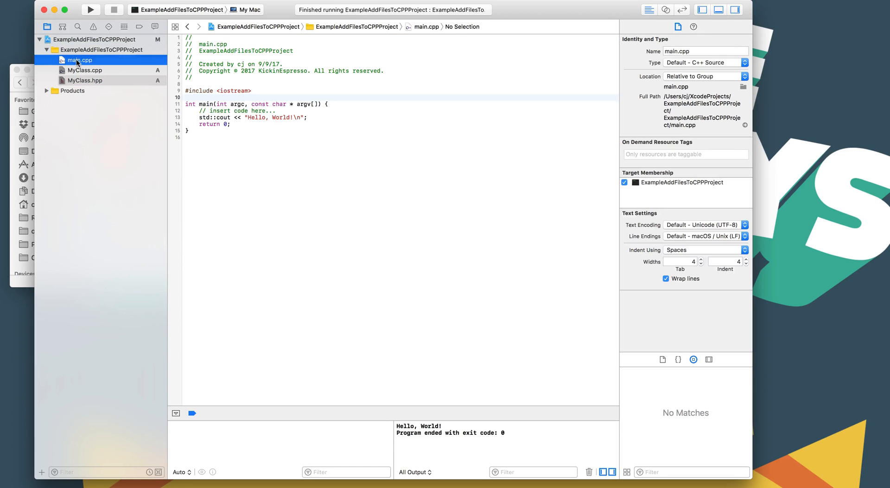
{"action": "left_click", "coordinate": [86, 80]}
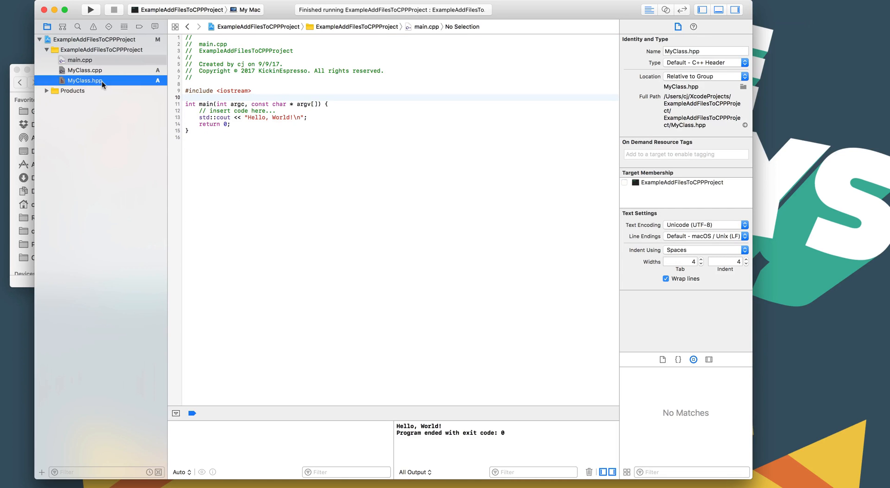
{"action": "left_click", "coordinate": [85, 70]}
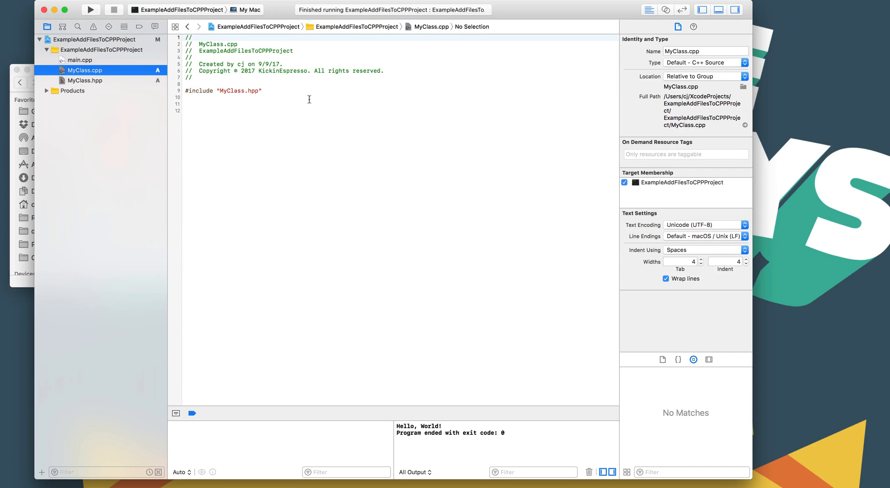
{"action": "left_click", "coordinate": [270, 111]}
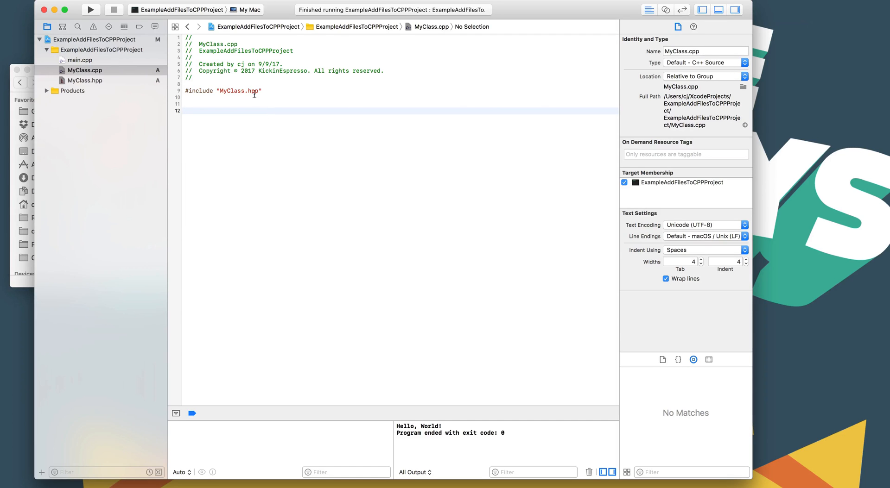
{"action": "left_click", "coordinate": [245, 104]}
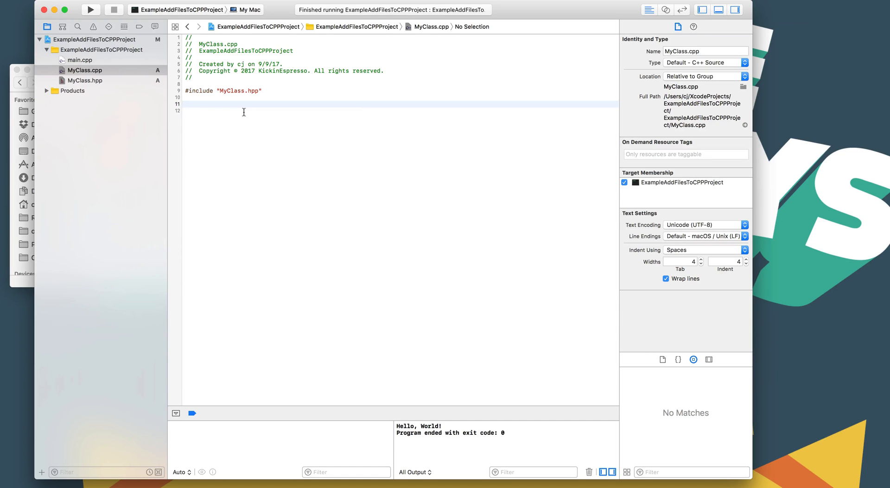
Start writing the MyClass::someFunction() definition in MyClass.cpp
{"action": "type", "text": "void MyClass::"}
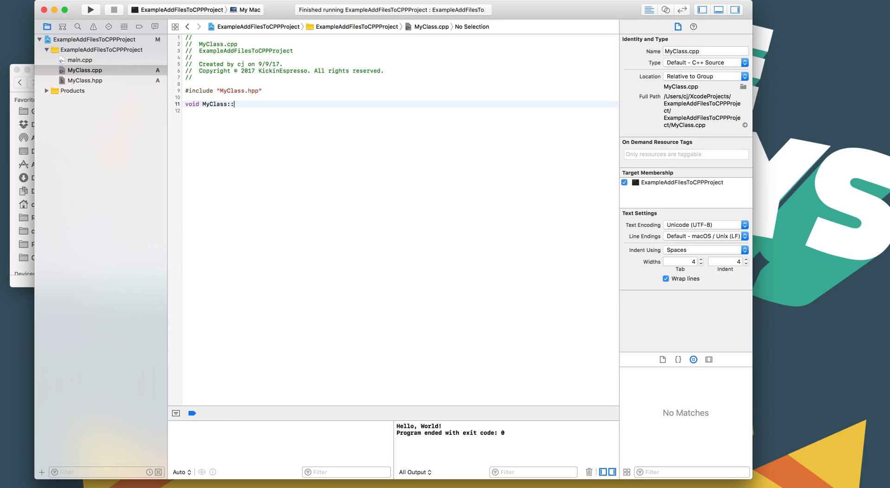
{"action": "type", "text": "someFunction("}
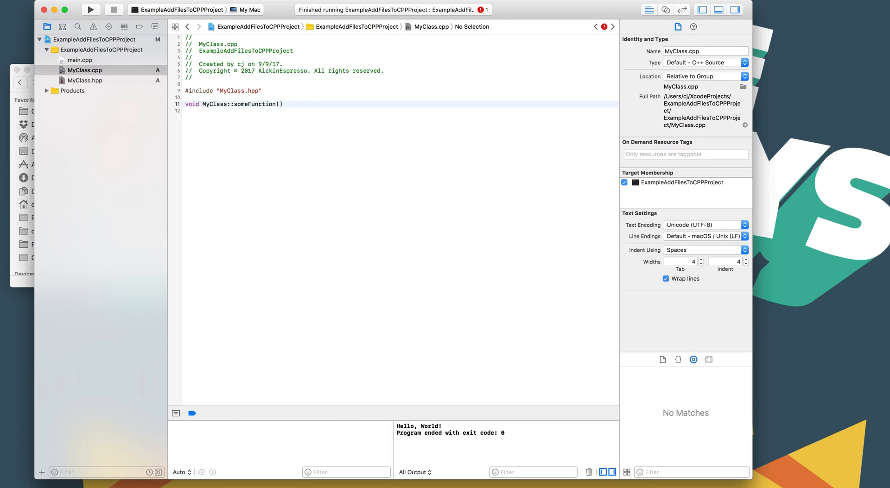
{"action": "type", "text": "{"}
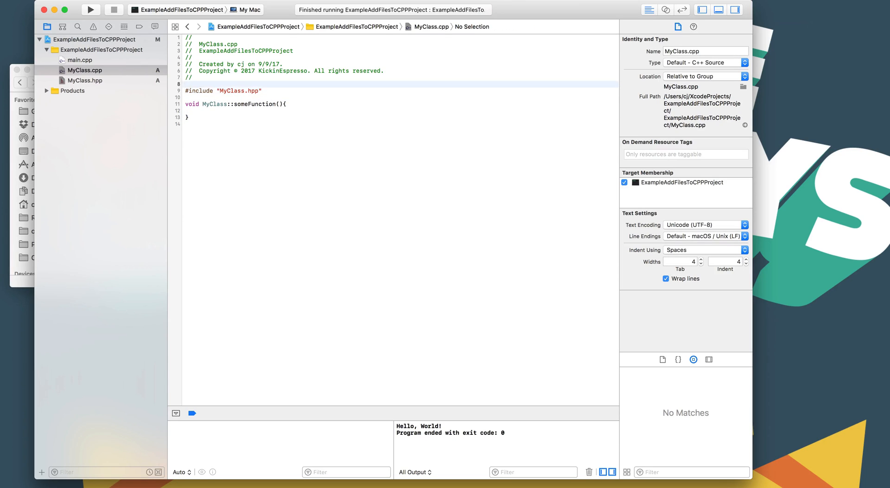
{"action": "key", "text": "Return"}
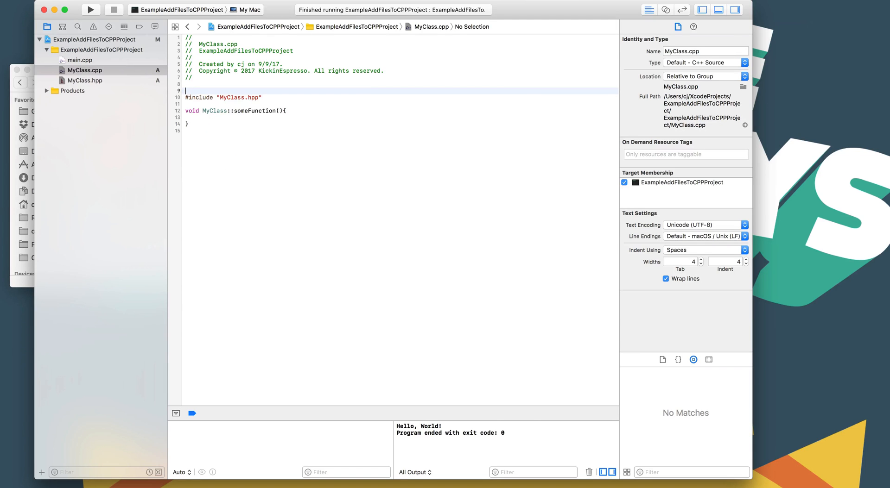
Replace the Hello, World! message with "Some Function was called"
{"action": "left_click", "coordinate": [81, 60]}
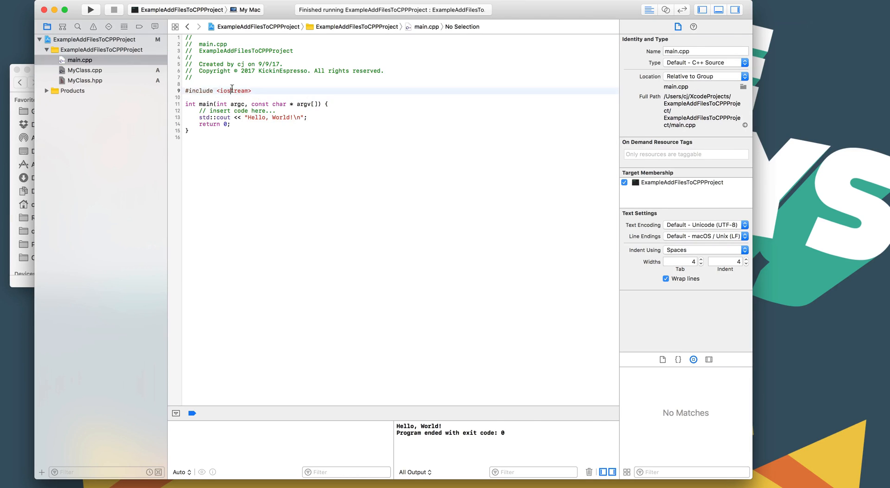
{"action": "left_click", "coordinate": [85, 70]}
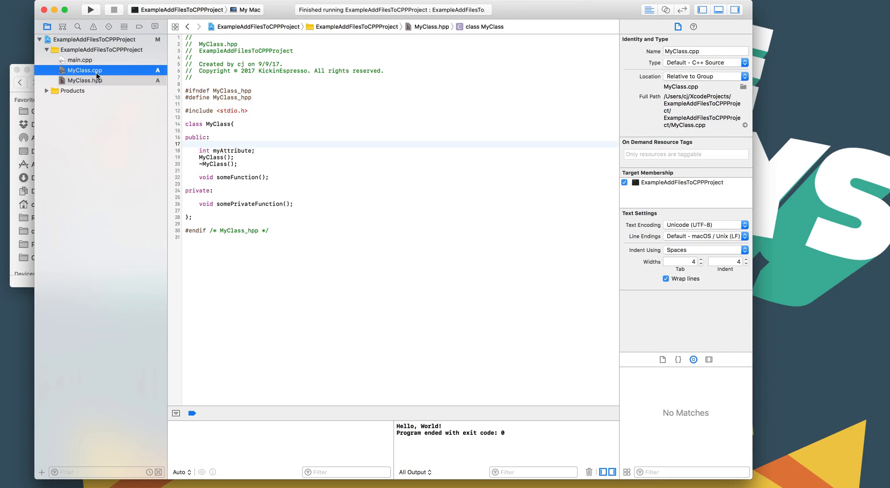
{"action": "left_click", "coordinate": [85, 70]}
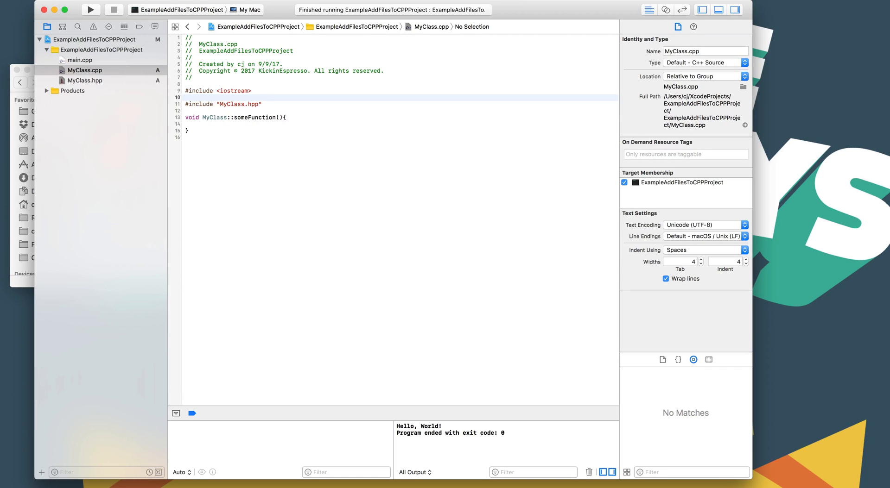
{"action": "left_click", "coordinate": [80, 60]}
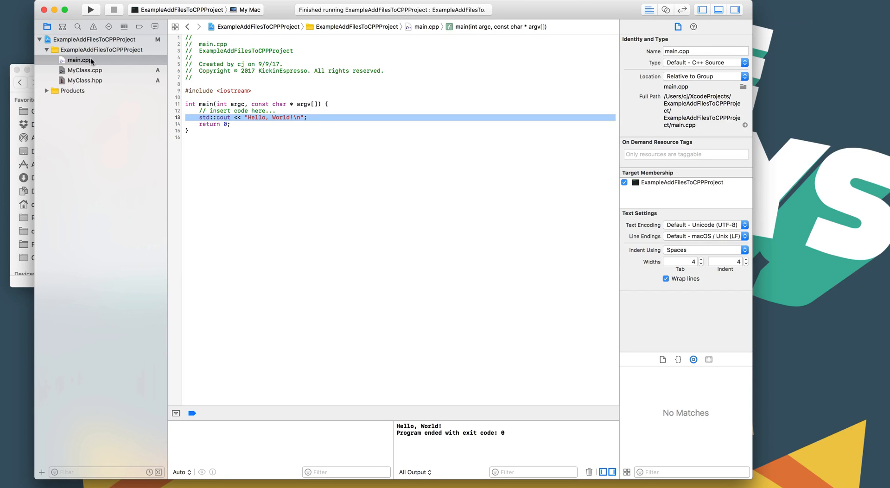
{"action": "left_click", "coordinate": [86, 70]}
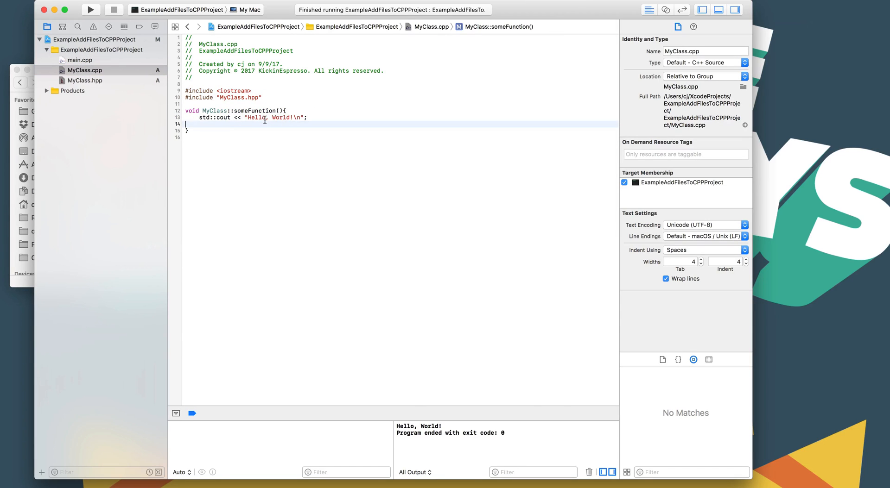
{"action": "double_click", "coordinate": [274, 117]}
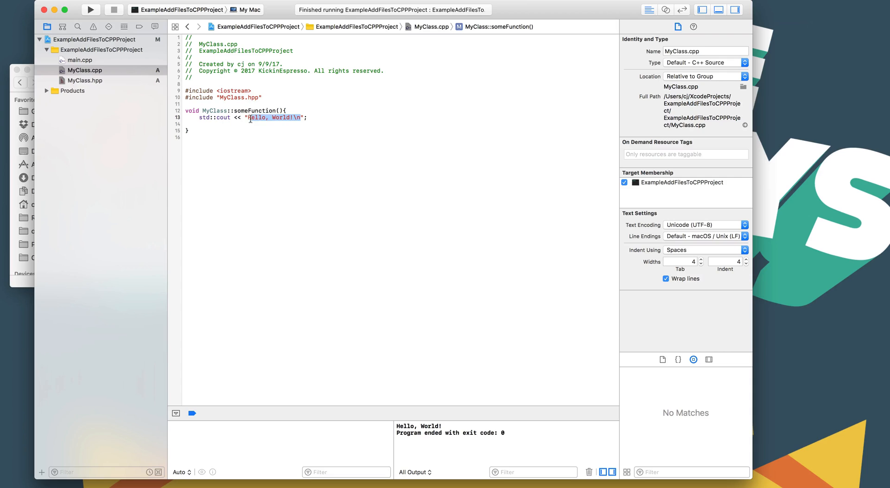
{"action": "key", "text": "Delete"}
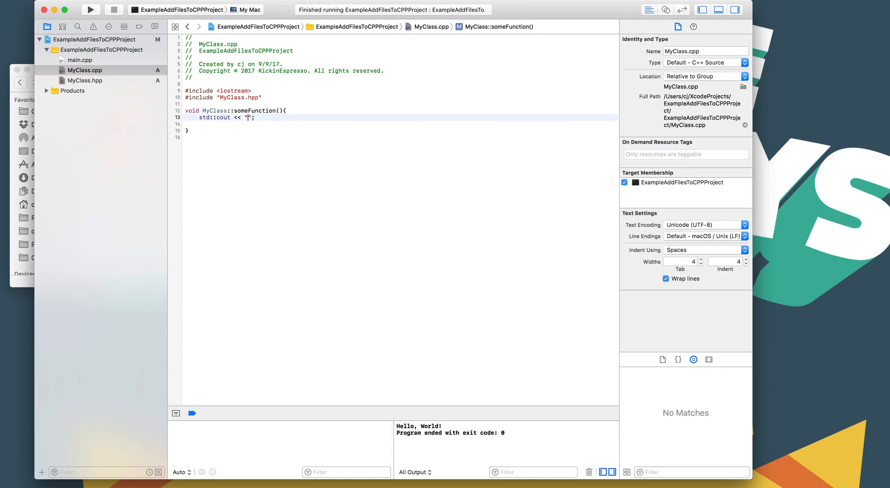
{"action": "type", "text": "S"}
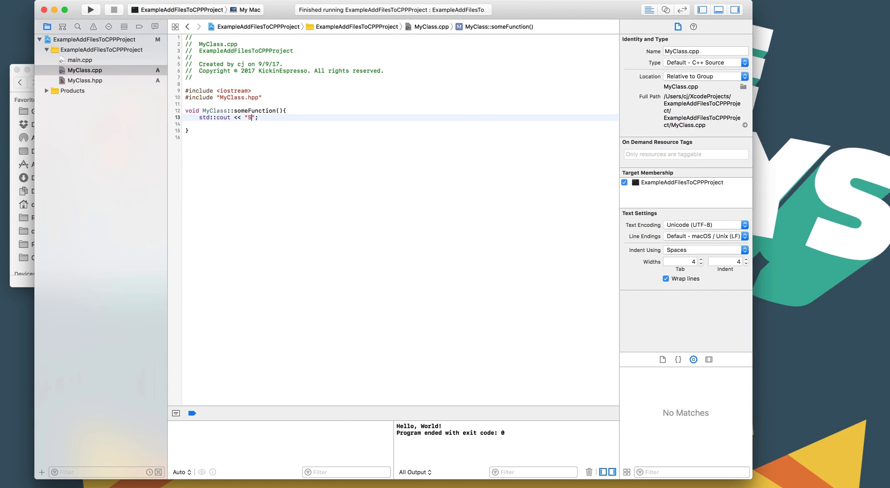
{"action": "type", "text": "ome Function was"}
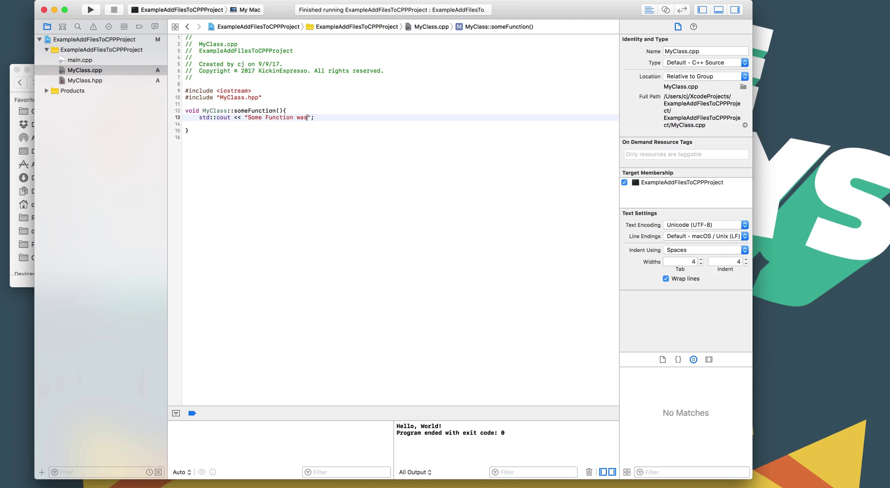
{"action": "type", "text": "called"}
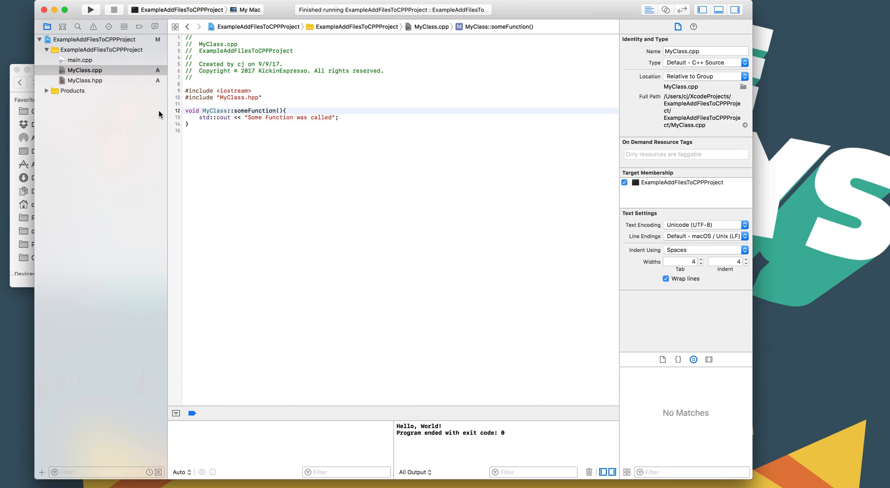
Review myAttribute and somePrivateFunction in MyClass.hpp, then go back to MyClass.cpp
{"action": "left_click", "coordinate": [86, 80]}
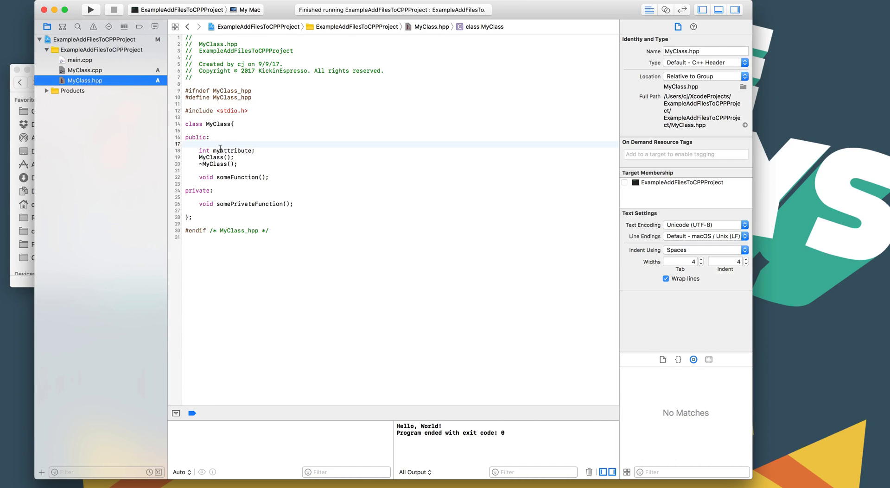
{"action": "double_click", "coordinate": [230, 151]}
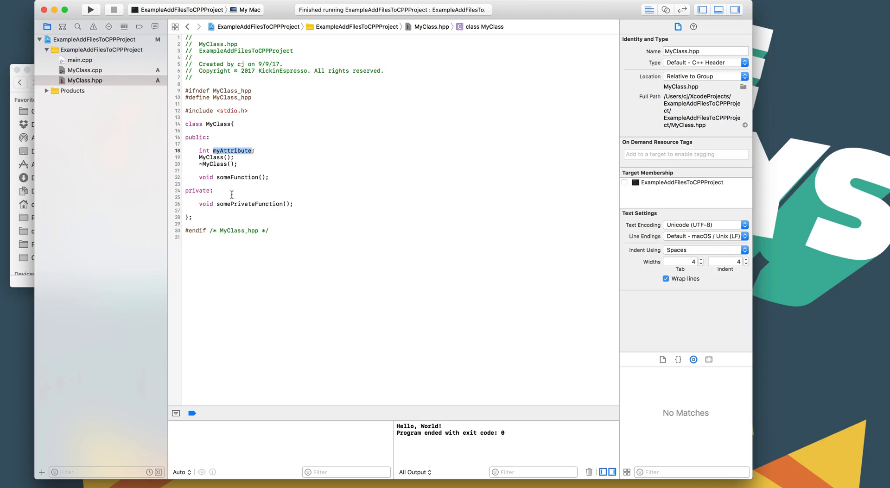
{"action": "double_click", "coordinate": [248, 203]}
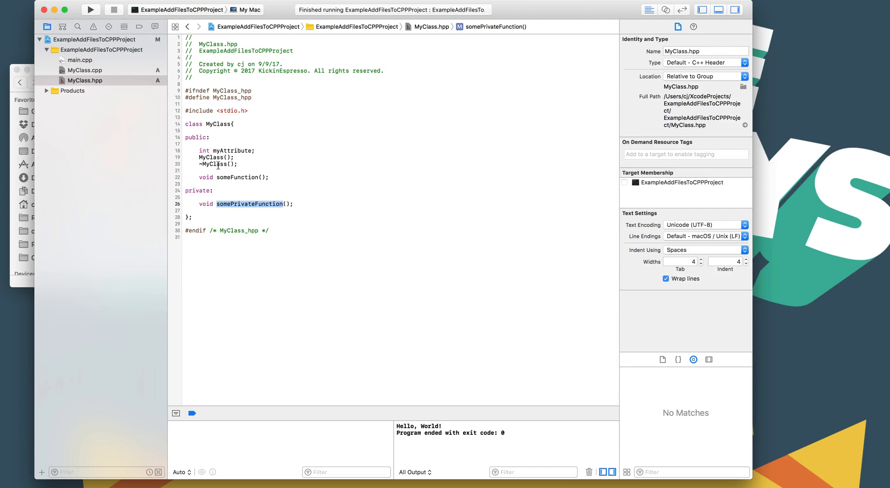
{"action": "mouse_move", "coordinate": [84, 74]}
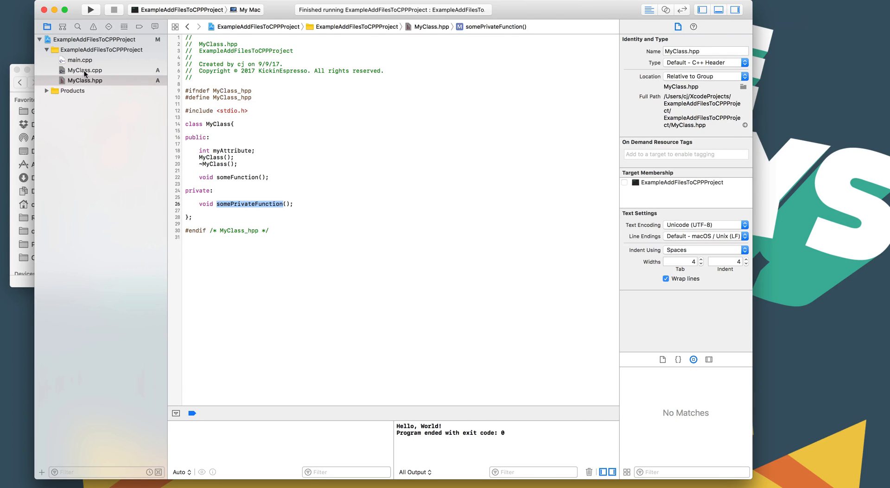
{"action": "left_click", "coordinate": [84, 70]}
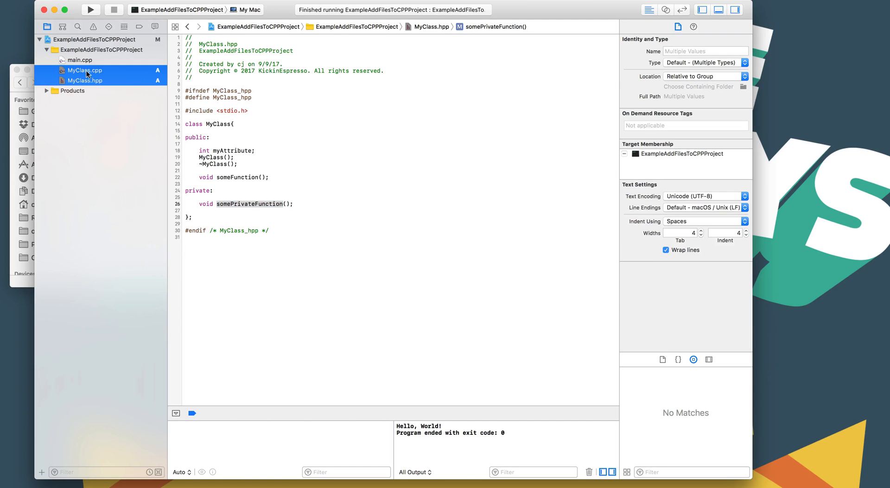
{"action": "left_click", "coordinate": [86, 70]}
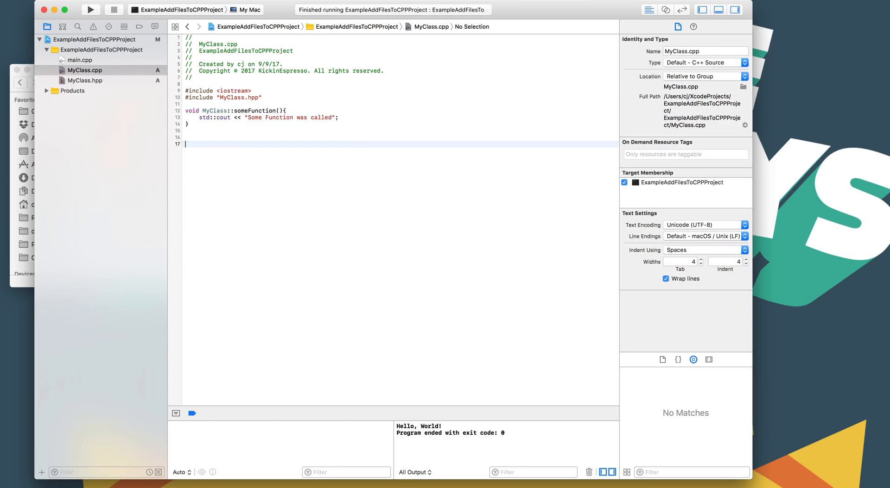
Define MyClass::somePrivateFunction() with a cout message and call it via this-> in someFunction
{"action": "type", "text": "void m"}
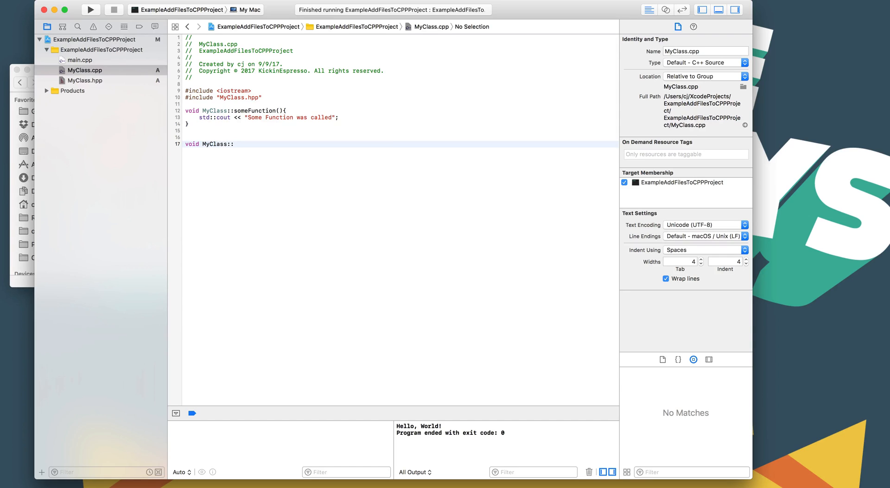
{"action": "type", "text": "somePrivateFunction()"}
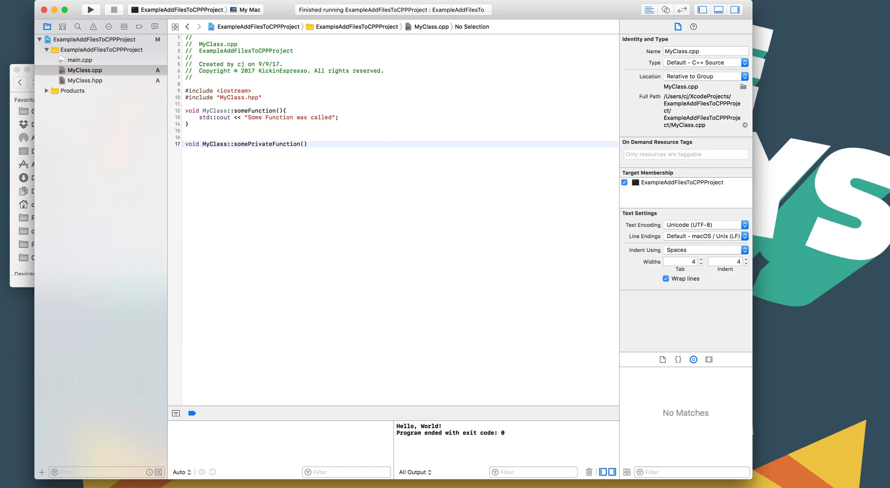
{"action": "type", "text": "{"}
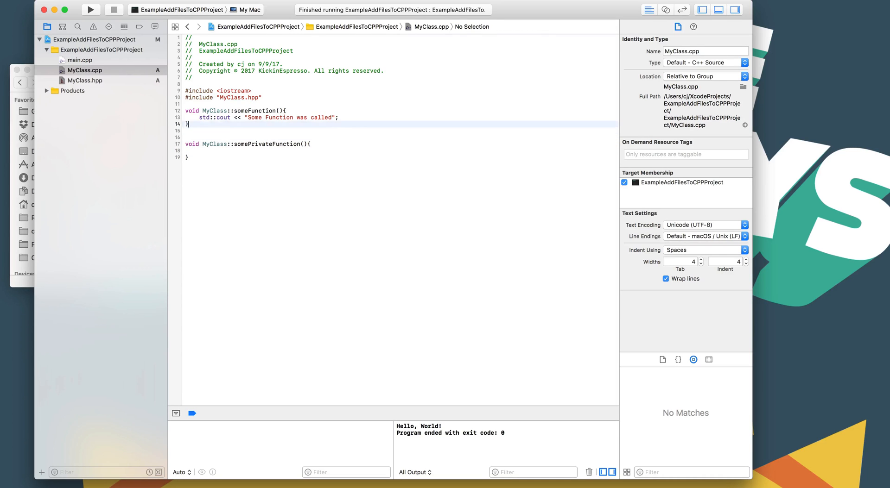
{"action": "left_click", "coordinate": [198, 150]}
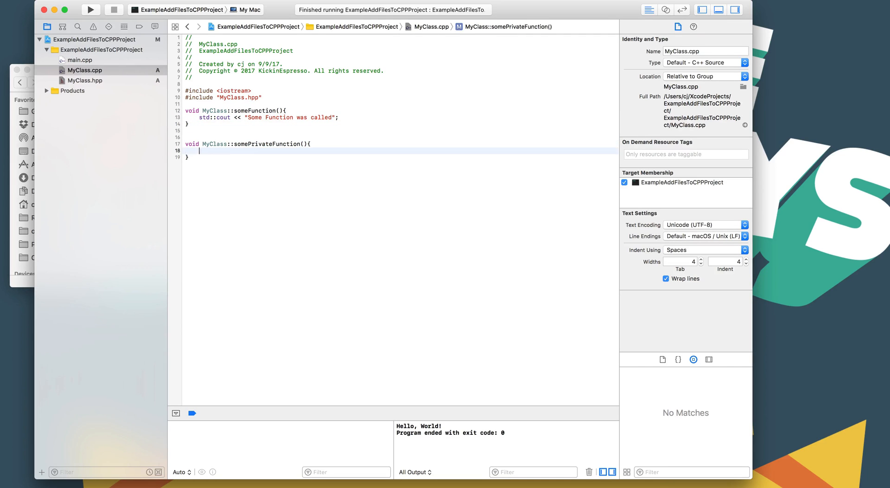
{"action": "type", "text": "std::cout << \"Some Function was called\";"}
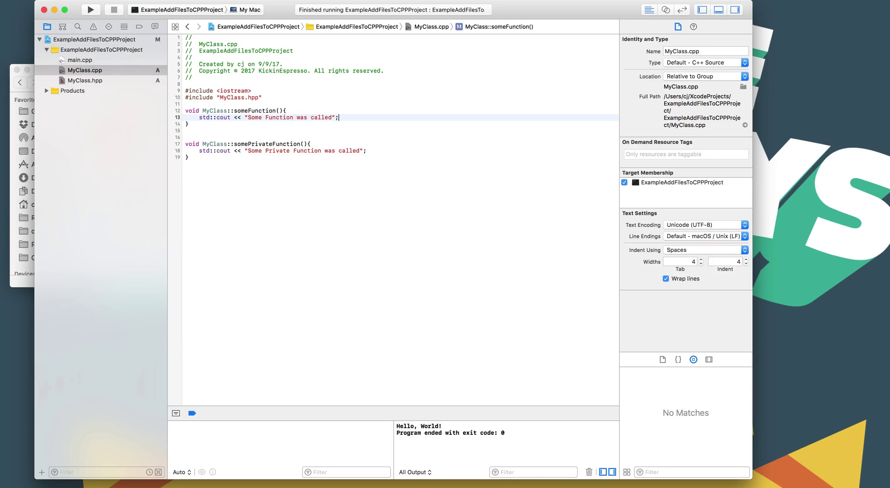
{"action": "type", "text": "this->somePrivateFunction();"}
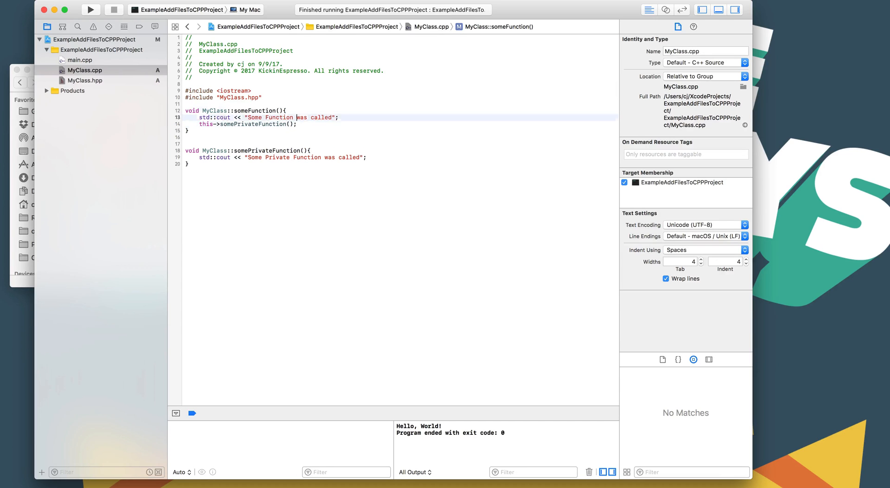
{"action": "double_click", "coordinate": [253, 125]}
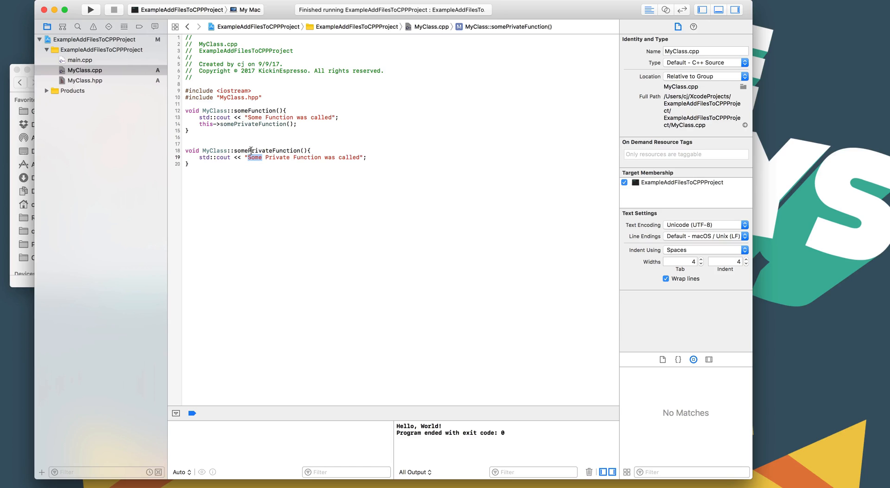
{"action": "left_click", "coordinate": [86, 70]}
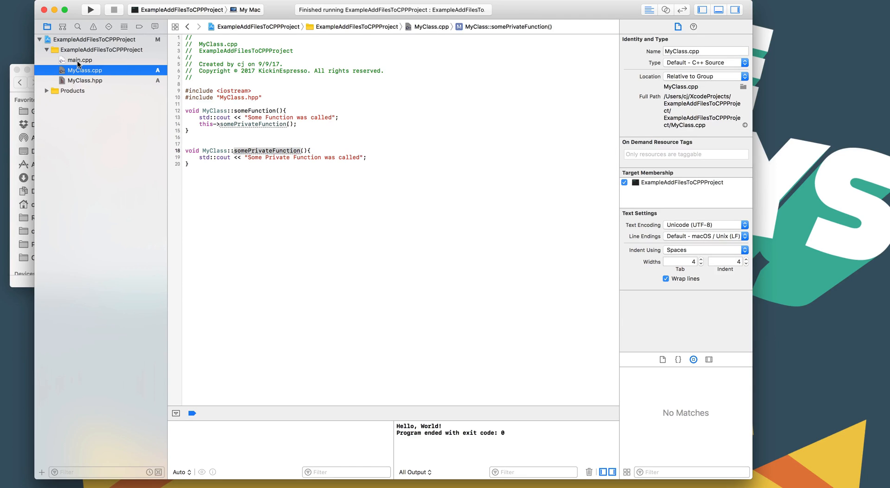
In main.cpp, add an #include for the MyClass header
{"action": "left_click", "coordinate": [81, 60]}
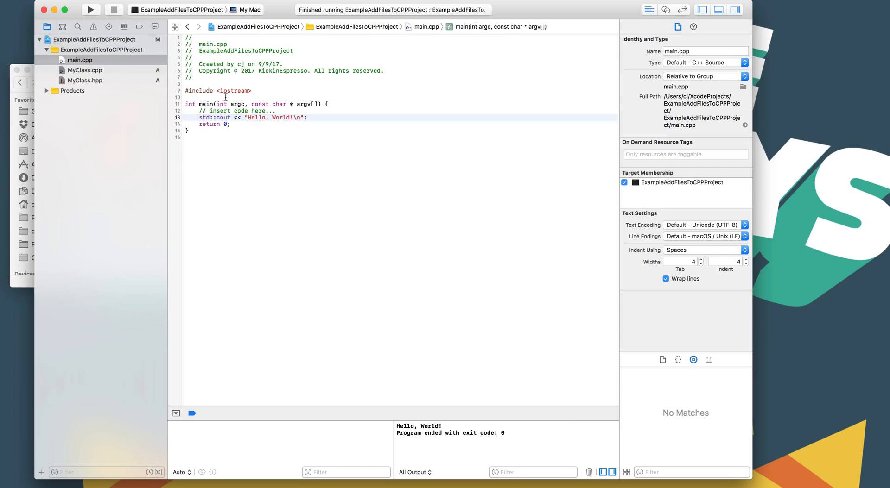
{"action": "left_click", "coordinate": [308, 118]}
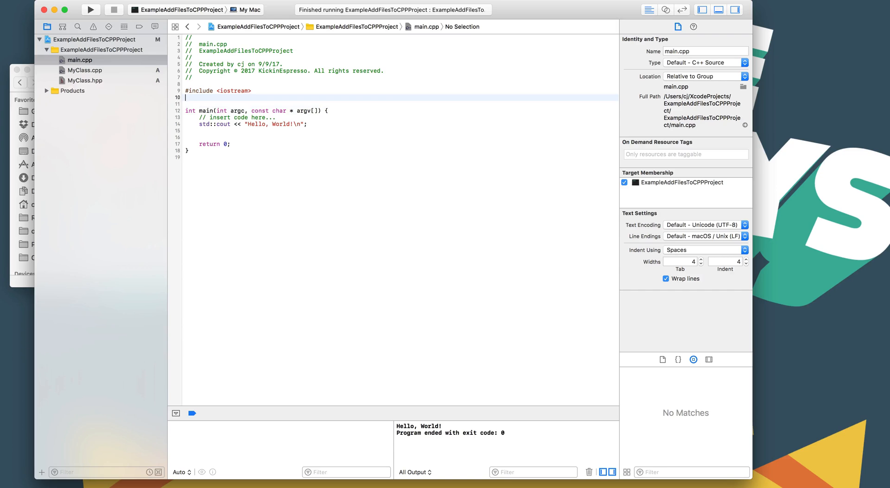
{"action": "type", "text": "#include <"}
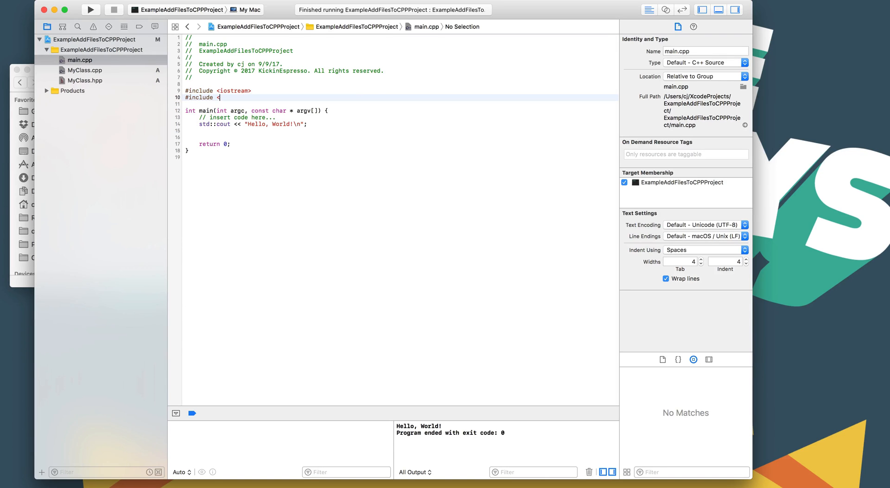
{"action": "type", "text": "\"My"}
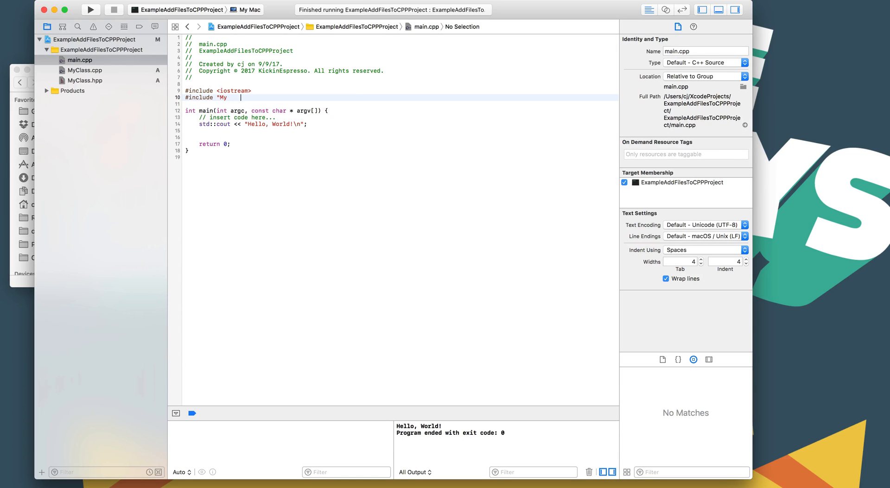
{"action": "type", "text": "c"}
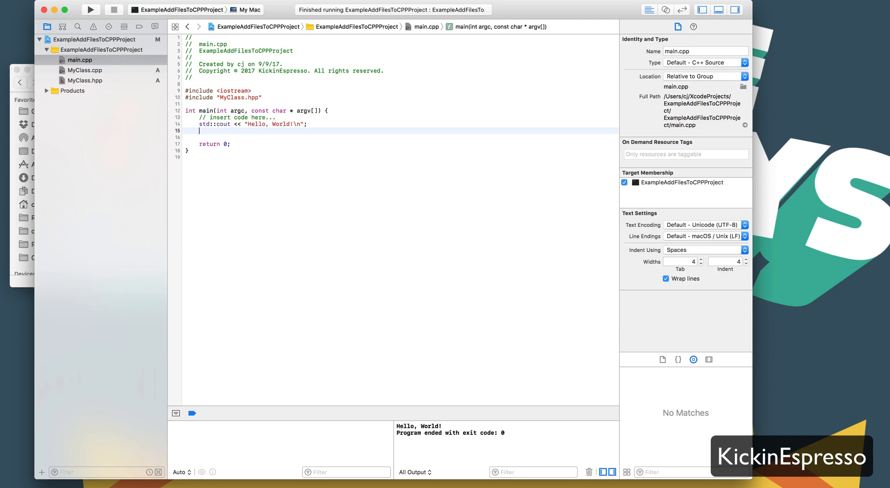
Create the object with MyClass* myClass = new MyClass() inside main
{"action": "key", "text": "Return"}
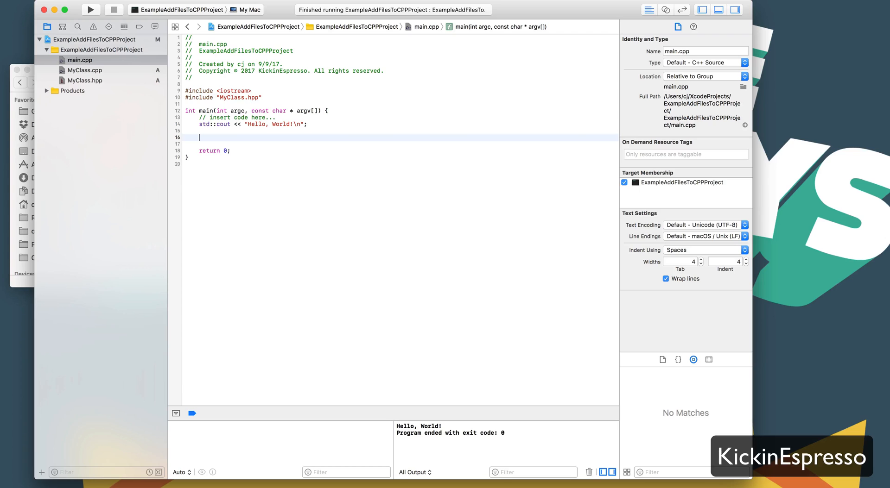
{"action": "type", "text": "MyClass"}
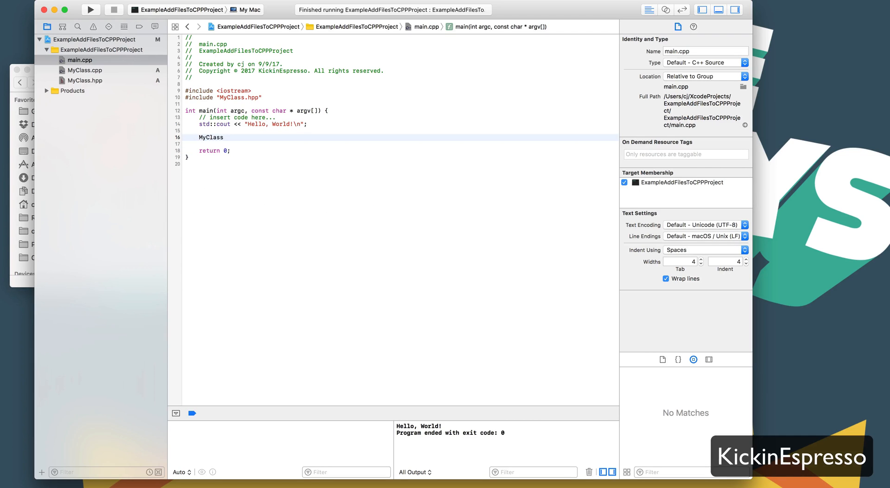
{"action": "type", "text": "* my"}
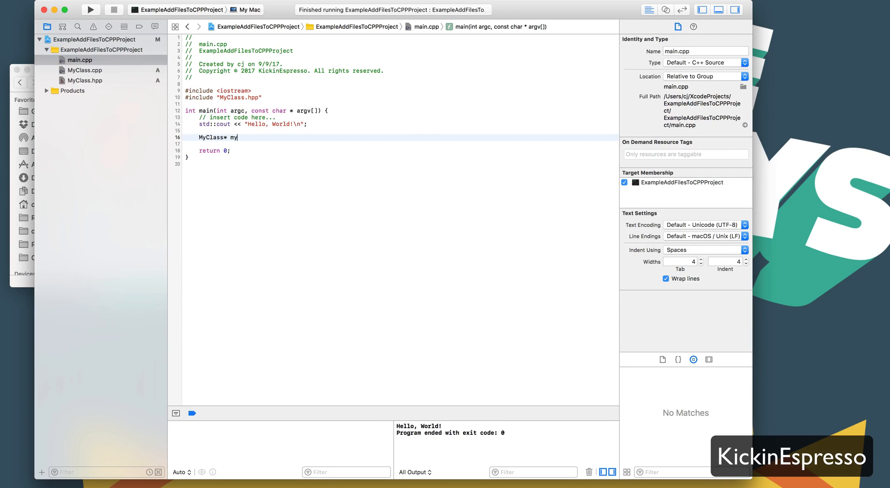
{"action": "type", "text": "Class ="}
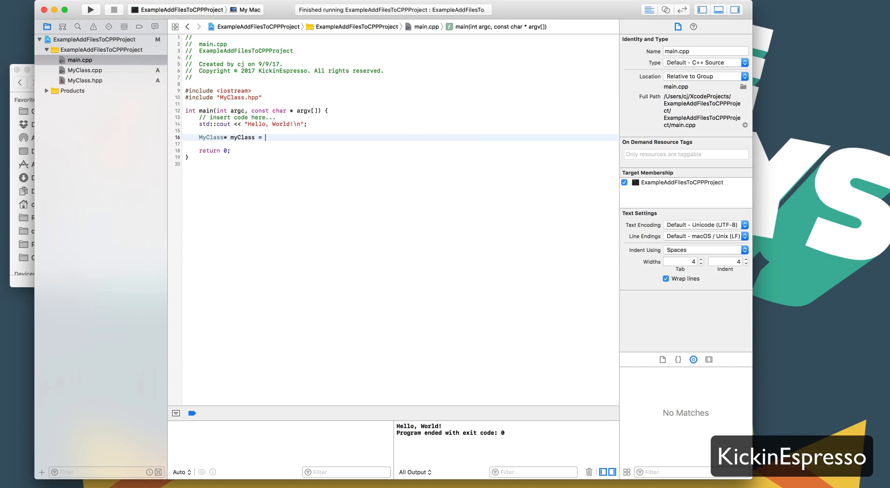
{"action": "type", "text": "new MyClass"}
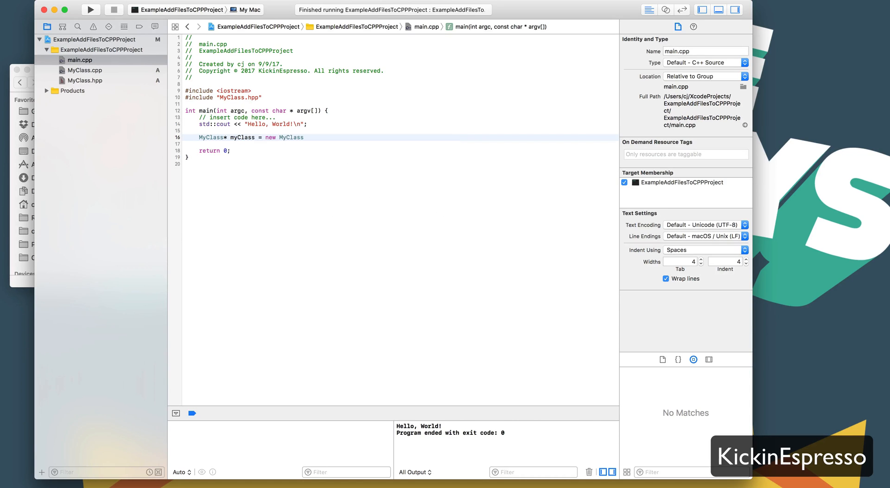
{"action": "type", "text": "();"}
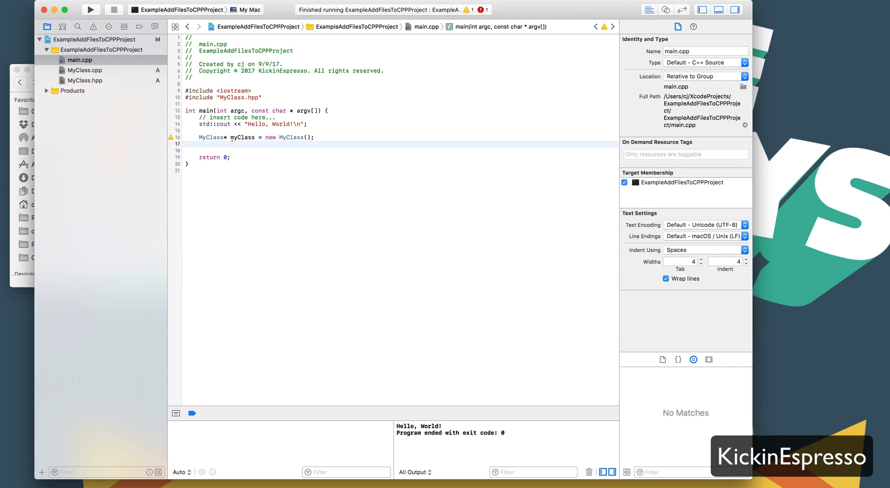
Call myClass->someFunction() and add a std::cout line before return 0
{"action": "left_click", "coordinate": [198, 144]}
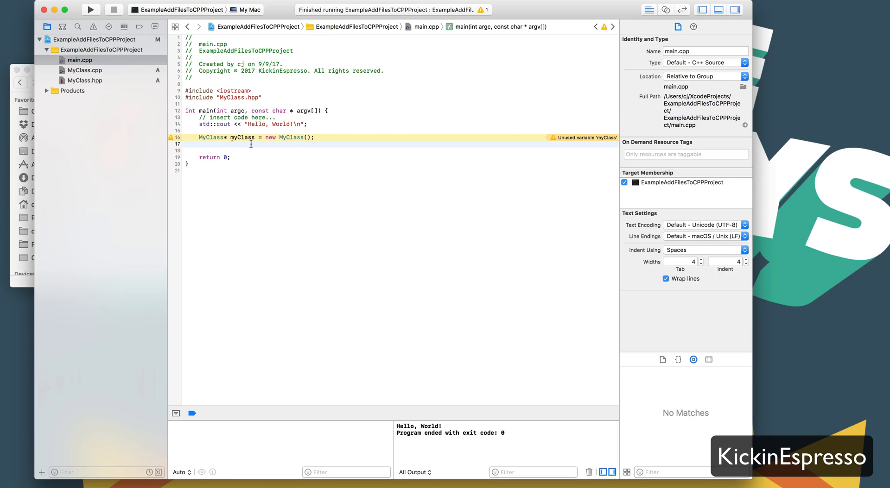
{"action": "type", "text": "My"}
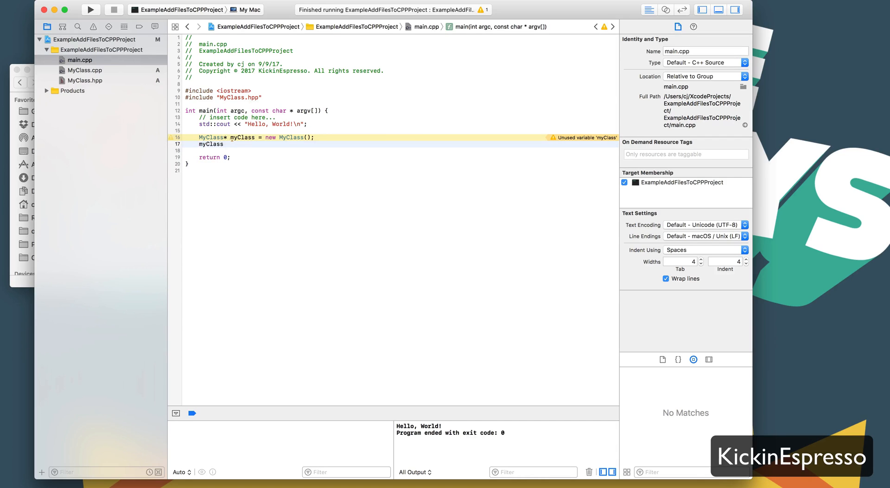
{"action": "type", "text": ".som"}
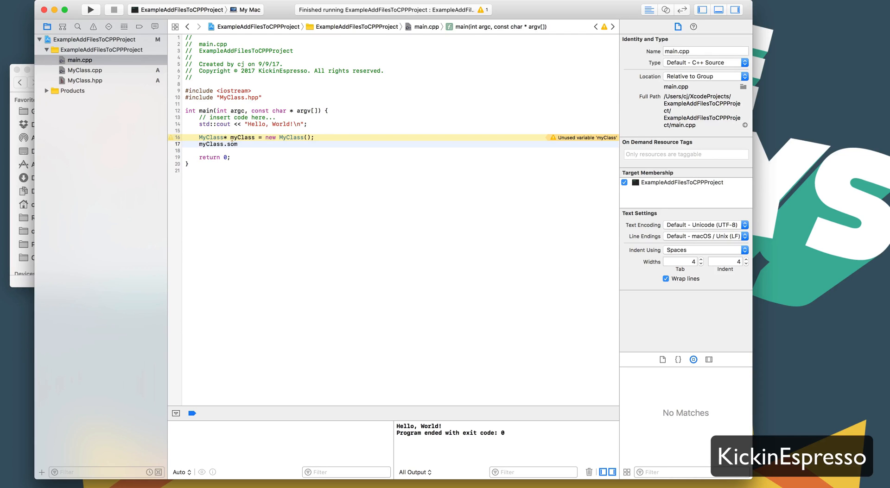
{"action": "type", "text": "eFunc"}
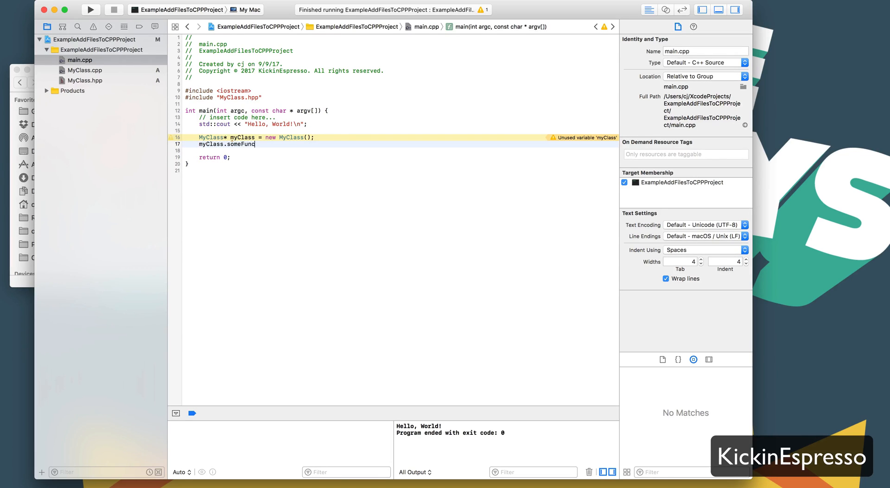
{"action": "type", "text": "tion();"}
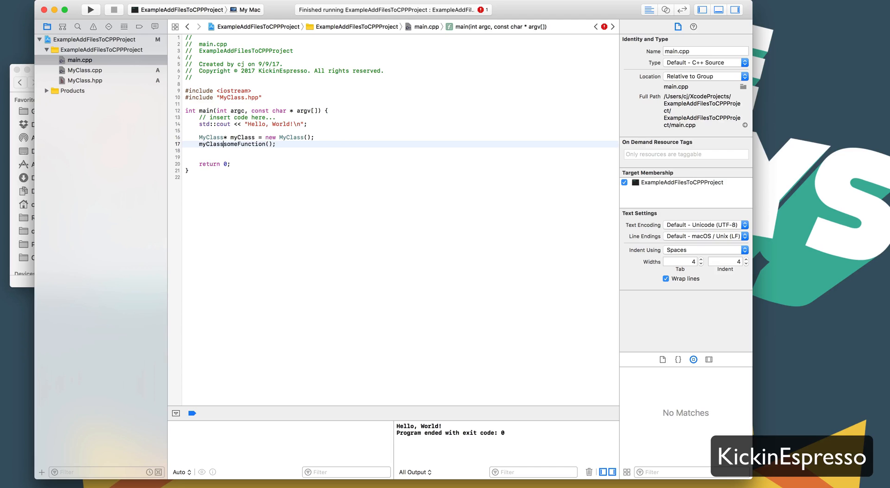
{"action": "type", "text": ">"}
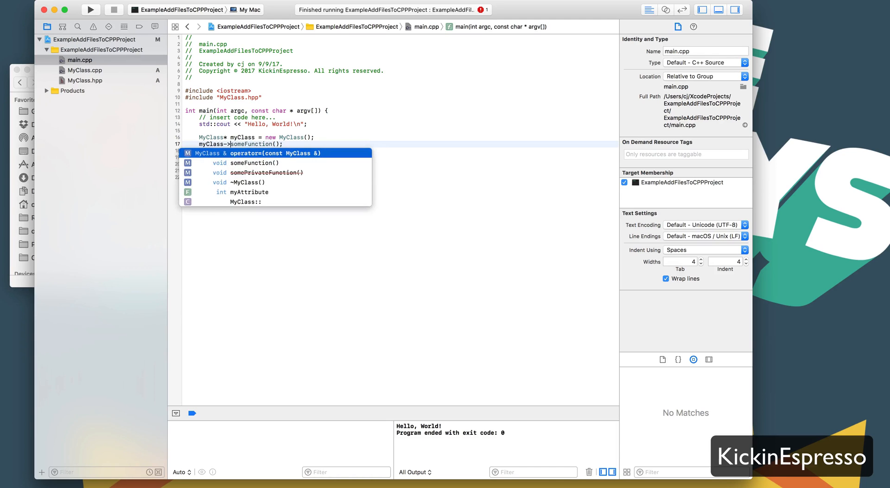
{"action": "key", "text": "Escape"}
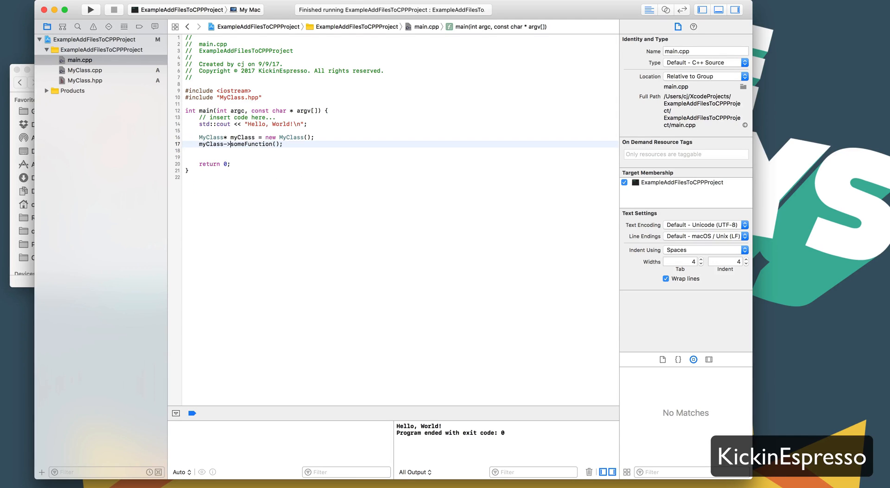
{"action": "left_click", "coordinate": [232, 124]}
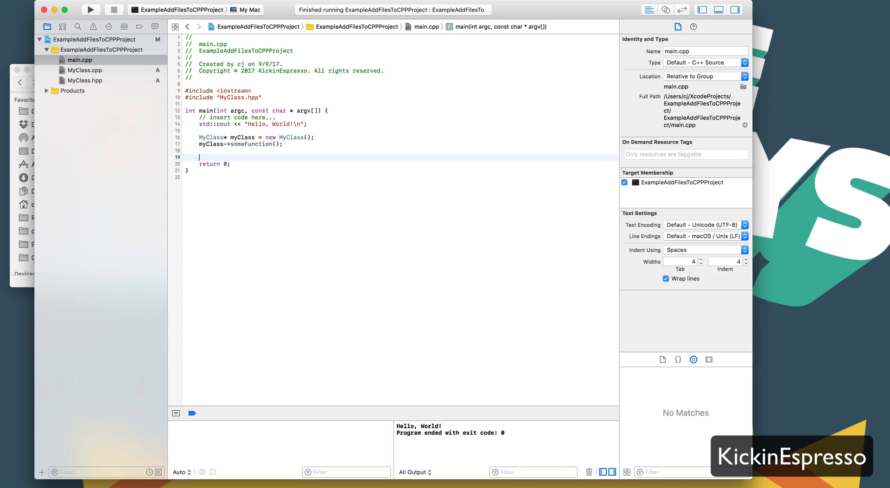
{"action": "type", "text": "std::cout << \"Hello, World!\\n\";"}
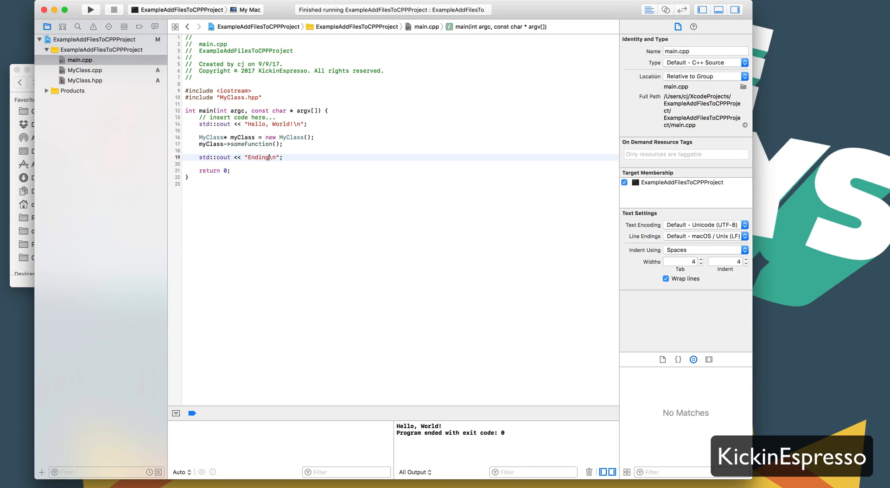
Run the build, inspect the undefined MyClass::MyClass() linker error, rebuild, and return to the file list
{"action": "left_click", "coordinate": [89, 10]}
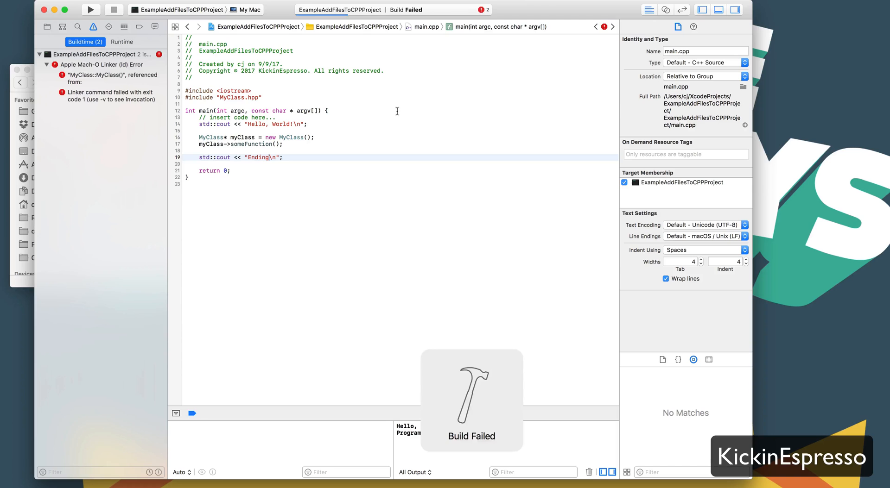
{"action": "left_click", "coordinate": [110, 78]}
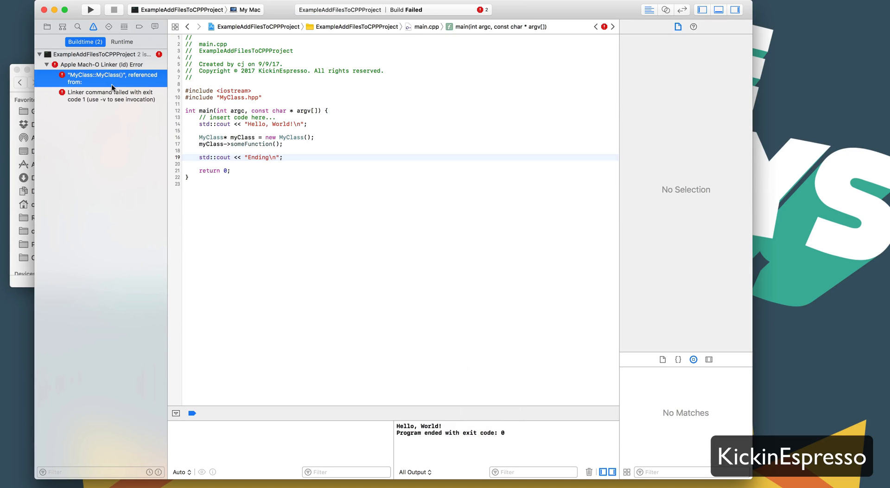
{"action": "mouse_move", "coordinate": [311, 132]}
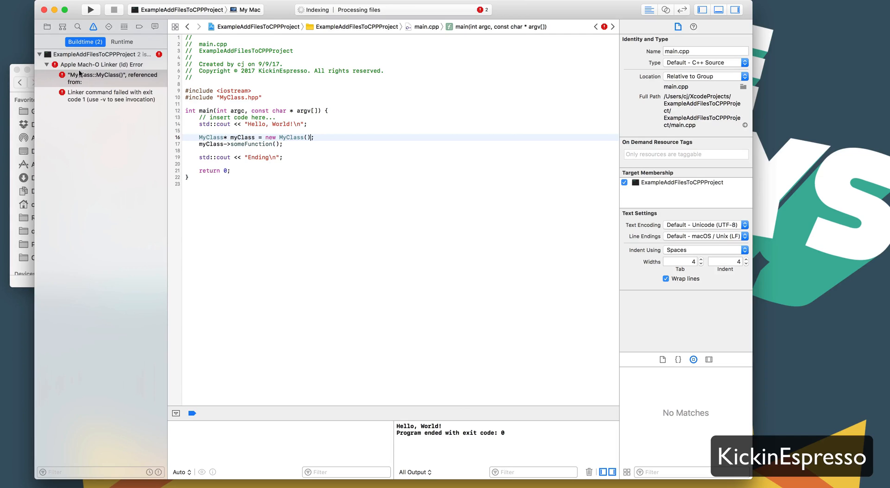
{"action": "left_click", "coordinate": [90, 10]}
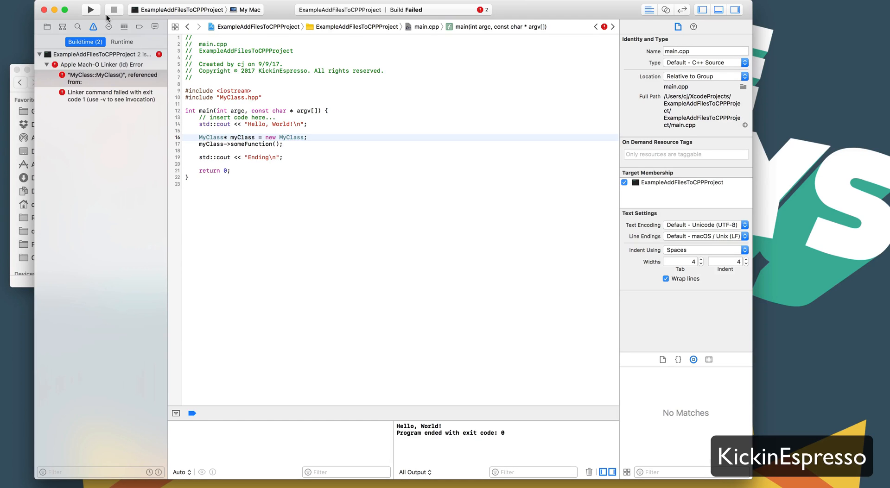
{"action": "left_click", "coordinate": [90, 10]}
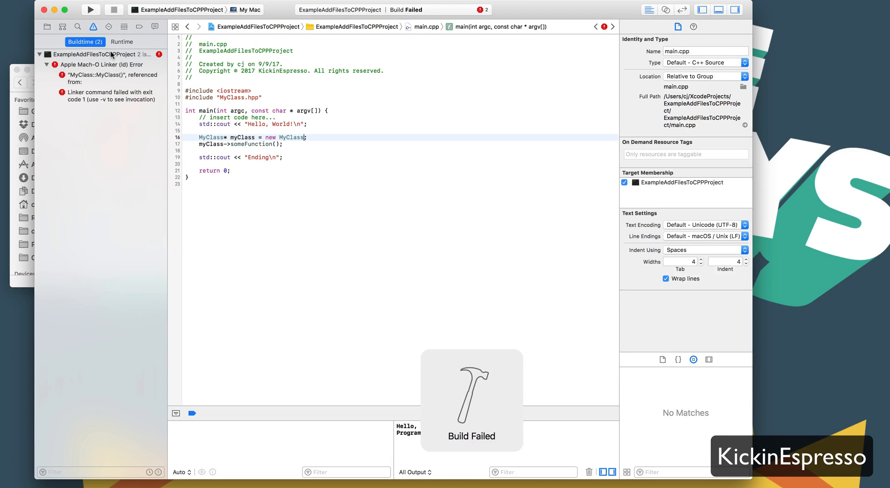
{"action": "left_click", "coordinate": [111, 78]}
{"action": "type", "text": "()"}
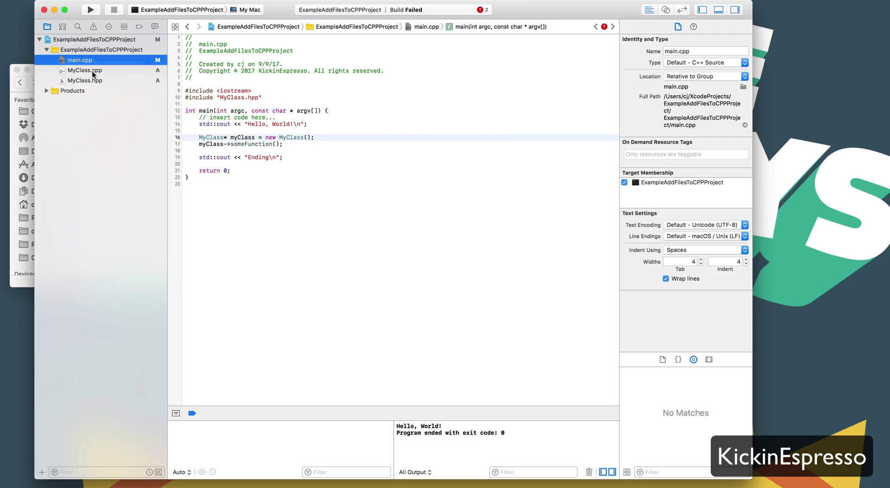
In MyClass.cpp, define the MyClass() constructor printing "Constructor has run"
{"action": "left_click", "coordinate": [85, 70]}
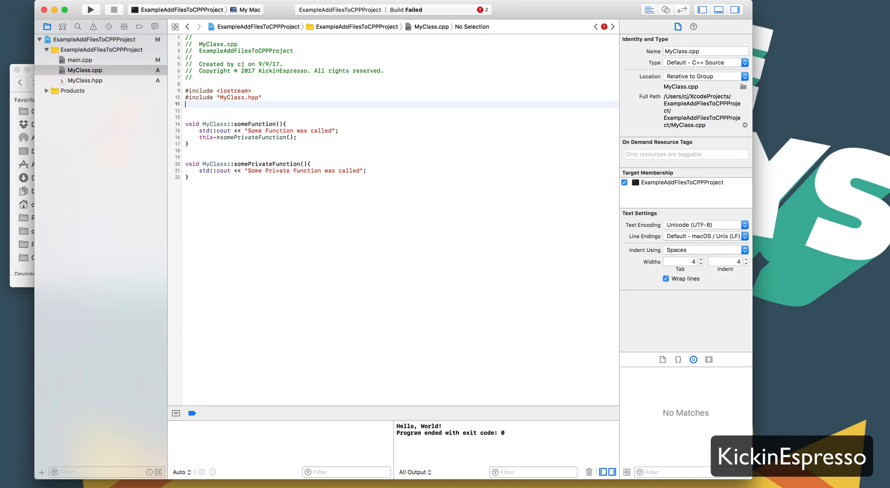
{"action": "type", "text": "MyClass:"}
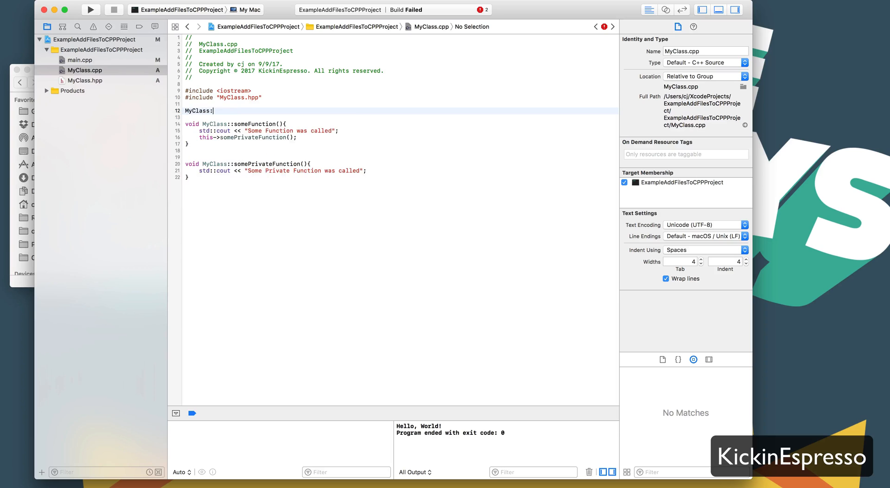
{"action": "type", "text": ":MyClass(){"}
{"action": "type", "text": "std::cout << \"Some Function was called\";"}
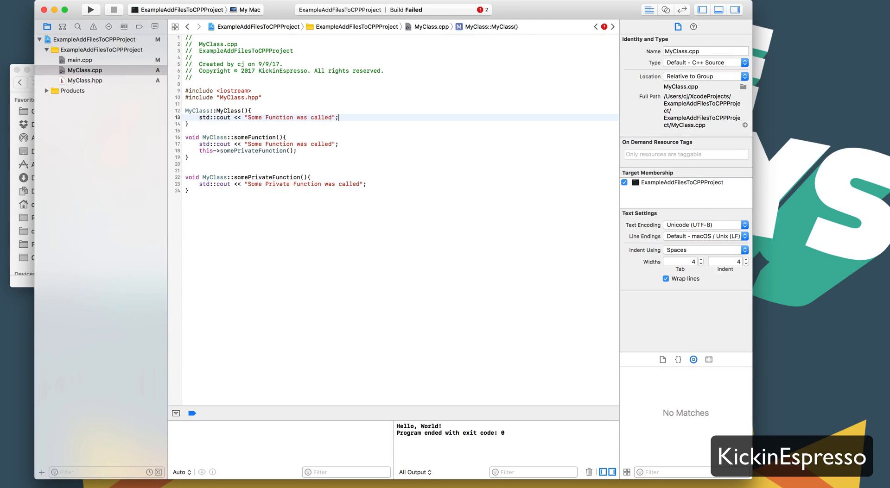
{"action": "double_click", "coordinate": [321, 117]}
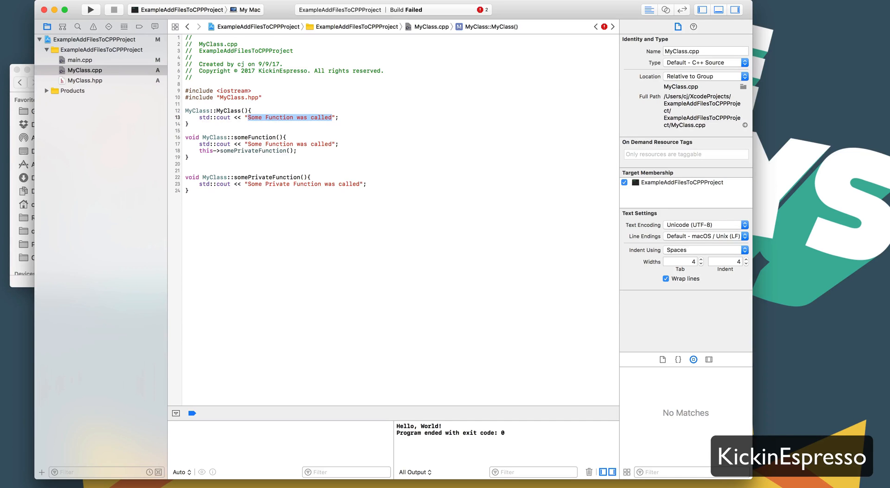
{"action": "type", "text": "Constructor"}
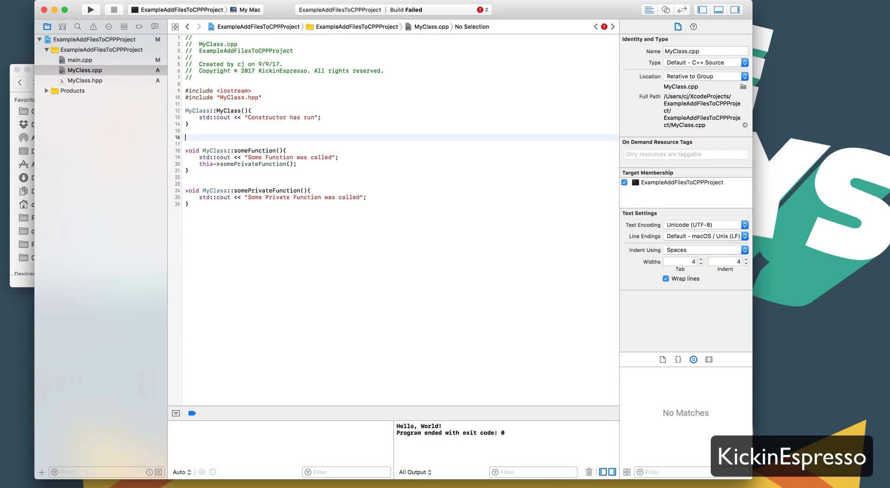
Define the ~MyClass() destructor printing "Deconstructor has run"
{"action": "type", "text": "MyClass:"}
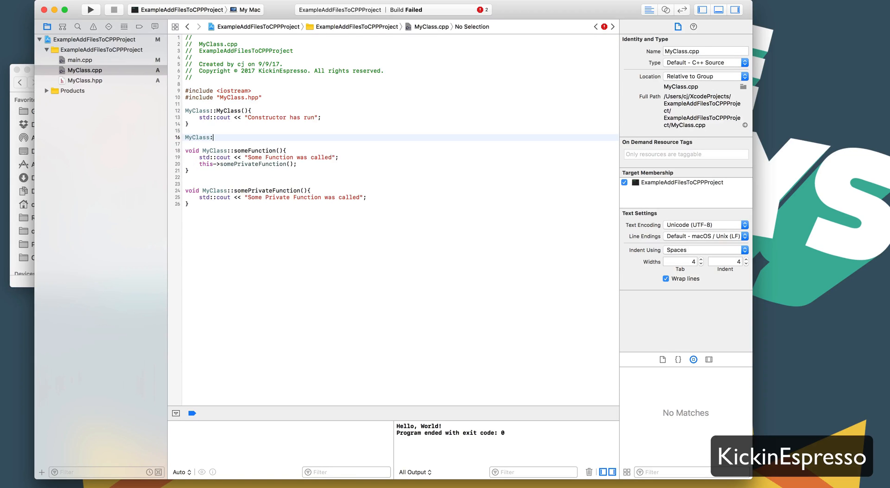
{"action": "type", "text": "~"}
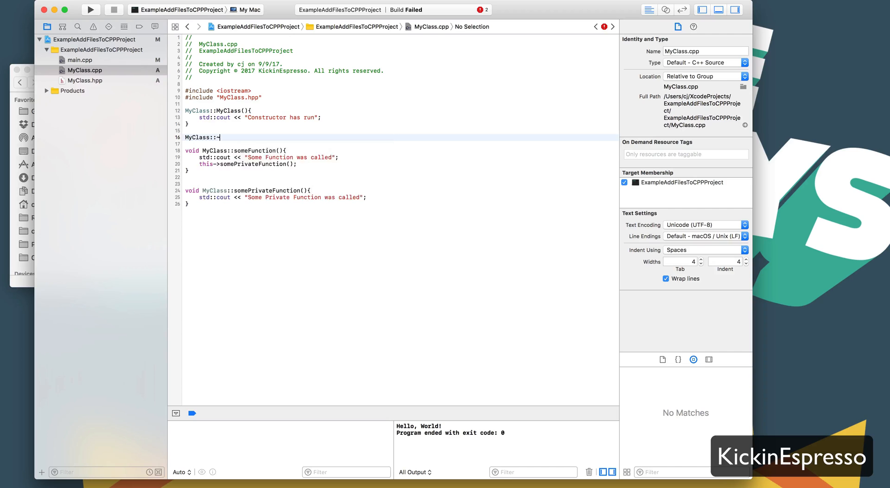
{"action": "type", "text": "MyClass(){"}
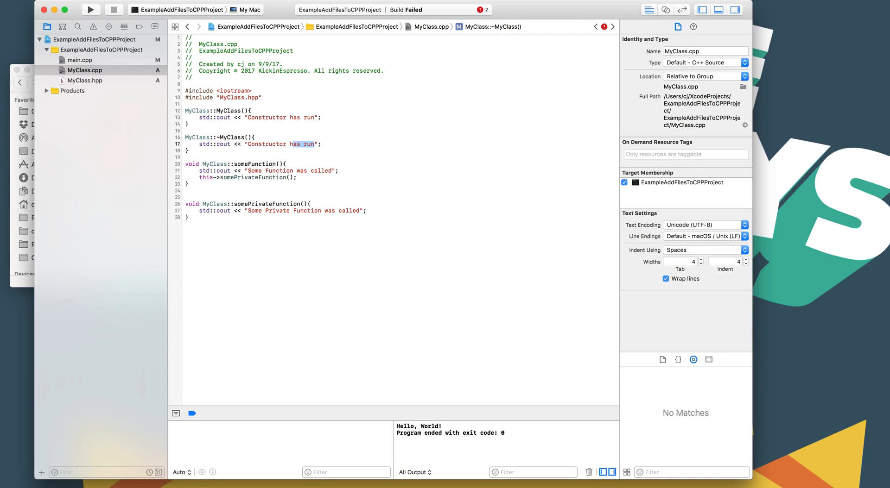
{"action": "left_click", "coordinate": [250, 143]}
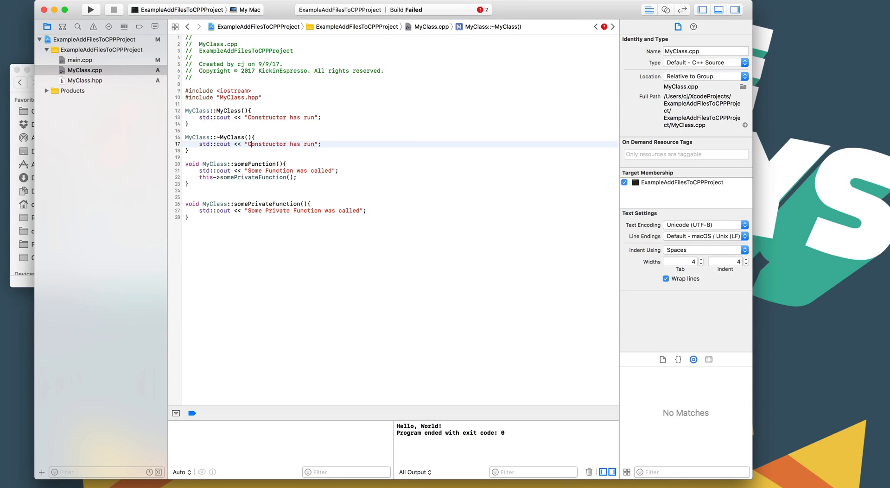
{"action": "type", "text": "Dec"}
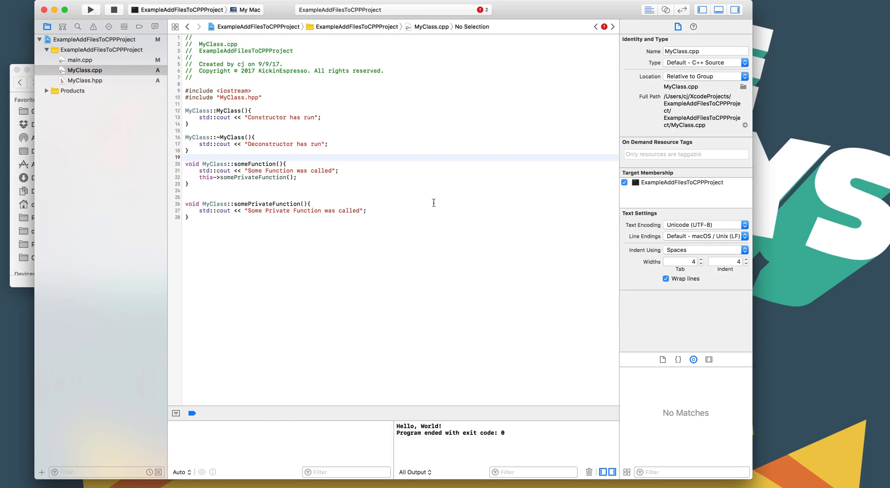
End the MyClass print messages with \n and rerun so each prints on its own line
{"action": "left_click", "coordinate": [89, 10]}
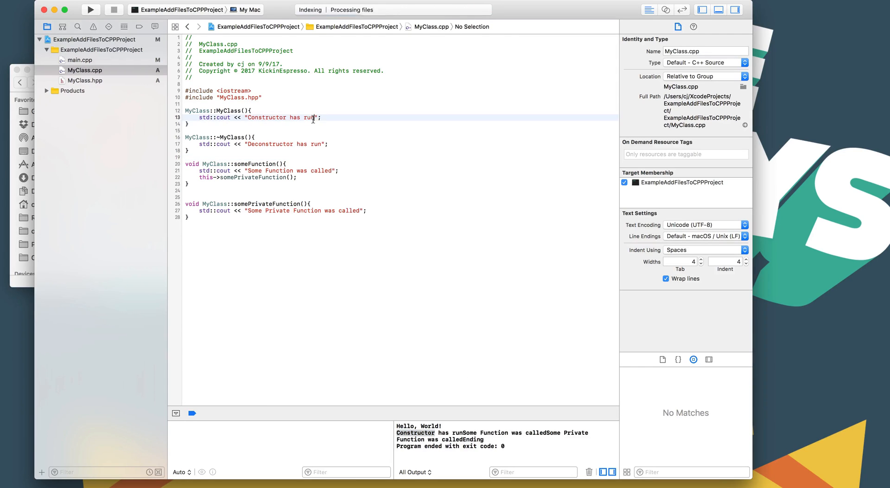
{"action": "type", "text": "\\n"}
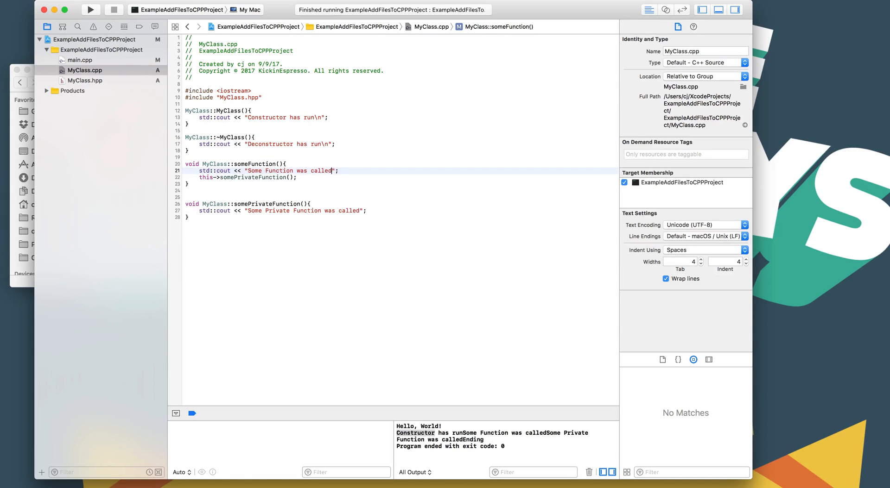
{"action": "left_click", "coordinate": [360, 211]}
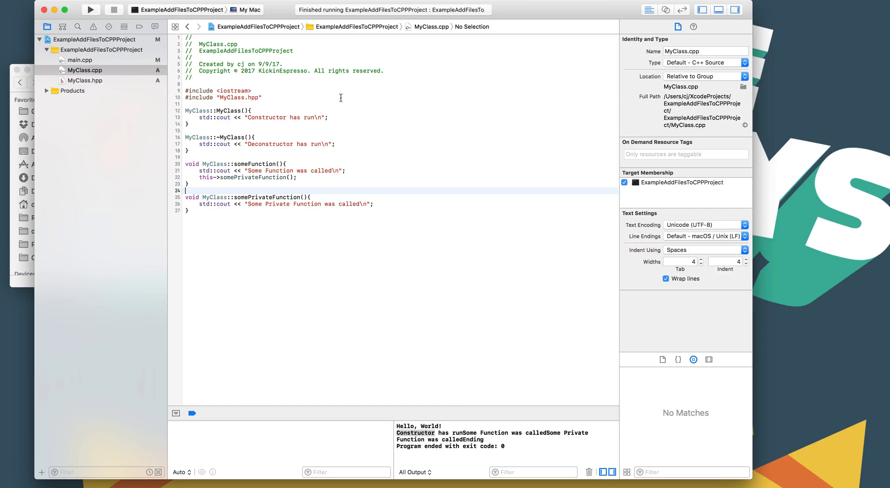
{"action": "left_click", "coordinate": [89, 10]}
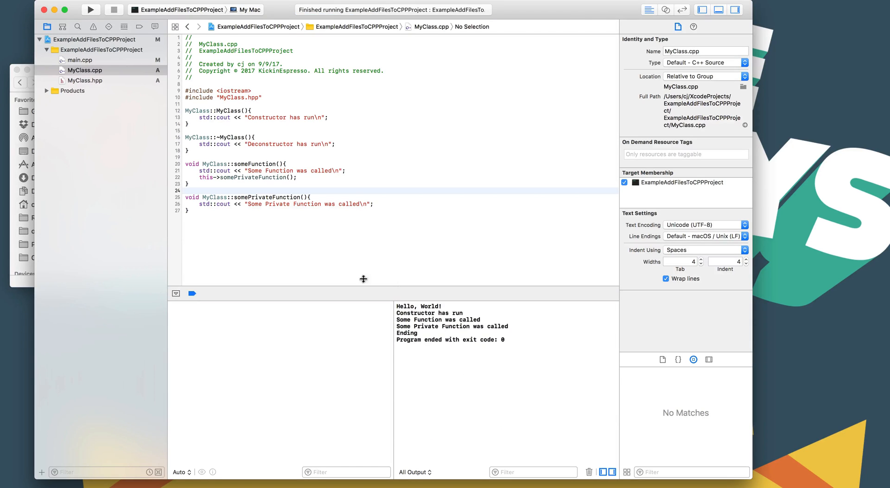
Browse main.cpp, MyClass.cpp and MyClass.hpp, returning to main.cpp
{"action": "left_click", "coordinate": [81, 59]}
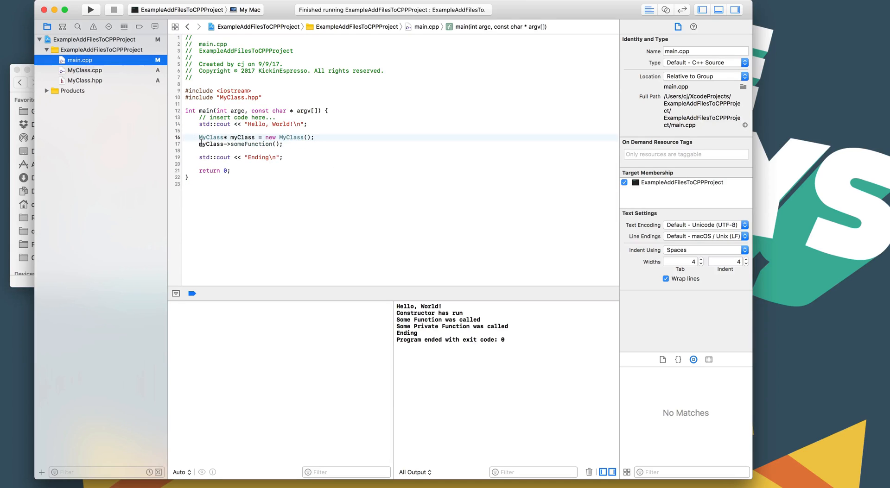
{"action": "double_click", "coordinate": [241, 138]}
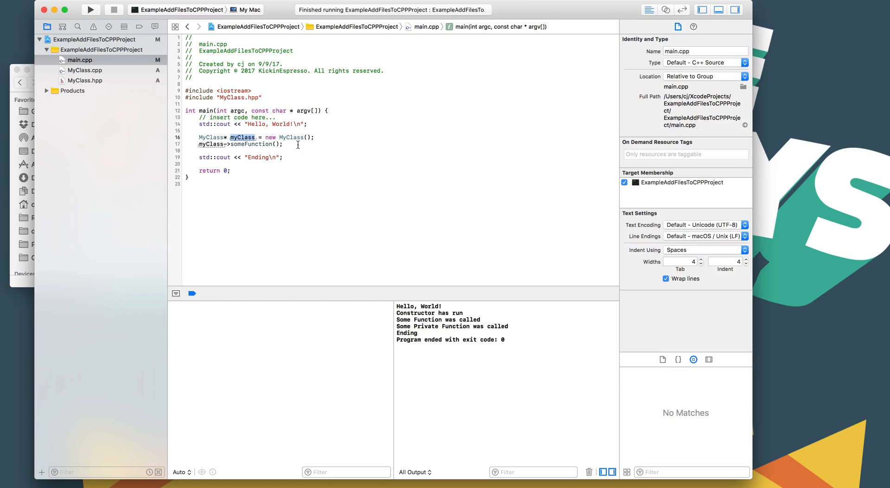
{"action": "left_click", "coordinate": [85, 70]}
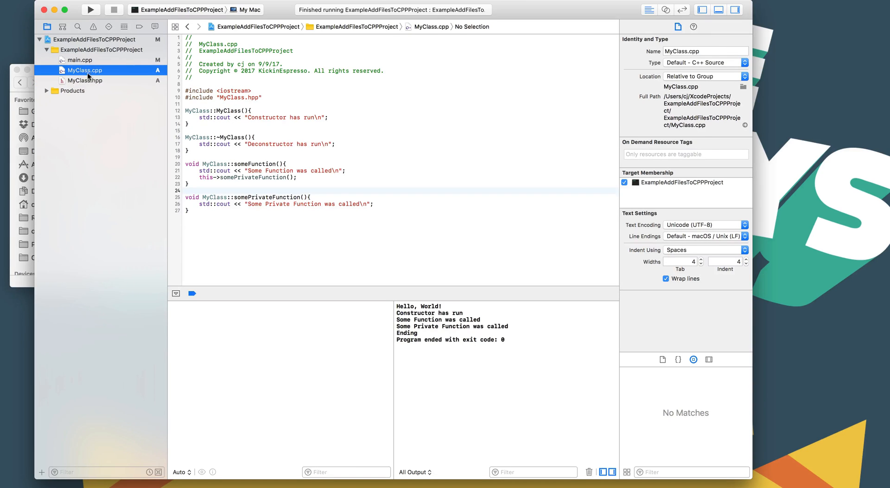
{"action": "left_click", "coordinate": [86, 80]}
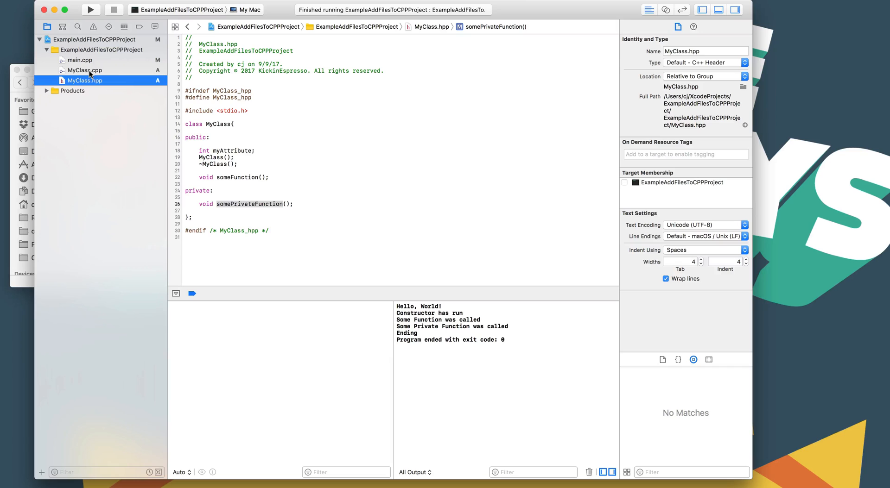
{"action": "left_click", "coordinate": [85, 70]}
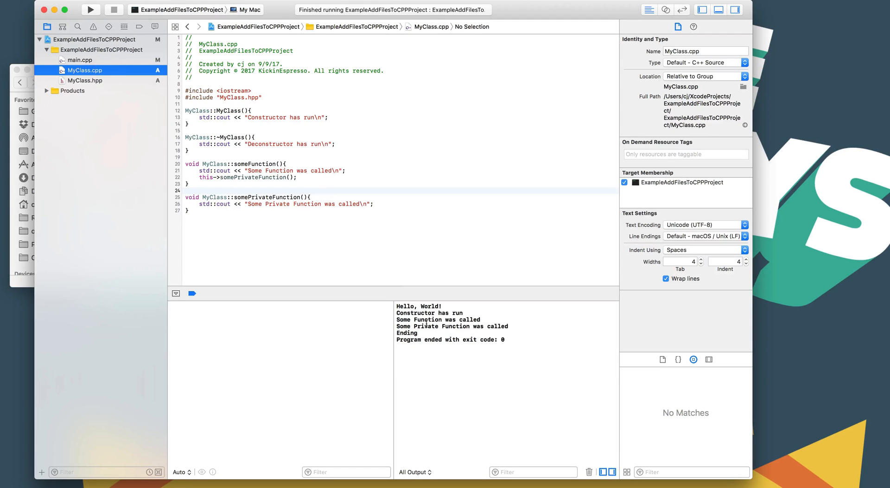
{"action": "left_click", "coordinate": [81, 60]}
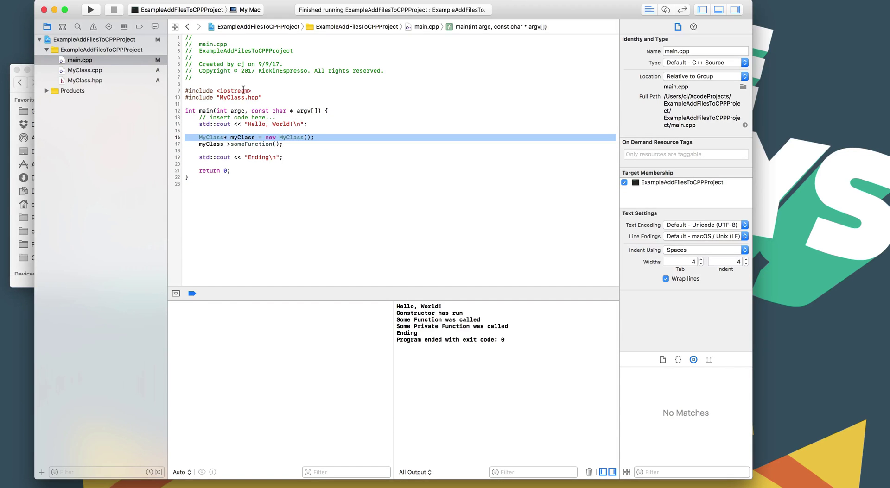
Review the MyClass.hpp include and someFunction call, then add an empty line below that call
{"action": "left_click", "coordinate": [239, 97]}
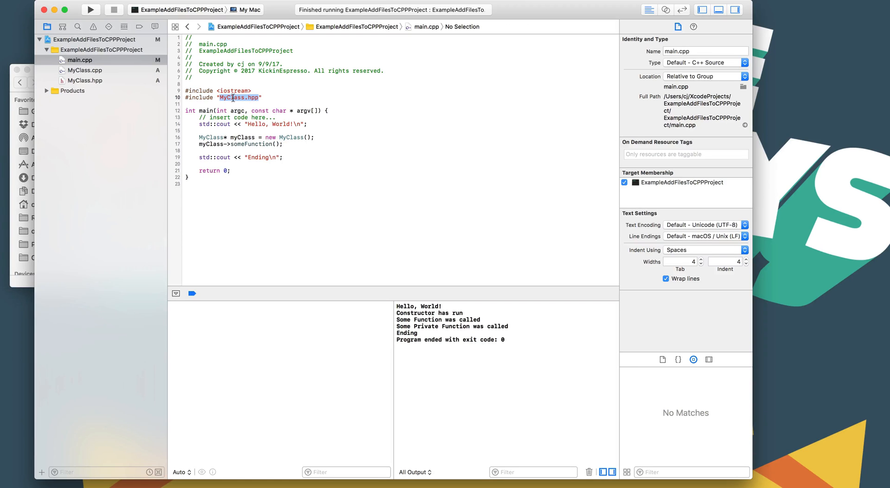
{"action": "left_click", "coordinate": [221, 144]}
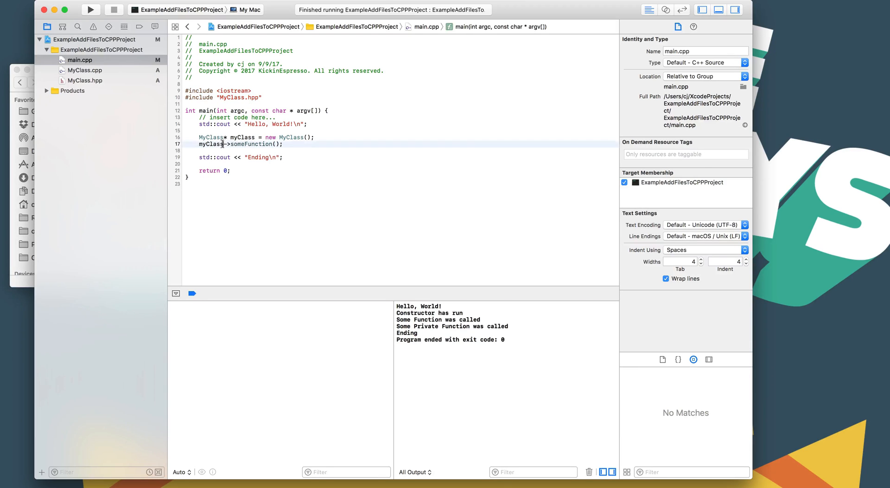
{"action": "left_click", "coordinate": [205, 164]}
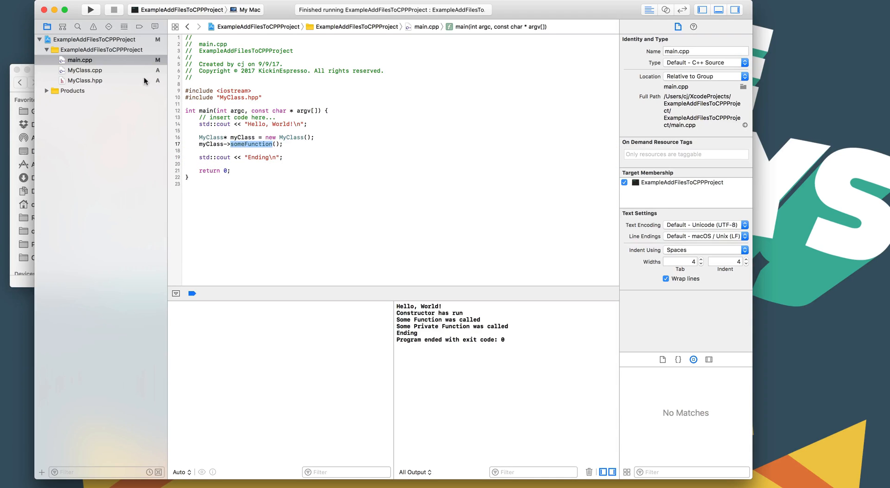
{"action": "mouse_move", "coordinate": [272, 140]}
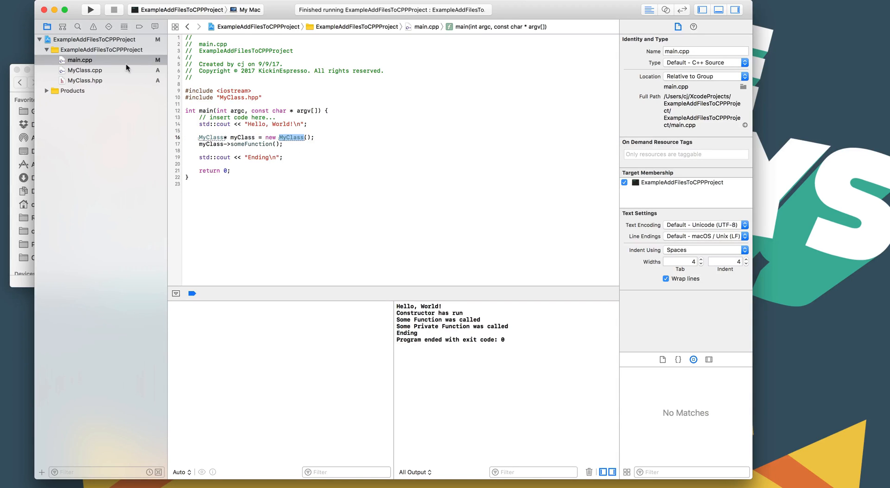
{"action": "left_click", "coordinate": [86, 70]}
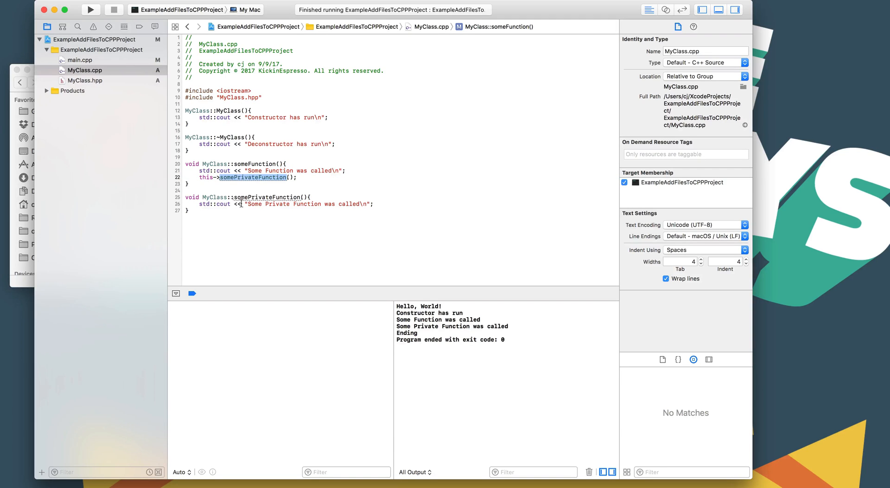
{"action": "left_click", "coordinate": [81, 60]}
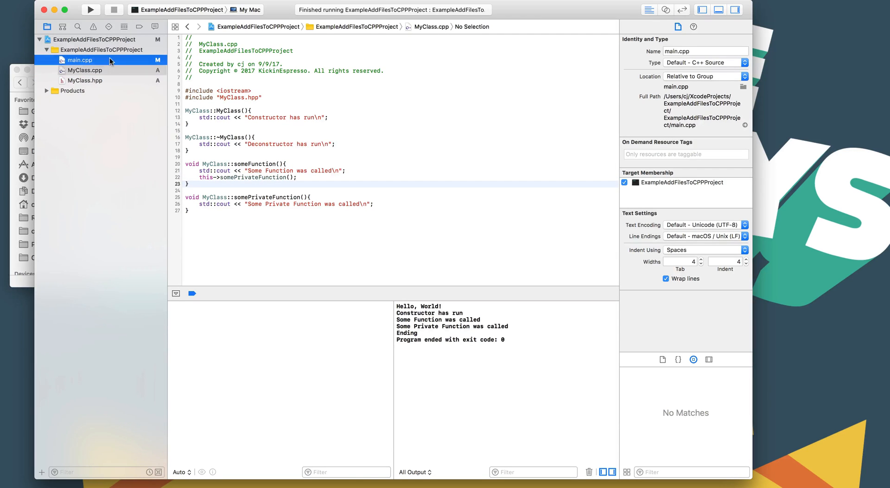
{"action": "left_click", "coordinate": [80, 59]}
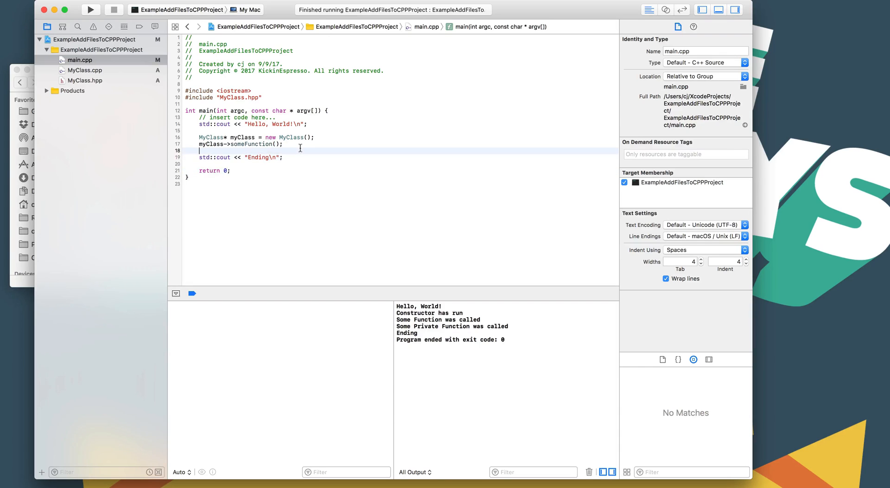
Add myClass->somePrivateFunction() to main, build, and read the private-member error
{"action": "type", "text": "myClass-<"}
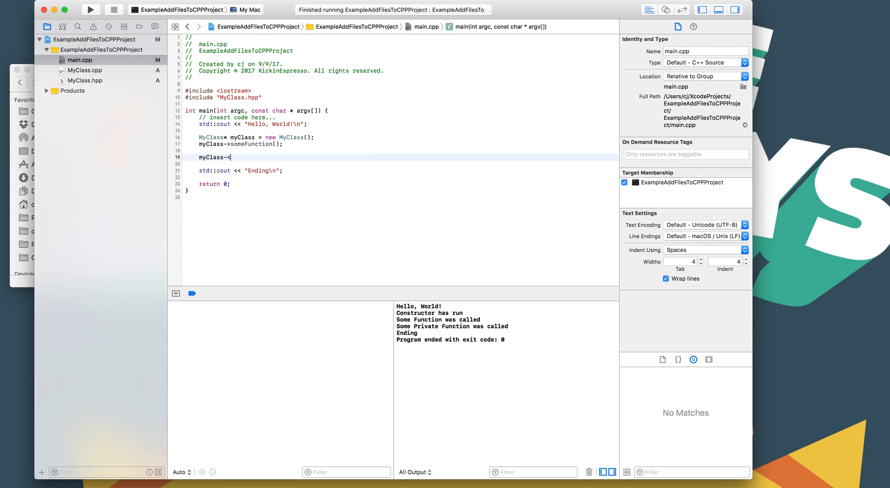
{"action": "type", "text": ">somePrivateFunction();"}
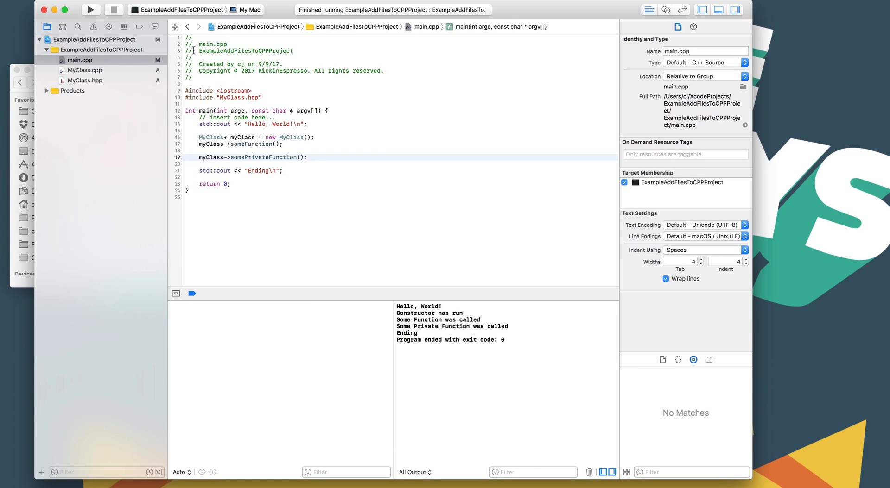
{"action": "left_click", "coordinate": [90, 9]}
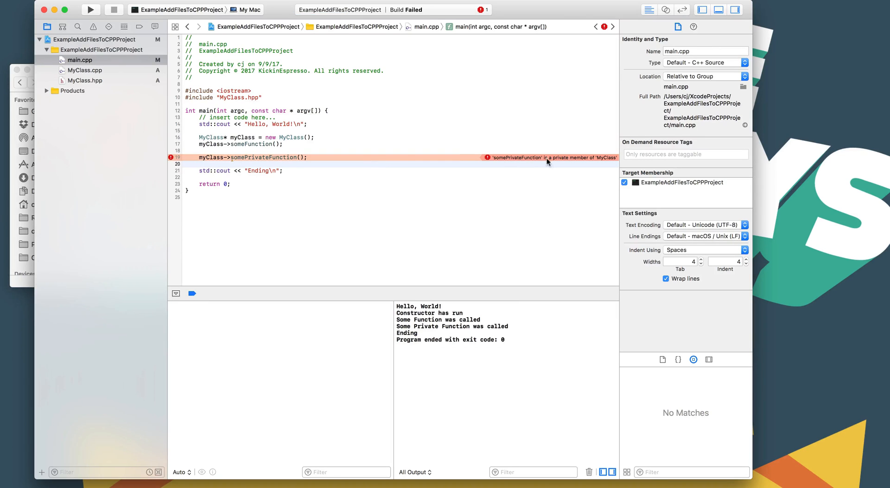
{"action": "left_click", "coordinate": [199, 164]}
{"action": "type", "text": "//"}
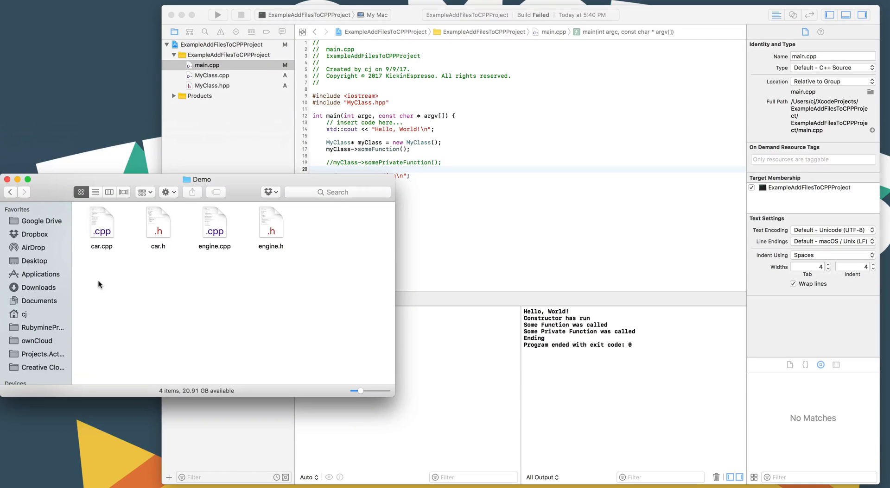
Select car.cpp, car.h, engine.cpp and engine.h in Demo and add them to the project
{"action": "key", "text": "cmd+a"}
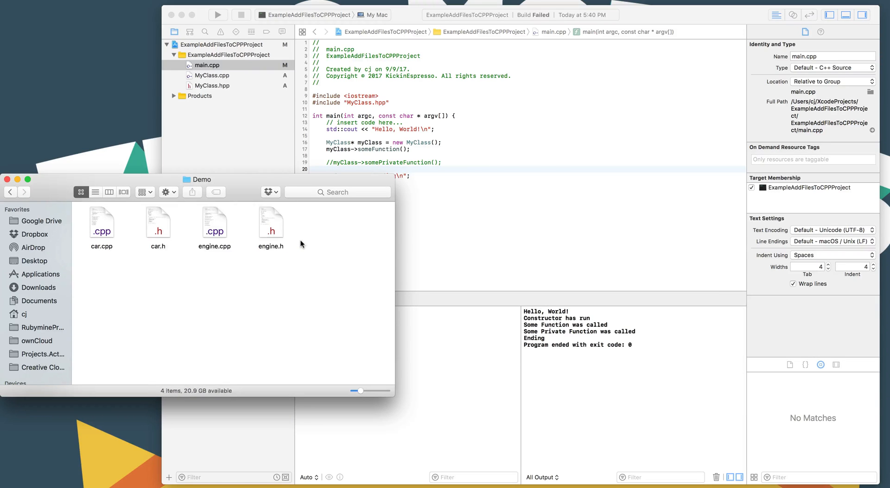
{"action": "key", "text": "cmd+a"}
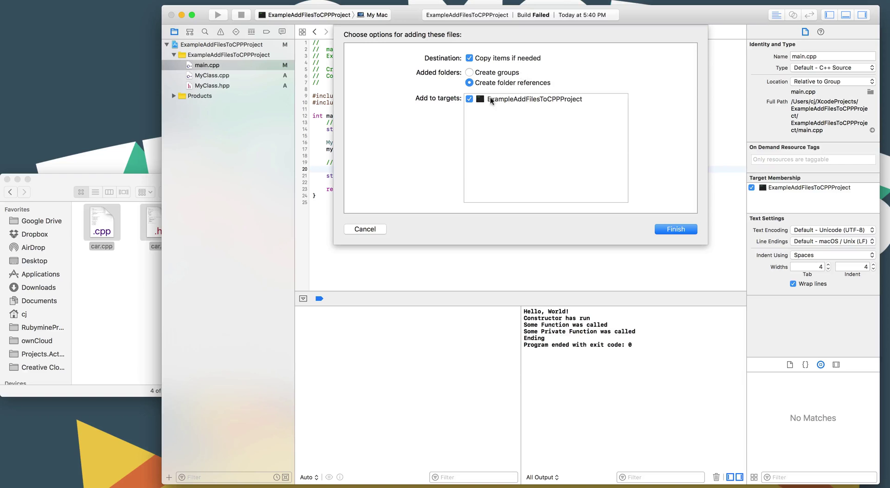
{"action": "mouse_move", "coordinate": [569, 133]}
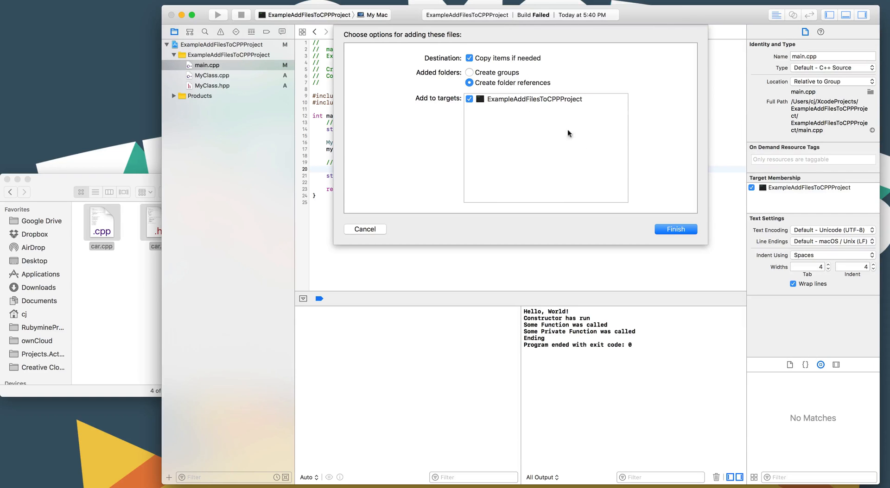
{"action": "left_click", "coordinate": [674, 229]}
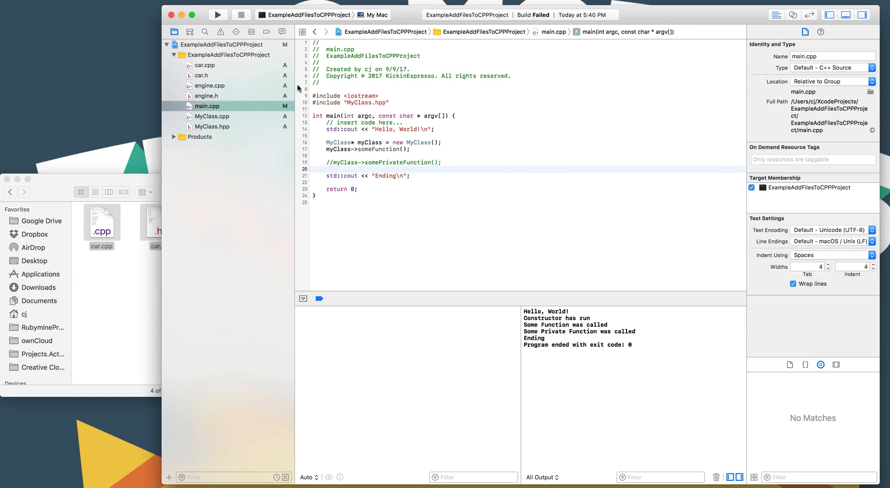
Open car.h, main.cpp, engine.h and engine.cpp in turn, ending on car.cpp
{"action": "left_click", "coordinate": [201, 75]}
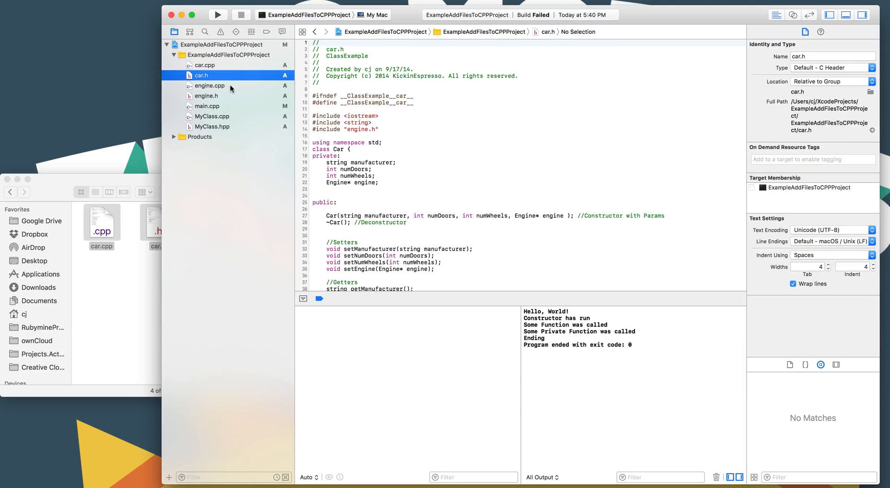
{"action": "left_click", "coordinate": [207, 107]}
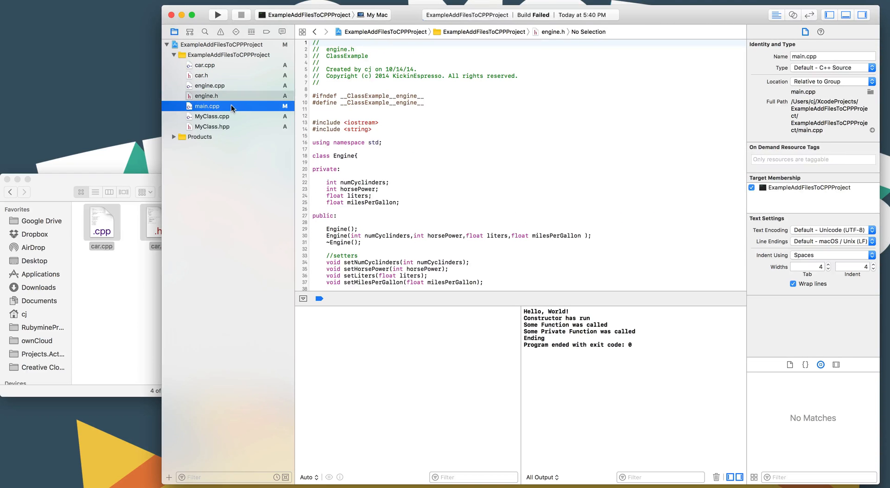
{"action": "left_click", "coordinate": [207, 96]}
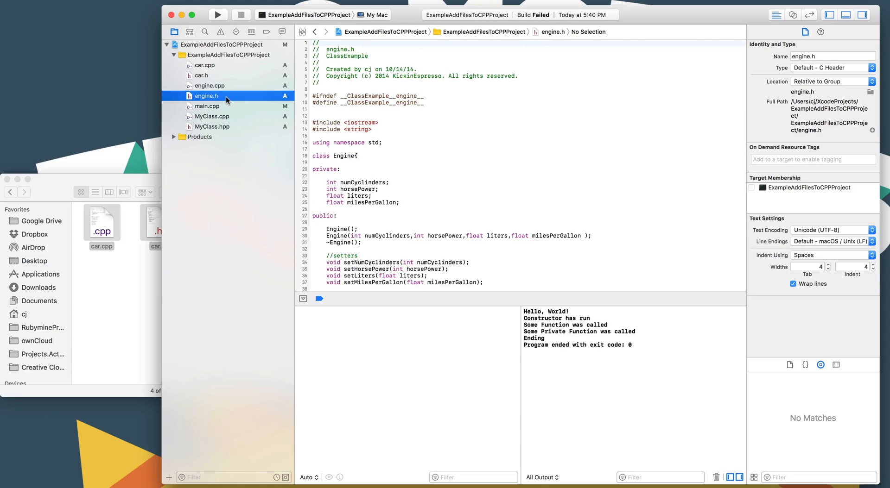
{"action": "left_click", "coordinate": [210, 86]}
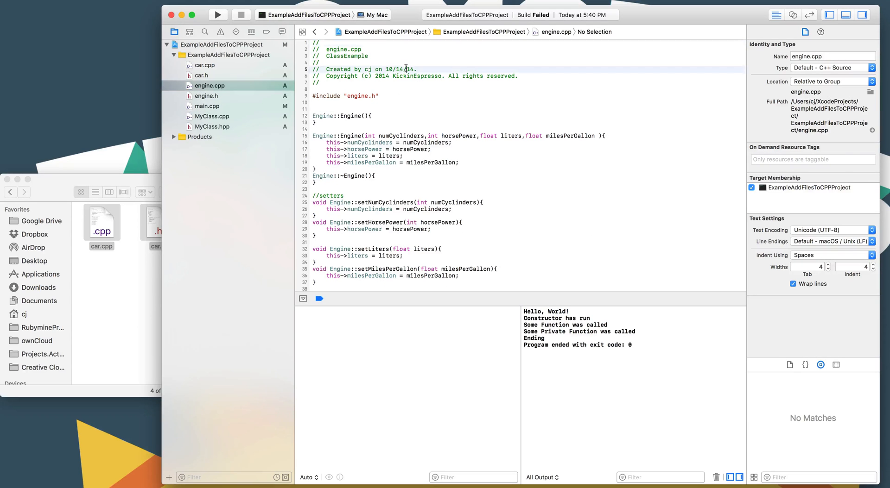
{"action": "left_click", "coordinate": [209, 86]}
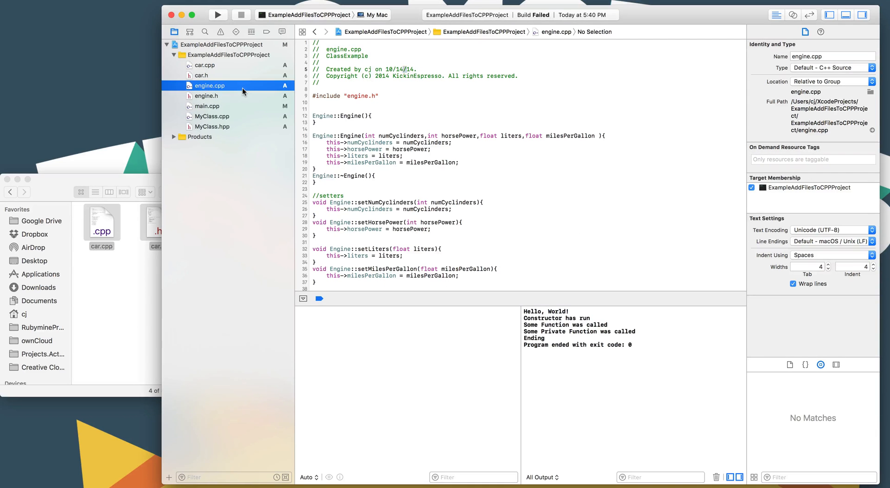
{"action": "left_click", "coordinate": [207, 95]}
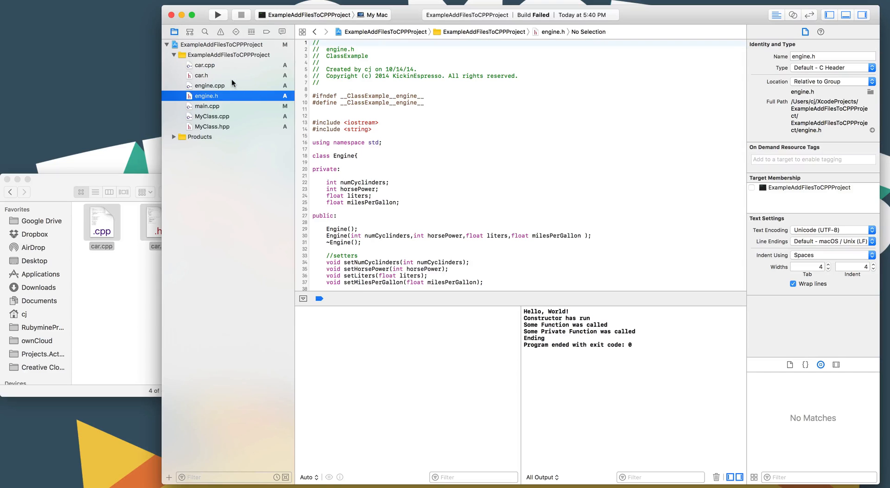
{"action": "left_click", "coordinate": [205, 65]}
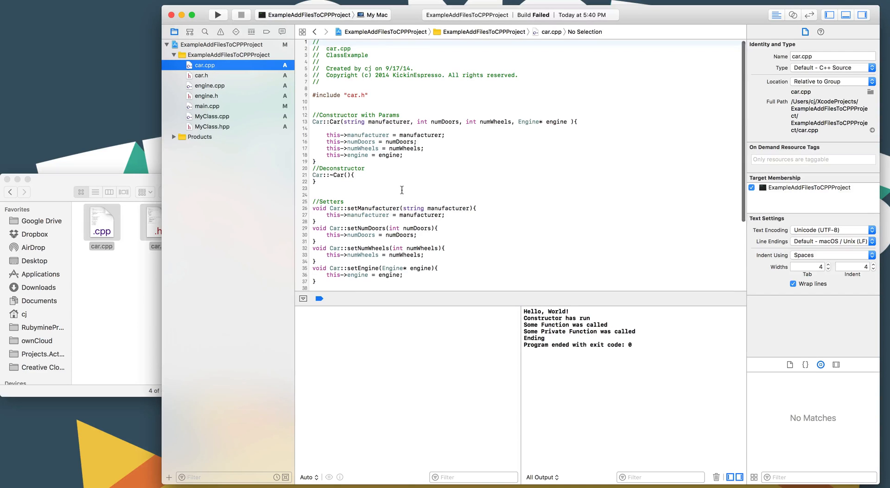
Open car.h and add a blank line inside the Car class
{"action": "scroll", "scroll_direction": "down", "scroll_amount": 3}
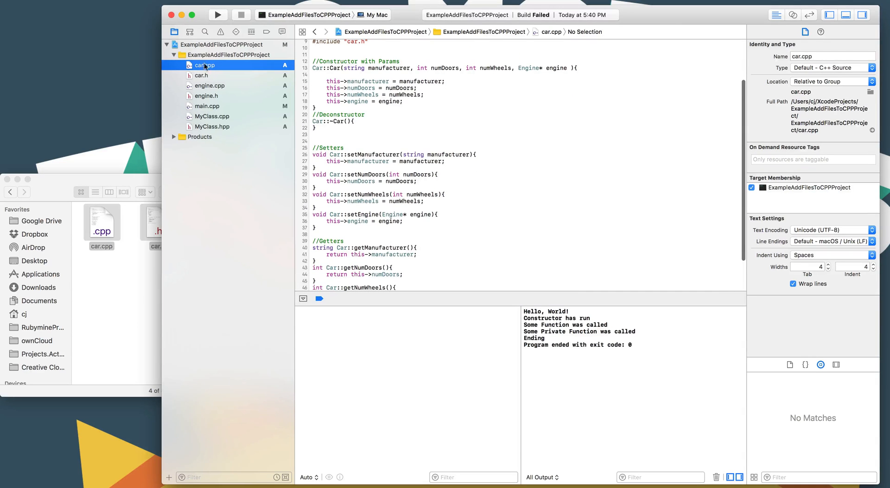
{"action": "left_click", "coordinate": [202, 76]}
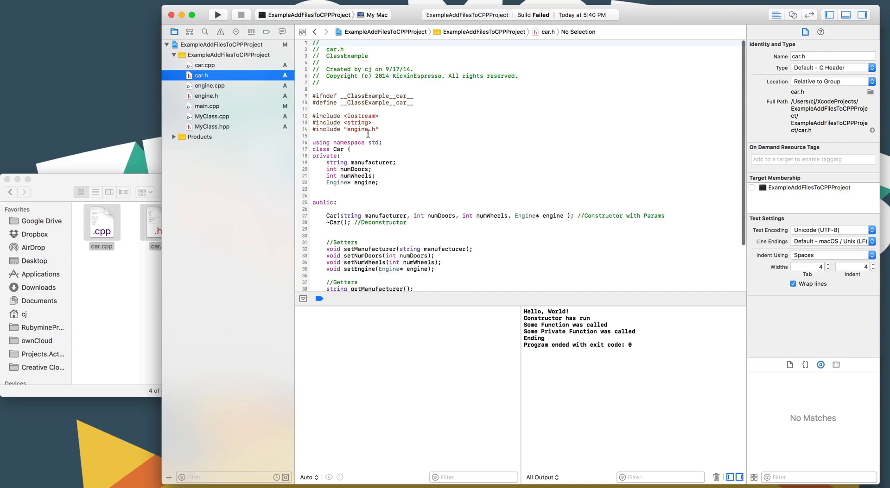
{"action": "scroll", "scroll_direction": "down", "scroll_amount": 3}
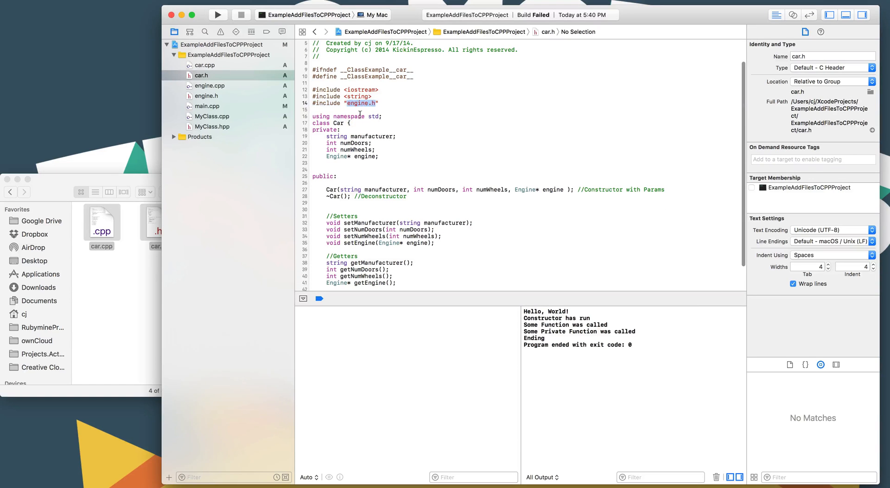
{"action": "scroll", "scroll_direction": "down", "scroll_amount": 3}
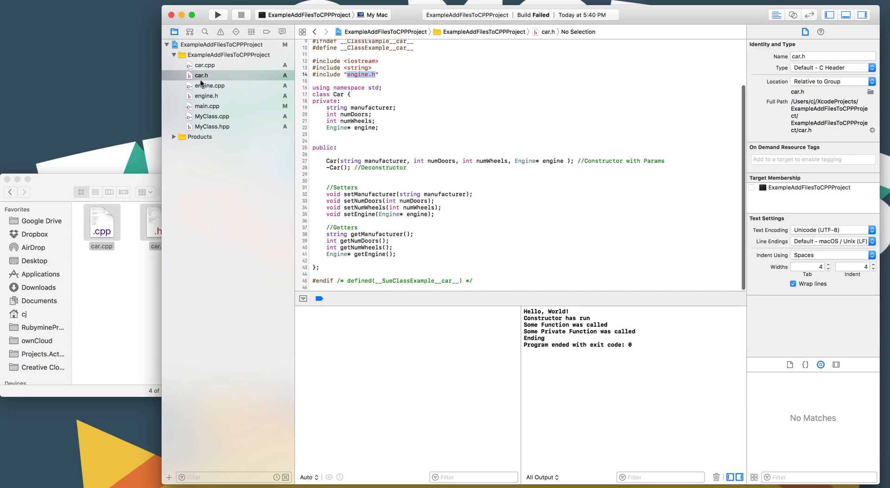
{"action": "mouse_move", "coordinate": [210, 91]}
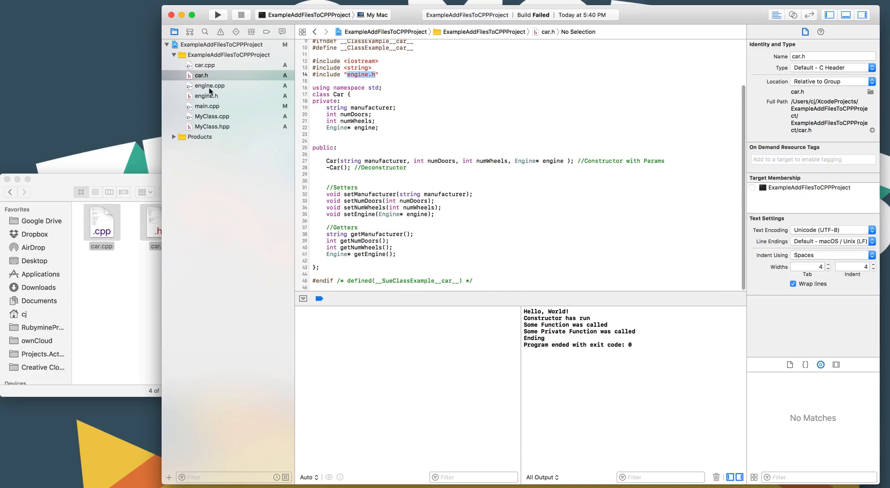
{"action": "left_click", "coordinate": [342, 101]}
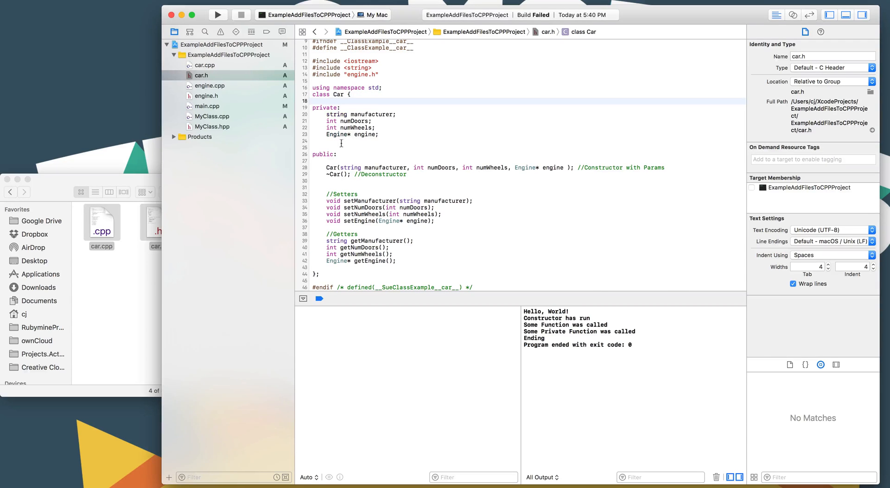
Tidy the Car constructor declaration, review the numWheels, engine and setter declarations, and return to car.cpp
{"action": "scroll", "scroll_direction": "up", "scroll_amount": 3}
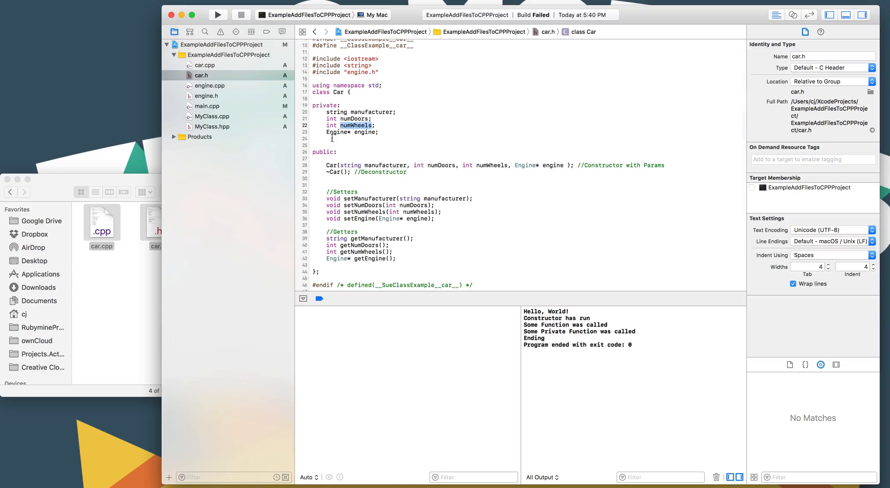
{"action": "double_click", "coordinate": [337, 132]}
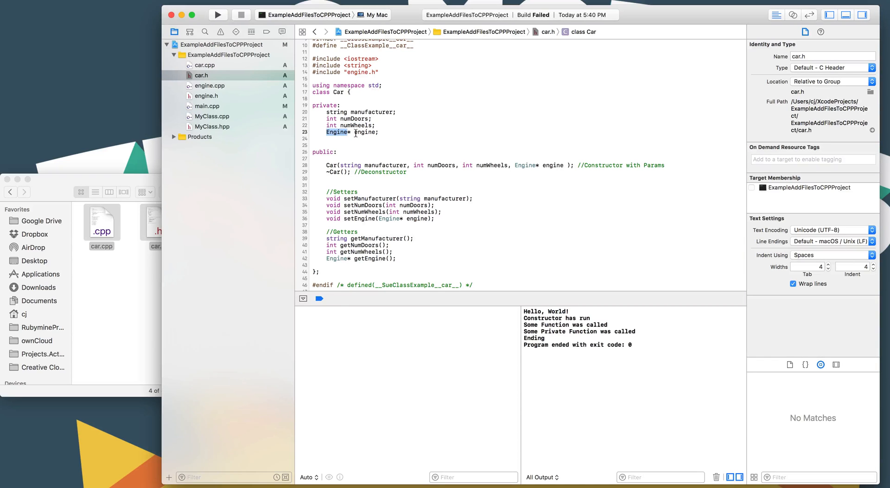
{"action": "double_click", "coordinate": [363, 132]}
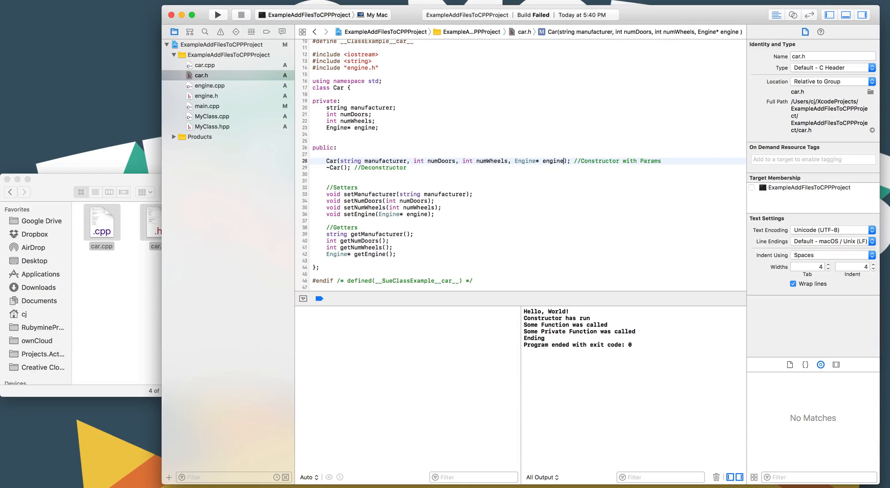
{"action": "left_click", "coordinate": [358, 188]}
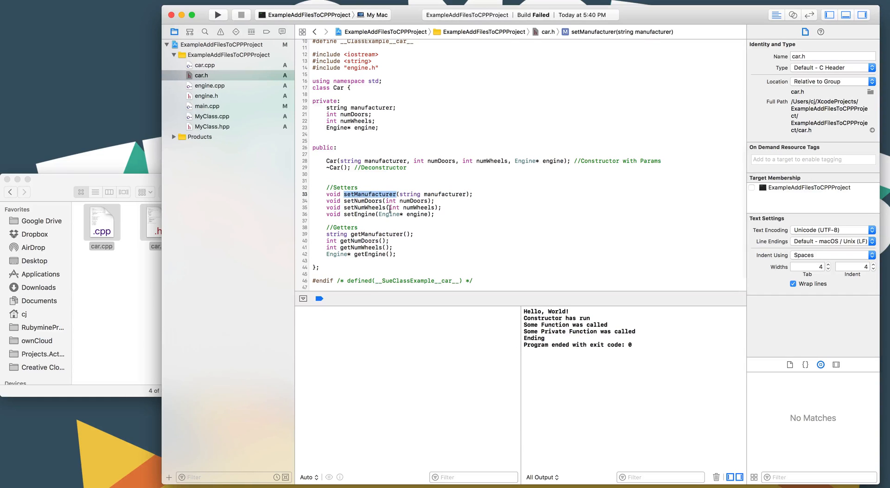
{"action": "left_click", "coordinate": [363, 201]}
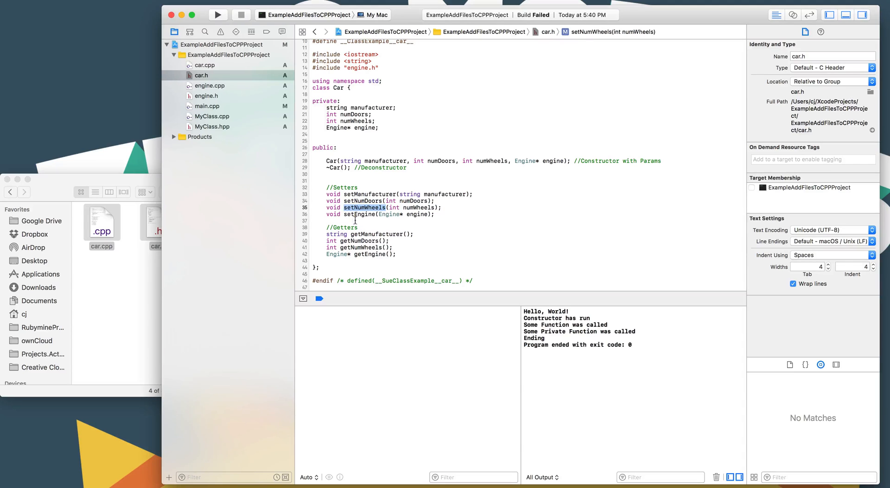
{"action": "left_click", "coordinate": [372, 234]}
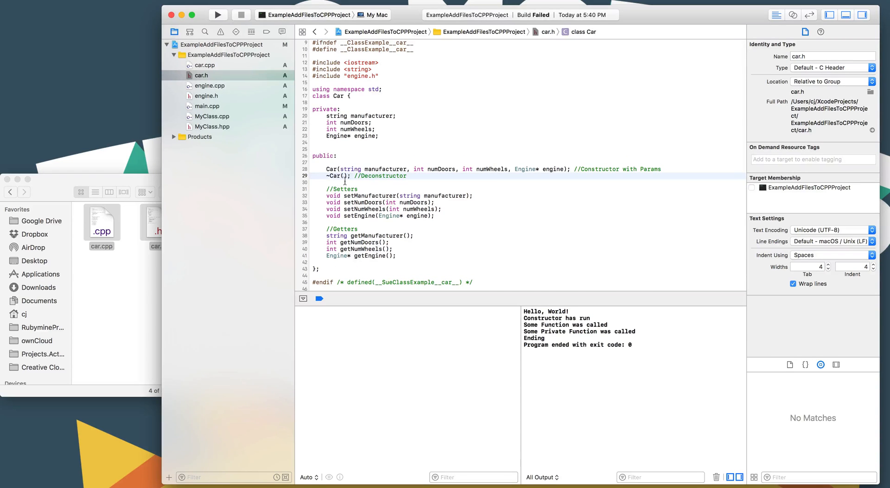
{"action": "left_click", "coordinate": [203, 64]}
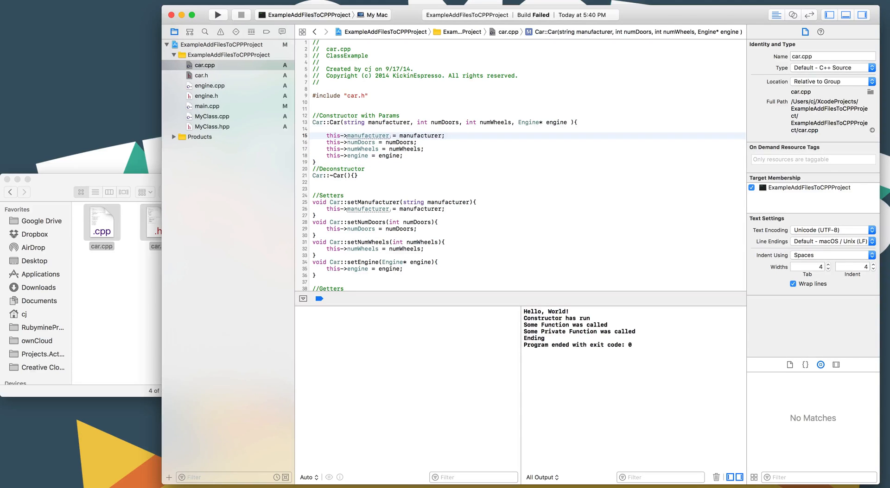
Split the Car::~Car(){} body onto separate lines, review the getters and setEngine, then show engine.h
{"action": "left_click", "coordinate": [352, 175]}
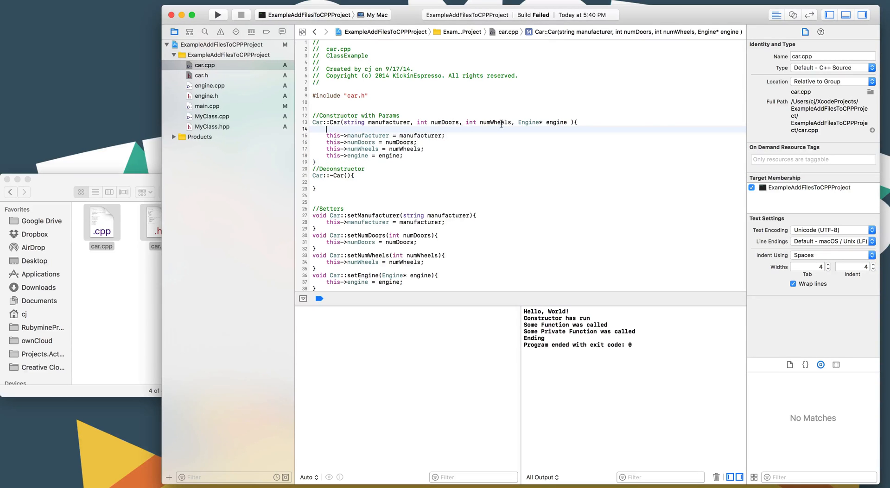
{"action": "scroll", "scroll_direction": "down", "scroll_amount": 3}
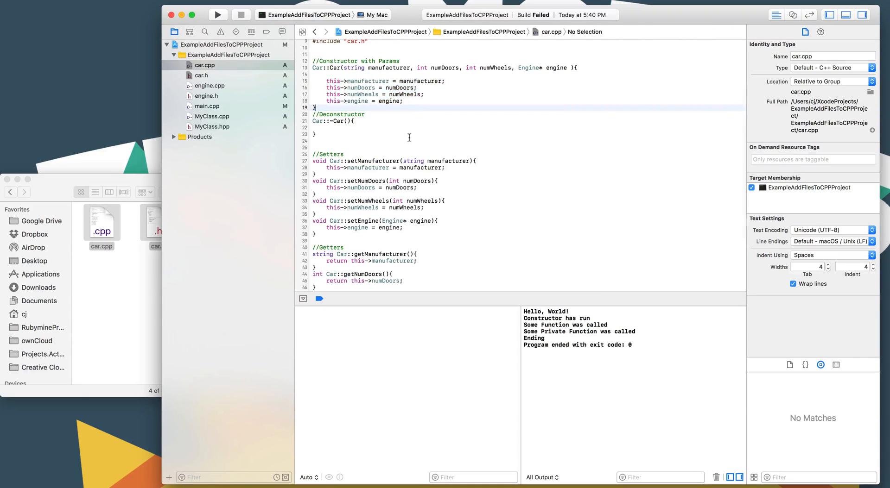
{"action": "scroll", "scroll_direction": "down", "scroll_amount": 3}
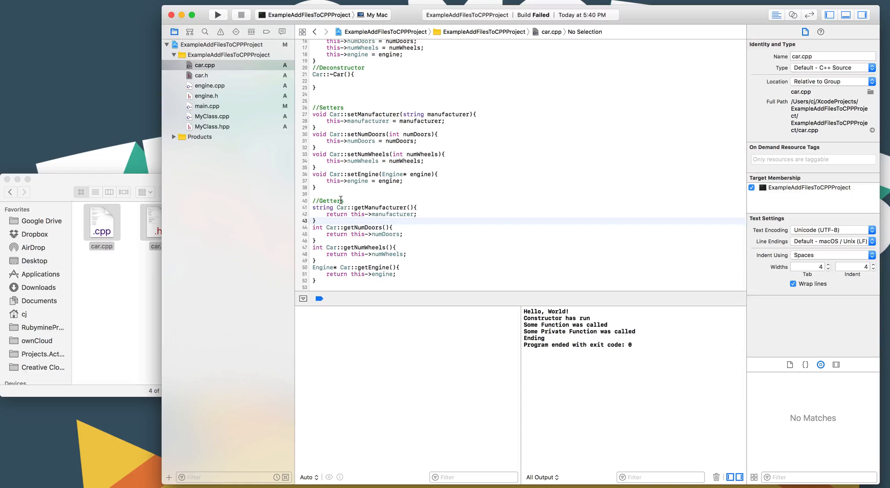
{"action": "left_click", "coordinate": [357, 182]}
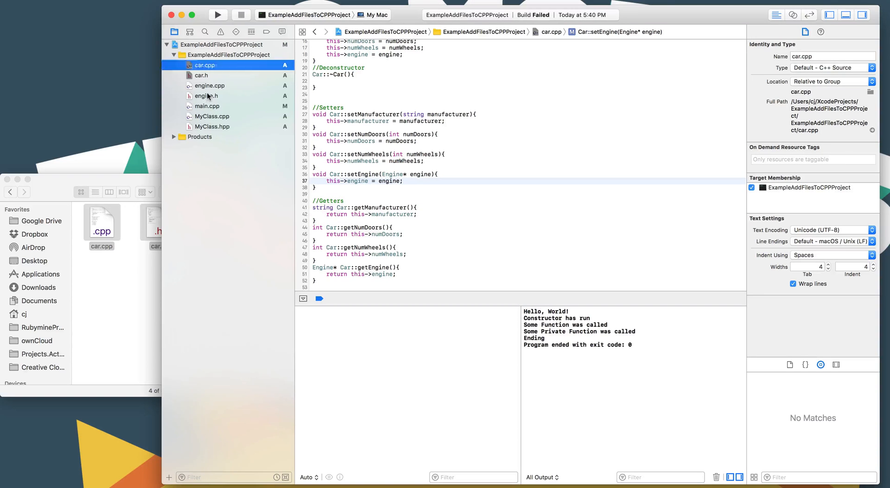
{"action": "left_click", "coordinate": [206, 95]}
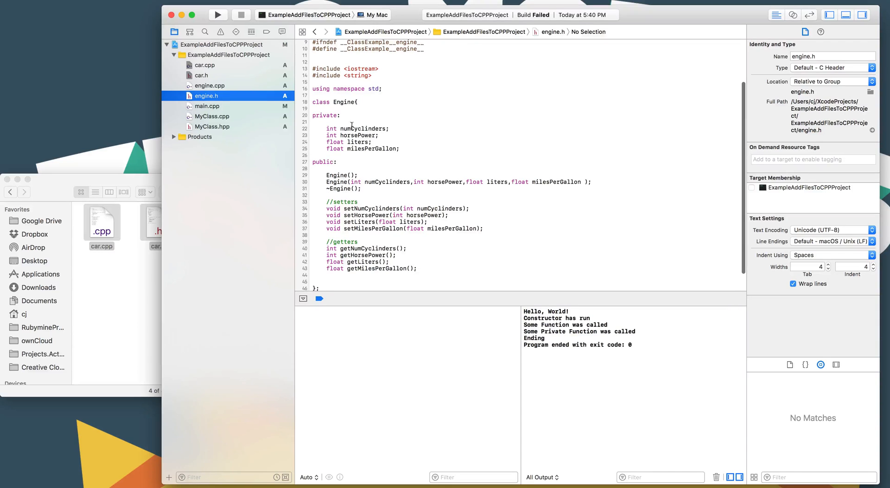
Review engine.h's Engine class and parameterised constructor, then open engine.cpp
{"action": "left_click", "coordinate": [340, 115]}
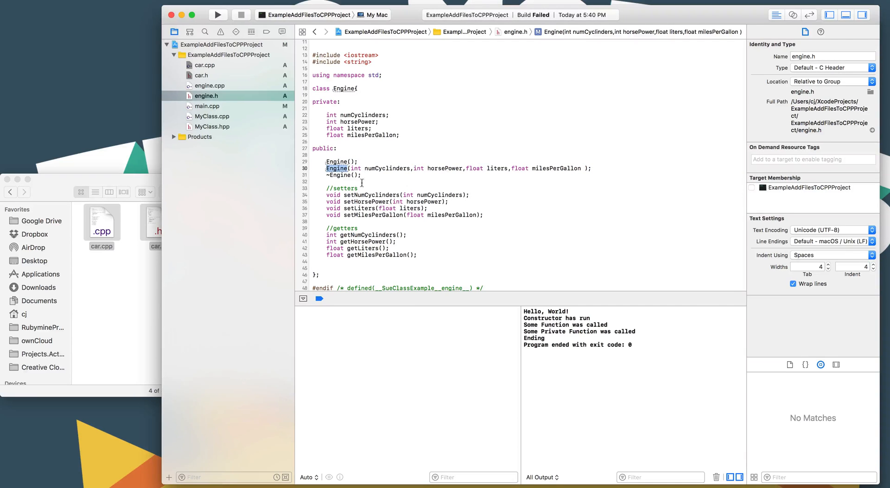
{"action": "left_click", "coordinate": [334, 169]}
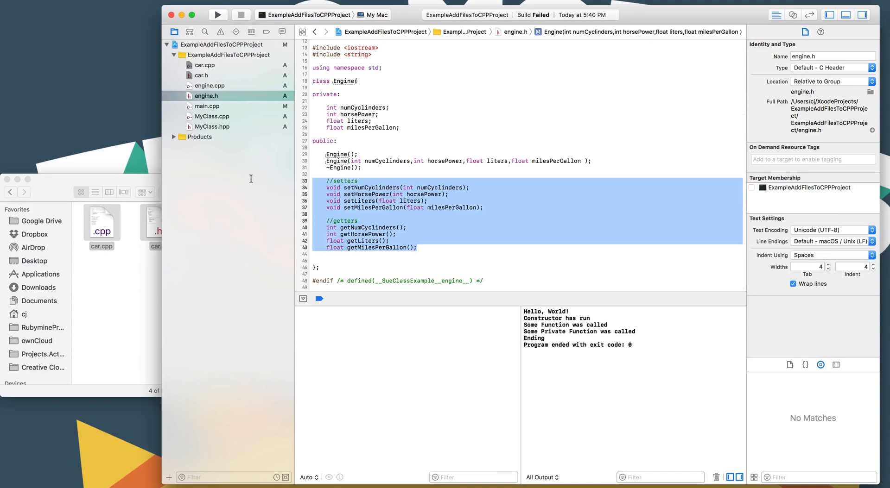
{"action": "left_click", "coordinate": [210, 85]}
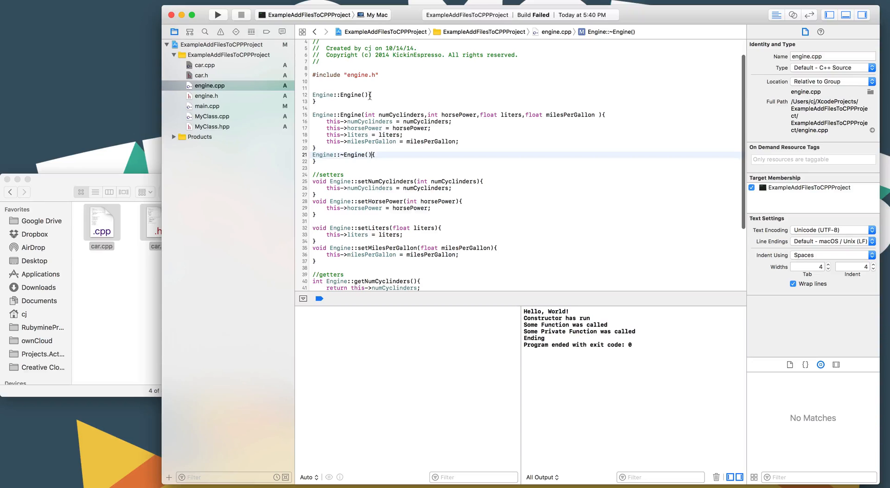
Make the default Engine constructor set this->numCyclinders = 0 under a //Defaults comment
{"action": "left_click", "coordinate": [401, 94]}
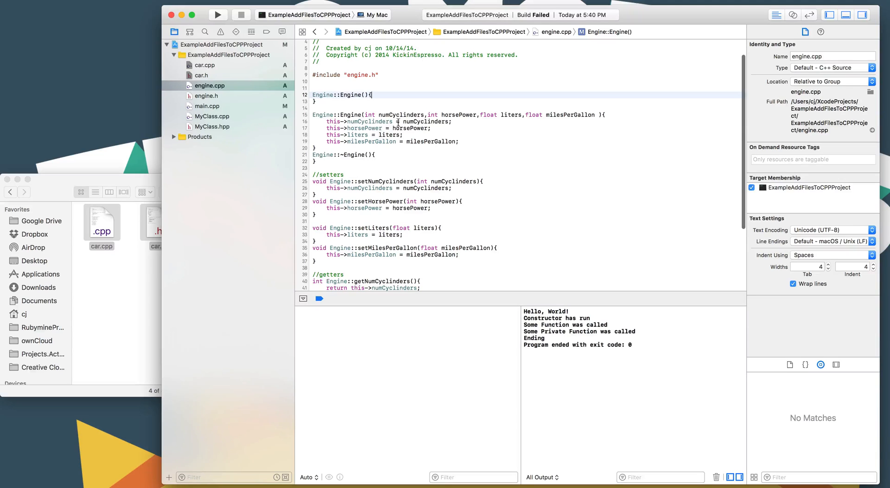
{"action": "double_click", "coordinate": [399, 115]}
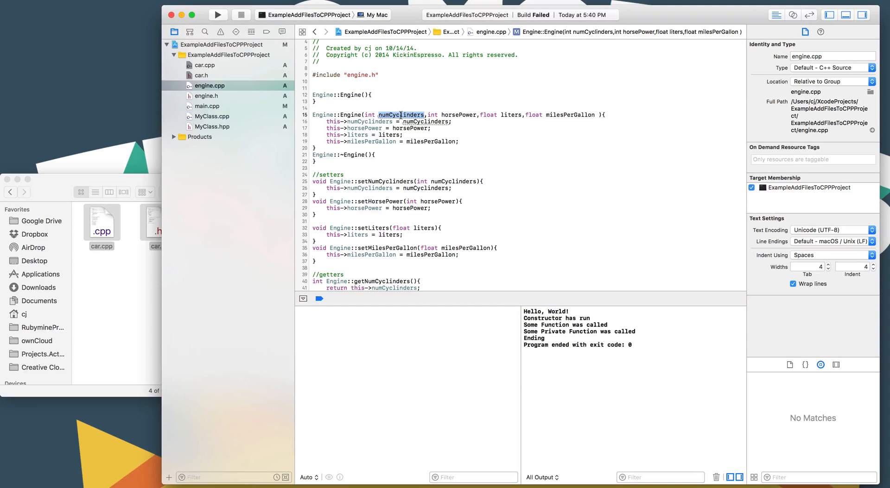
{"action": "left_click", "coordinate": [373, 95]}
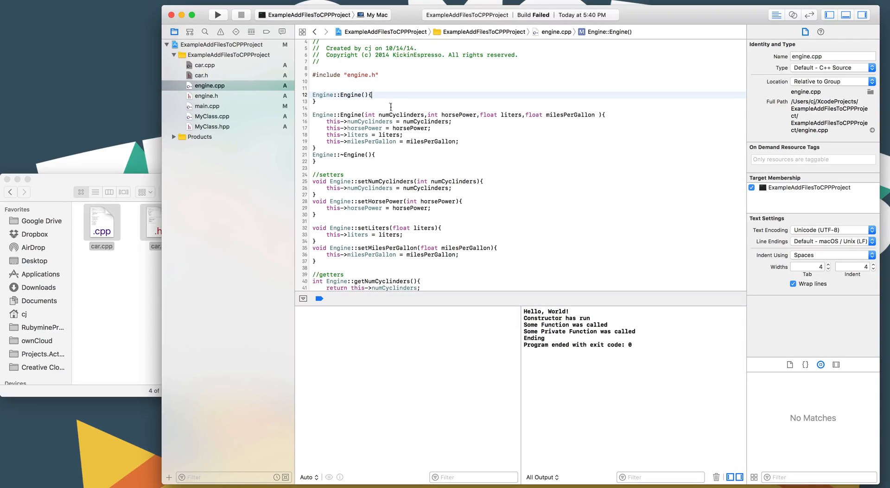
{"action": "type", "text": "this"}
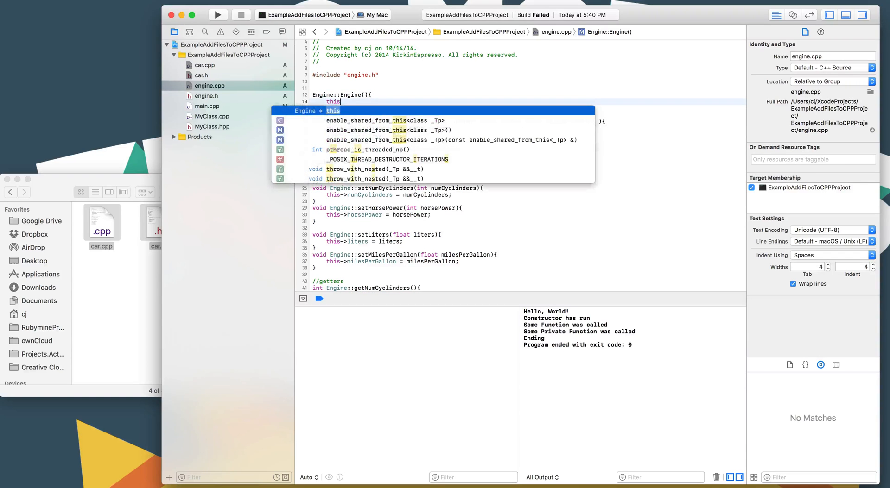
{"action": "type", "text": ">numCyclinders"}
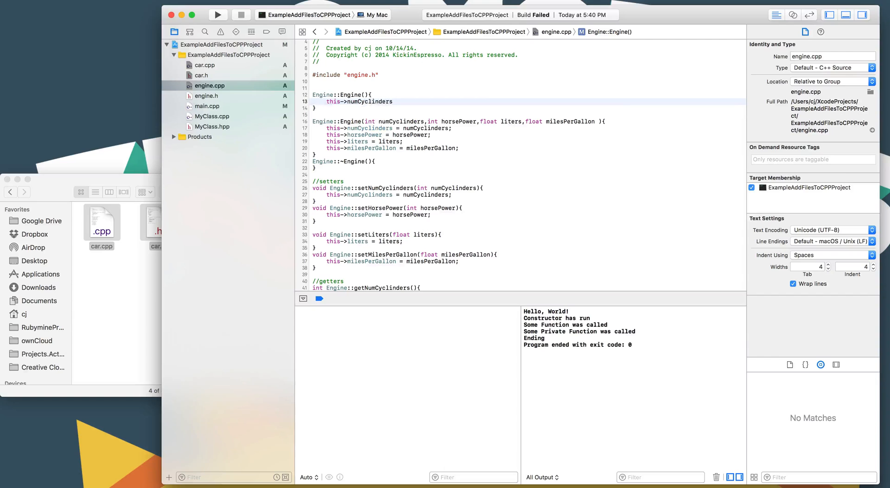
{"action": "type", "text": "= 0;"}
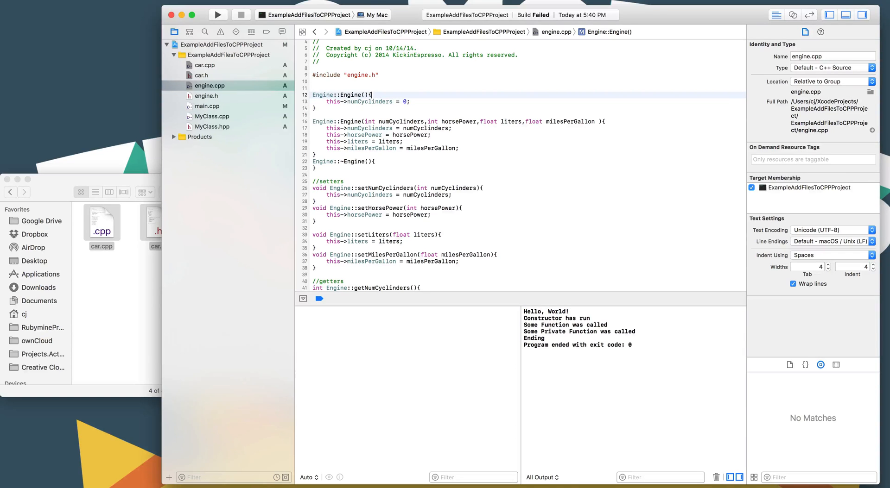
{"action": "type", "text": "//Defaults"}
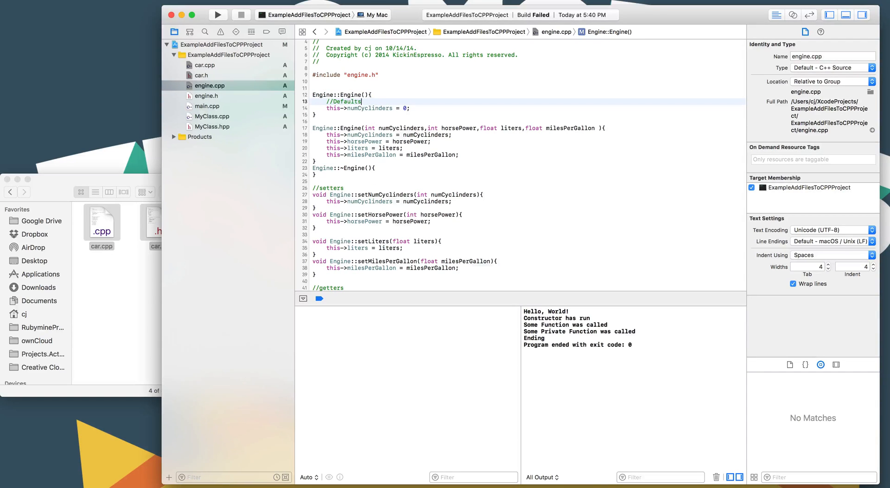
Scroll past the destructor in engine.cpp and switch back to main.cpp
{"action": "left_click", "coordinate": [386, 175]}
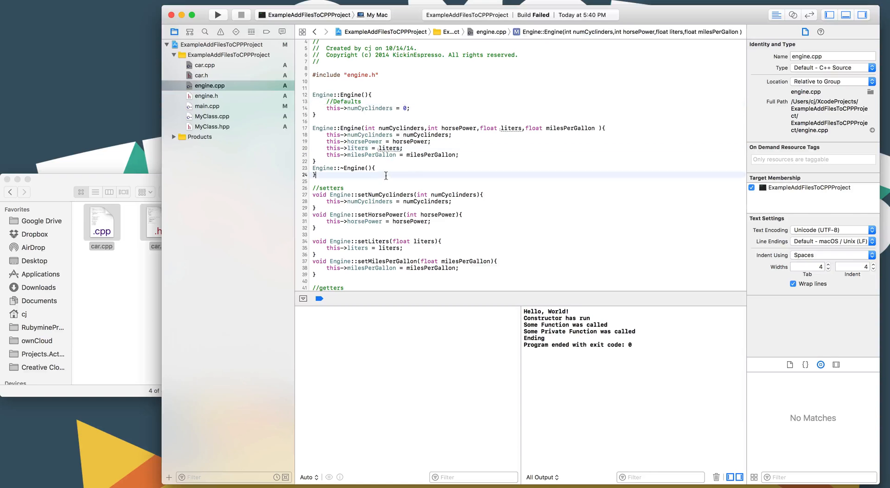
{"action": "scroll", "scroll_direction": "down", "scroll_amount": 3}
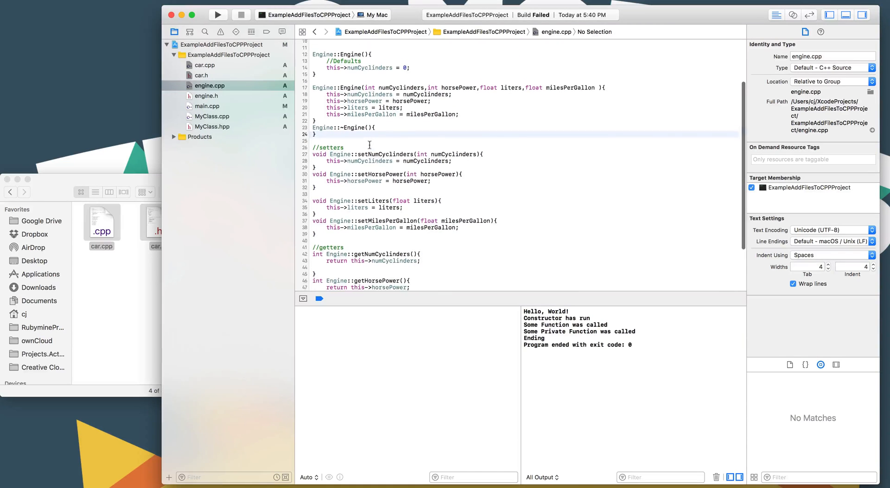
{"action": "left_click", "coordinate": [207, 106]}
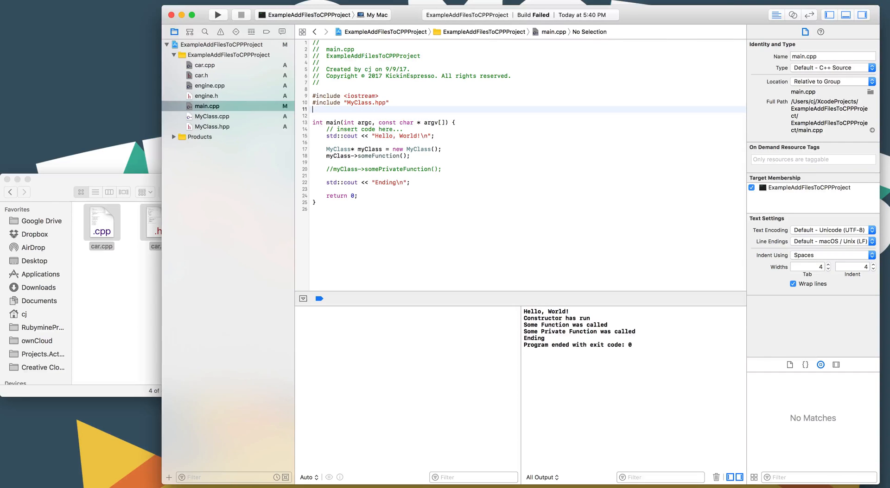
Build and run the project, printing Hello, World!, the constructor and function messages, and Ending
{"action": "type", "text": "#include"}
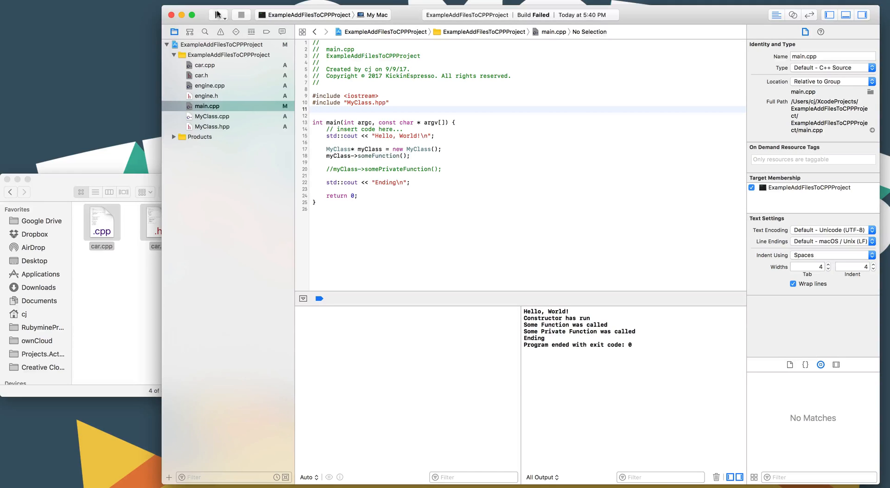
{"action": "left_click", "coordinate": [218, 15]}
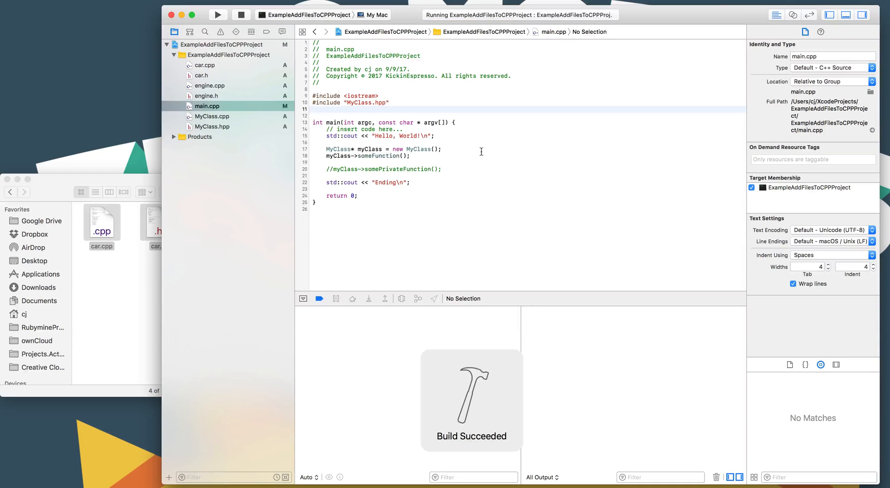
{"action": "left_click", "coordinate": [217, 14]}
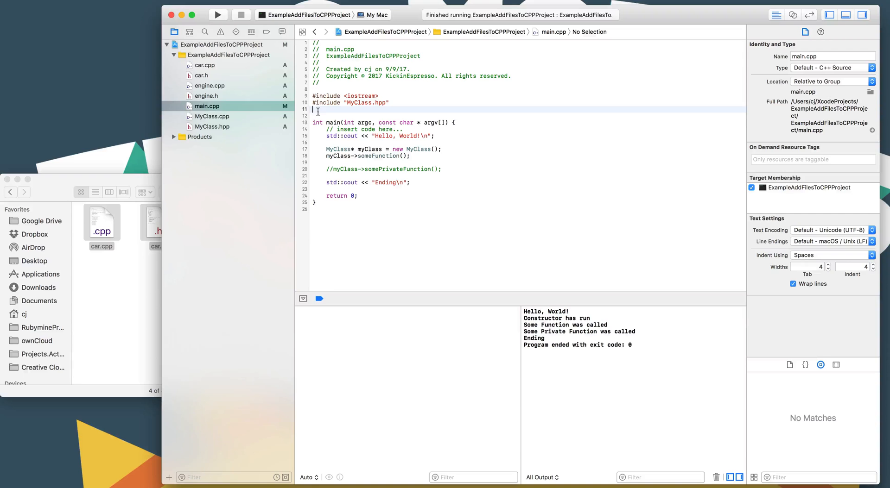
Add #include "engine.h" and #include "car.h" to main.cpp, then rebuild and rerun successfully
{"action": "type", "text": "#"}
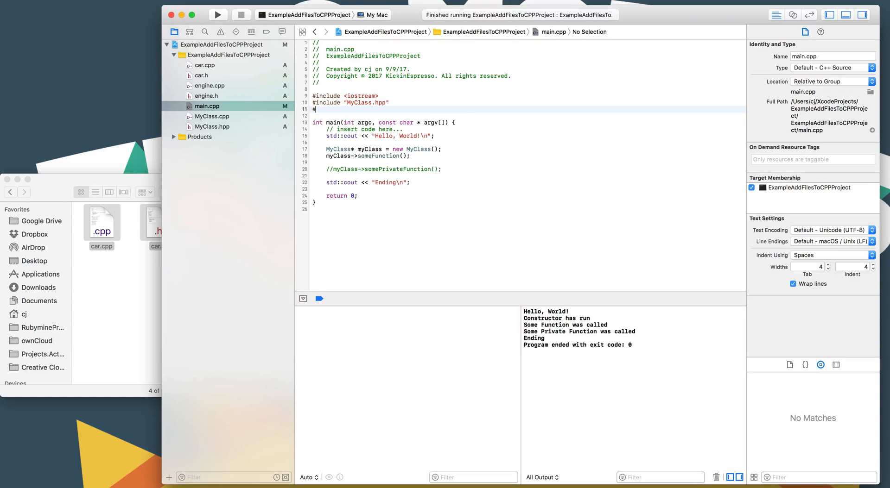
{"action": "type", "text": "include"}
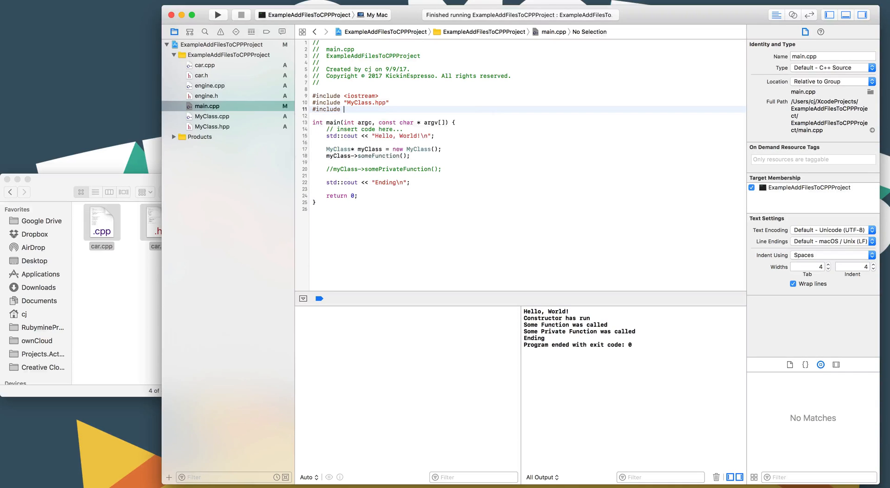
{"action": "type", "text": "\"En"}
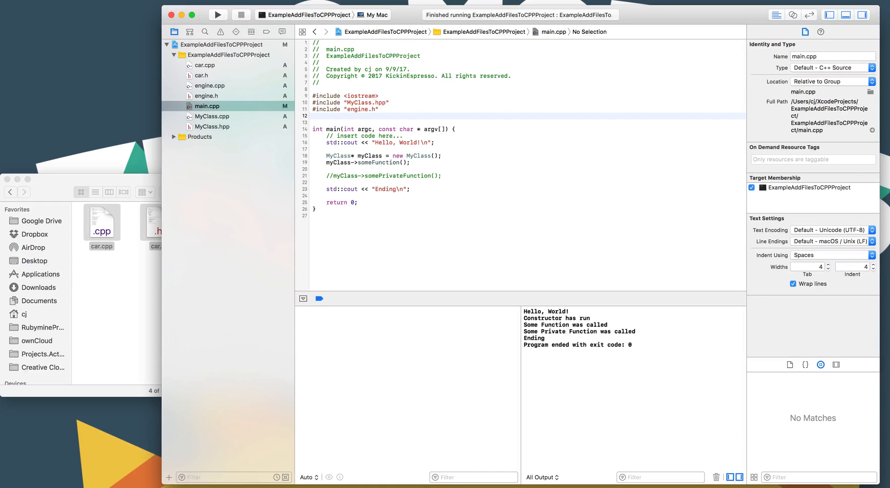
{"action": "type", "text": "#include"}
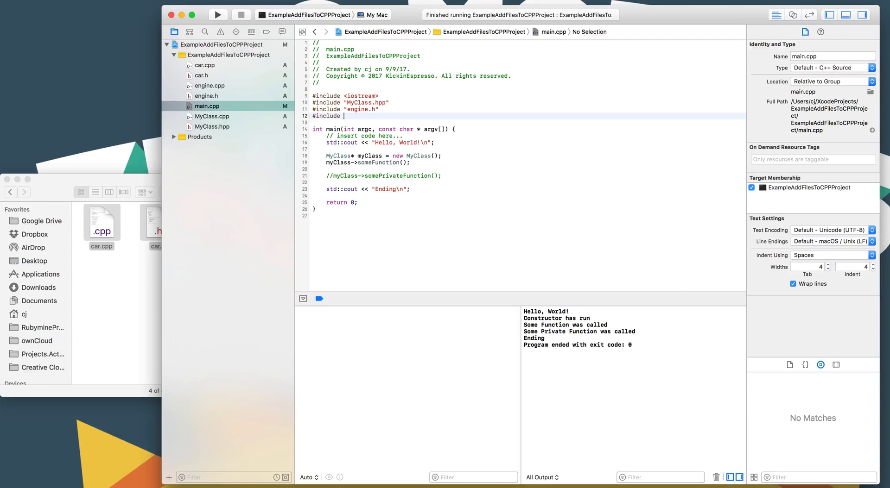
{"action": "type", "text": "\"car.h\""}
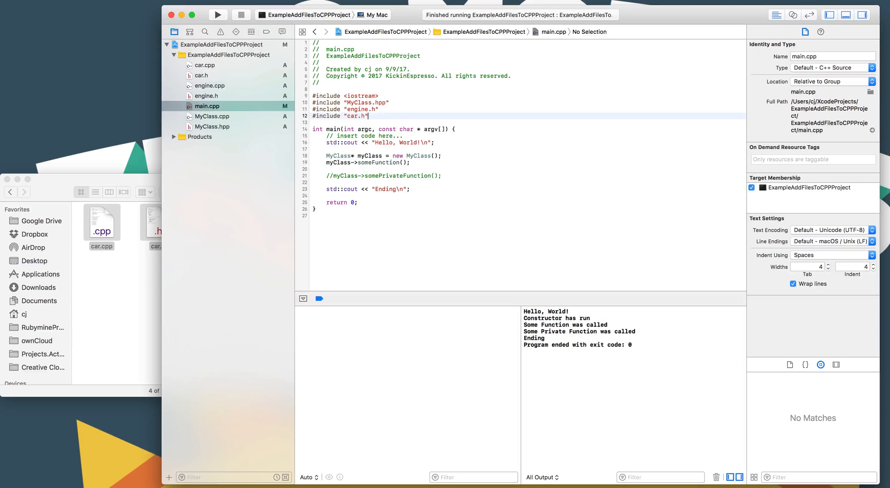
{"action": "left_click", "coordinate": [217, 15]}
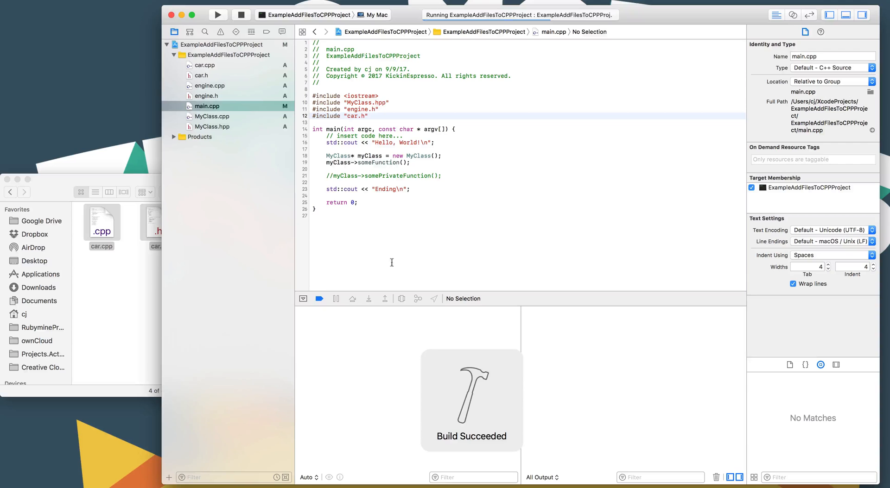
{"action": "left_click", "coordinate": [218, 15]}
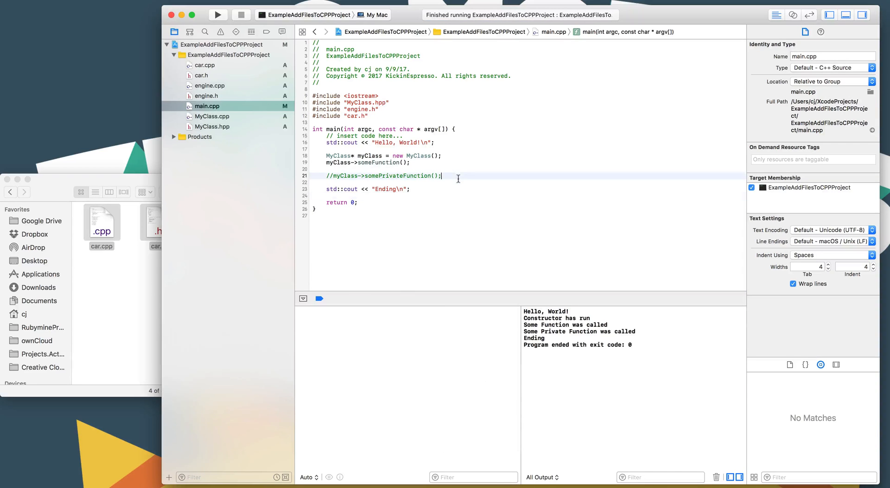
Declare Engine* chevyEngine = new Engine(1,2,3,4); on a new line in main.cpp
{"action": "key", "text": "Return"}
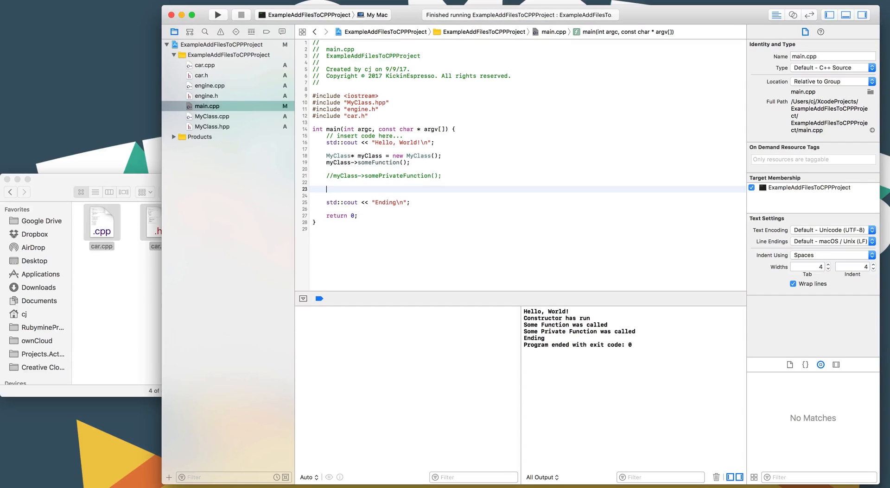
{"action": "type", "text": "Engine"}
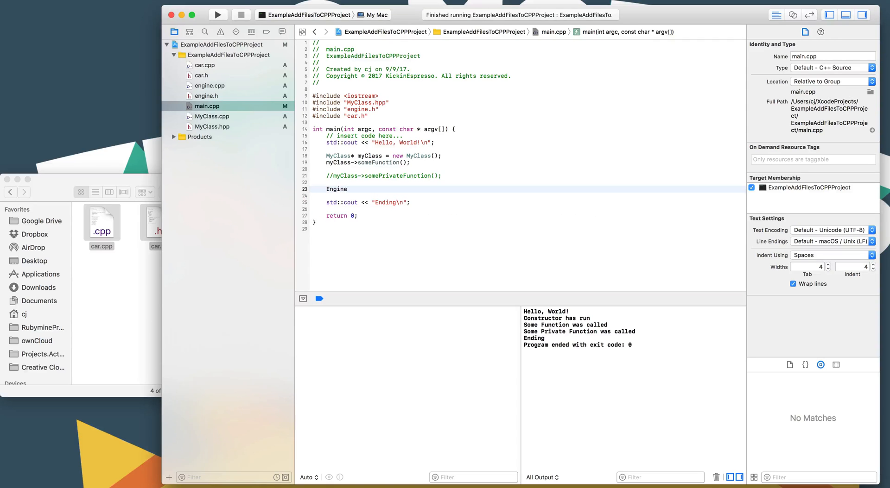
{"action": "type", "text": "* ne"}
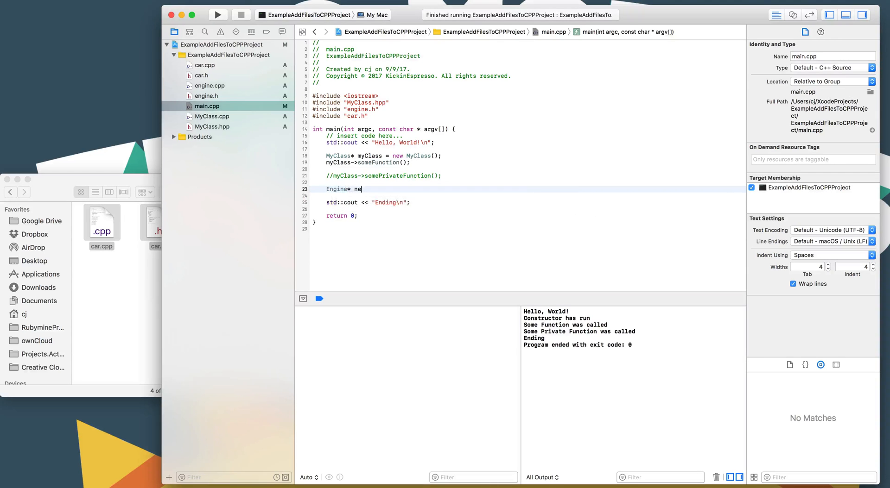
{"action": "type", "text": "che"}
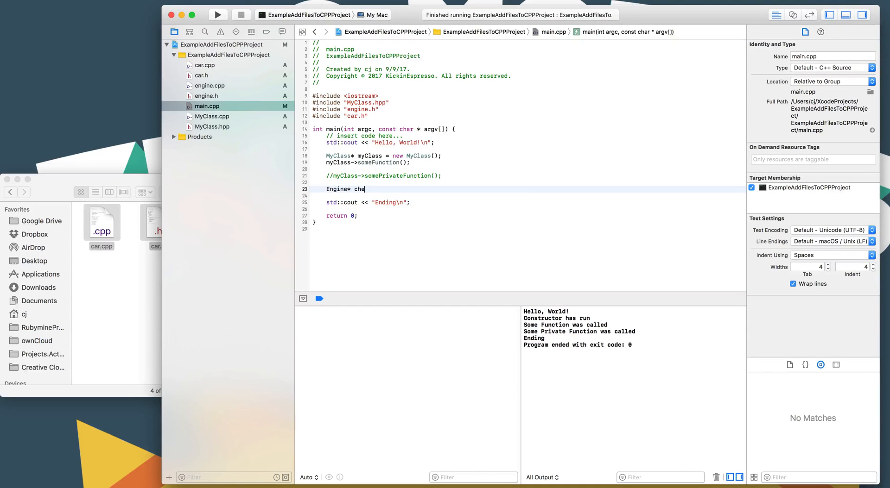
{"action": "type", "text": "vyEngine"}
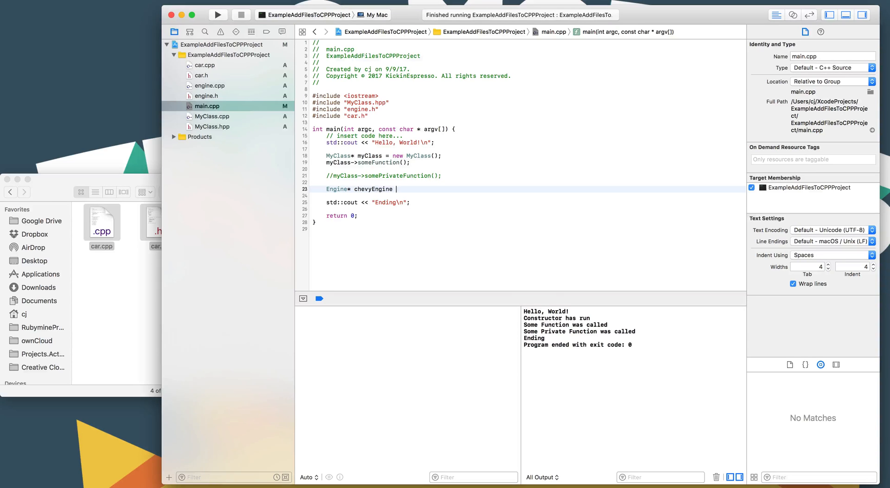
{"action": "type", "text": "= new Engine("}
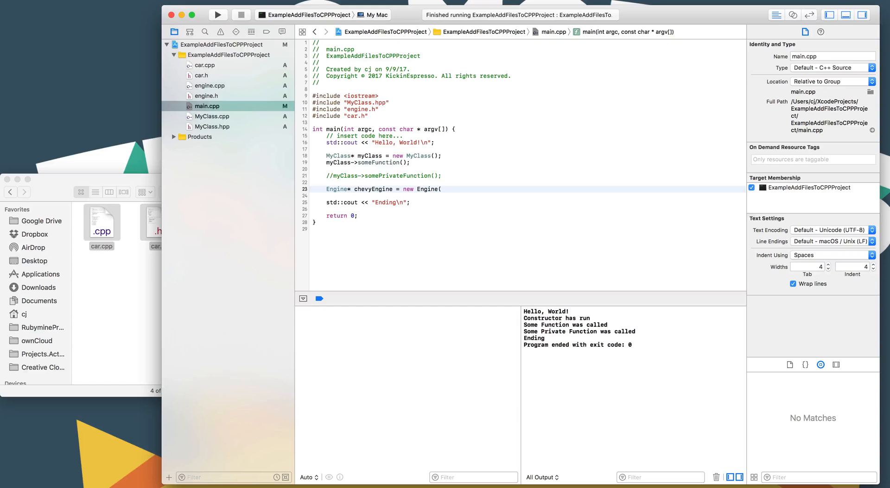
{"action": "type", "text": "1)"}
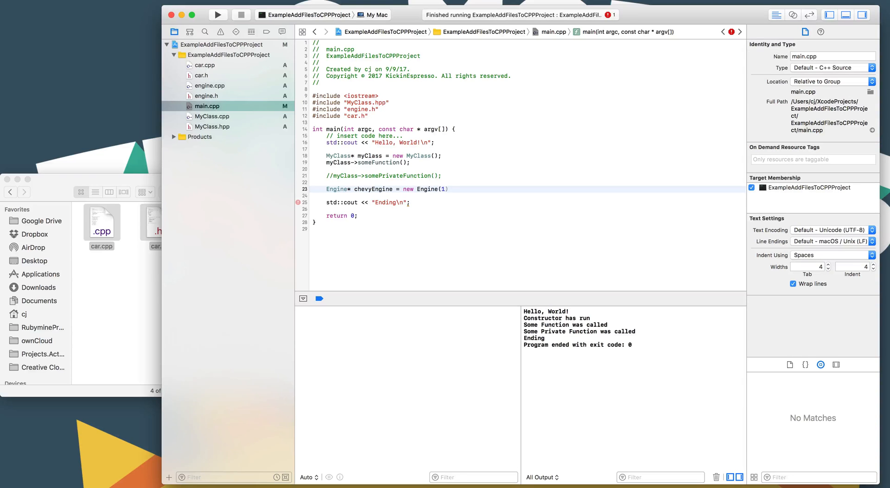
{"action": "type", "text": ",2,"}
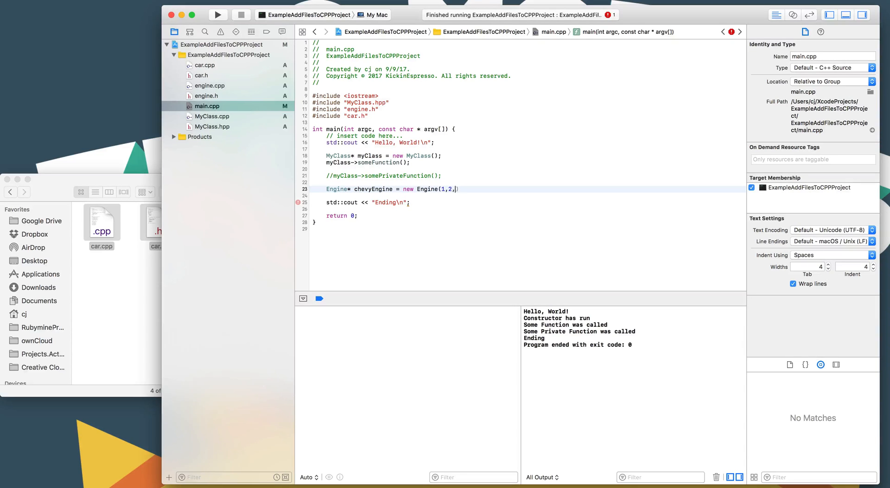
{"action": "type", "text": "3,4"}
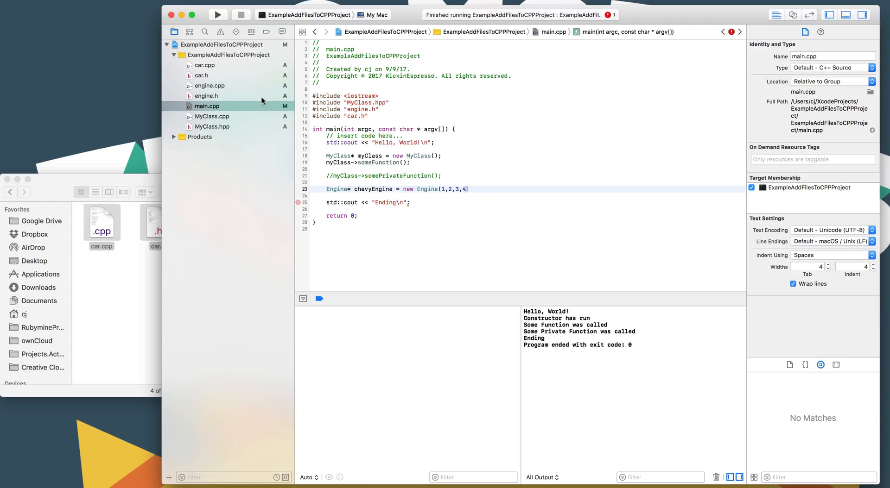
{"action": "type", "text": ";"}
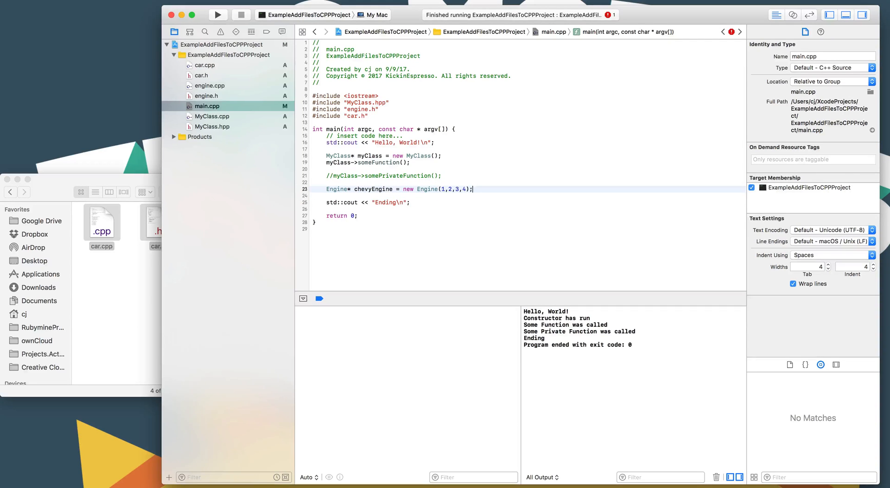
{"action": "left_click", "coordinate": [209, 85]}
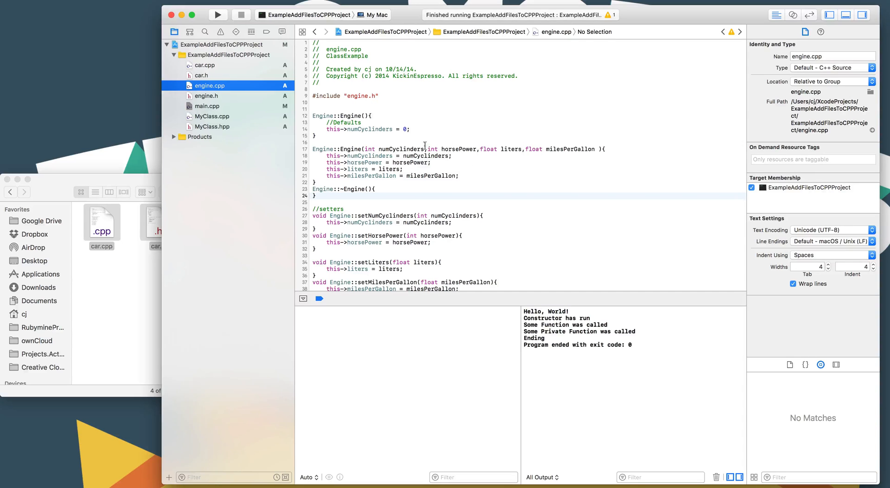
Space out the Engine constructor's parameter list in engine.cpp, review engine.h, then return to main.cpp
{"action": "left_click", "coordinate": [479, 150]}
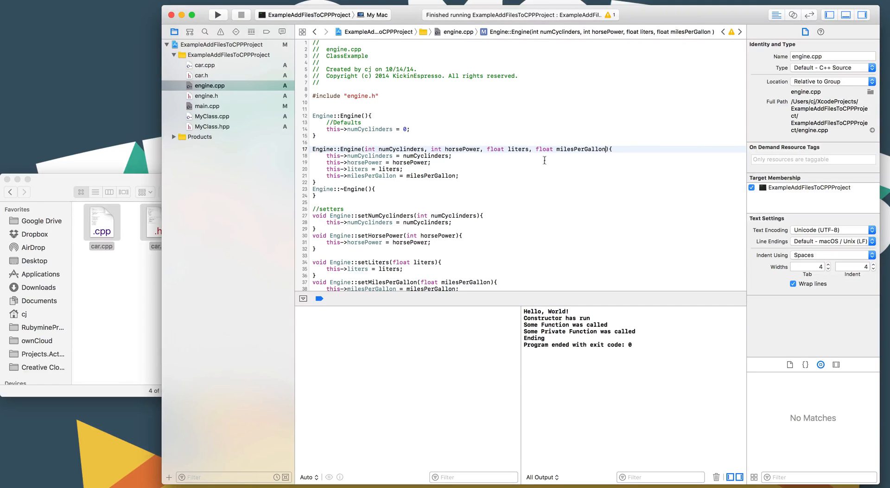
{"action": "left_click", "coordinate": [206, 95]}
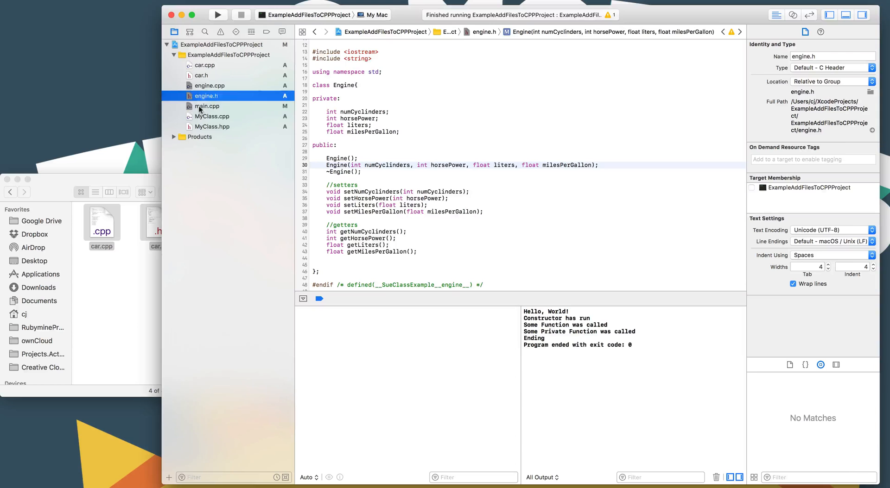
{"action": "left_click", "coordinate": [207, 106]}
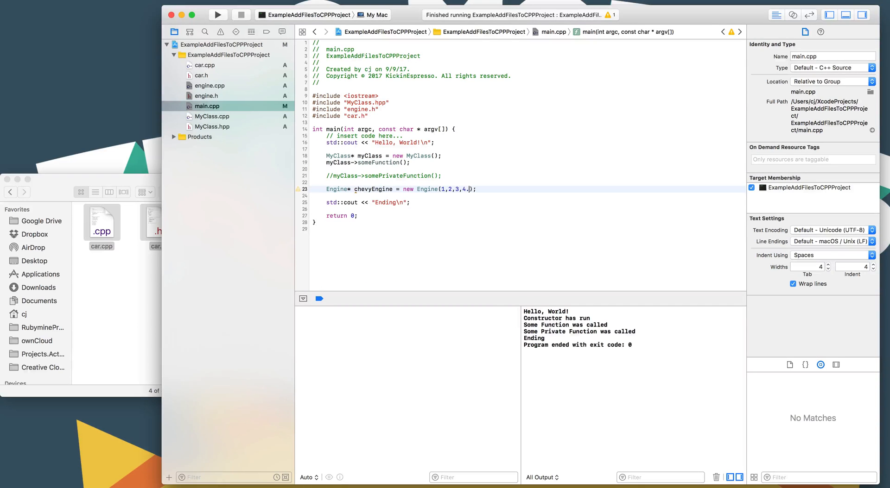
Make the last argument 4.0 and print "liters: " << chevyEngine->getLiters() << std::endl
{"action": "type", "text": "0"}
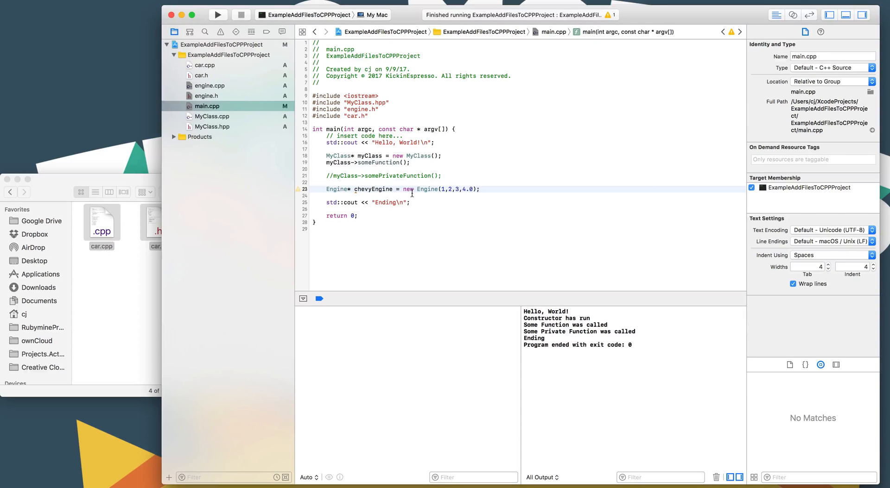
{"action": "left_click", "coordinate": [403, 196]}
{"action": "type", "text": "std::cout << \"\\n\";"}
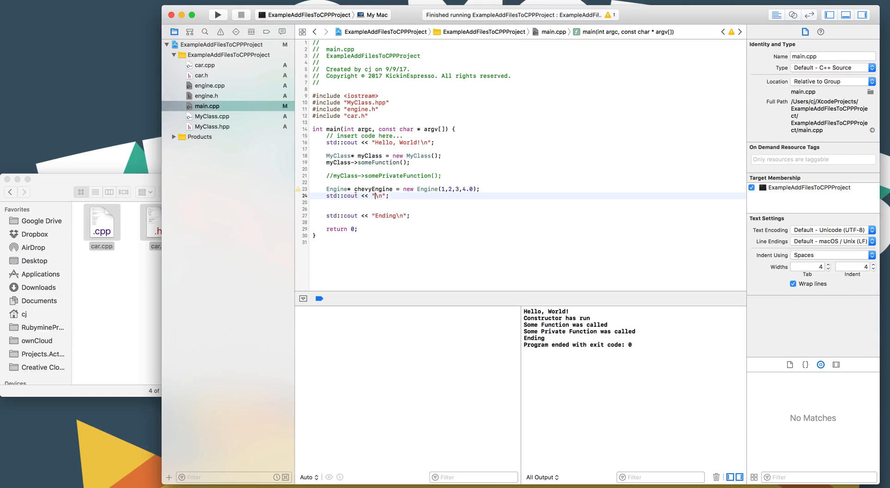
{"action": "type", "text": "liters"}
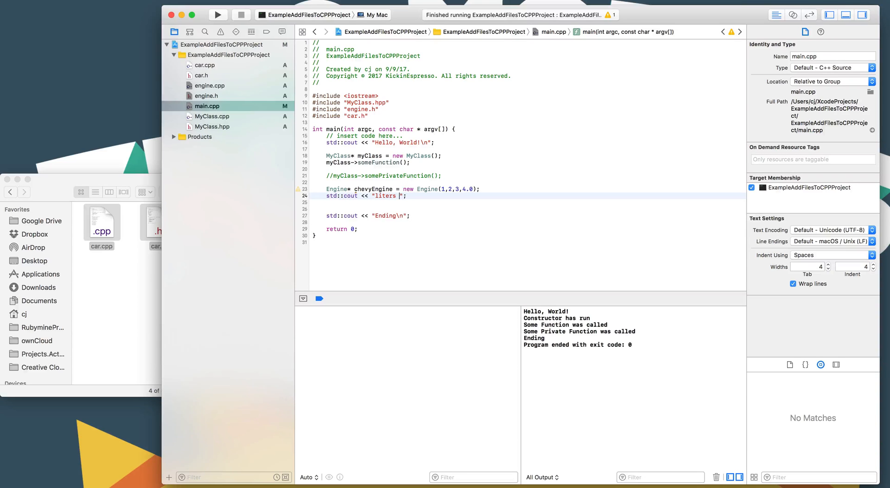
{"action": "type", "text": "<<"}
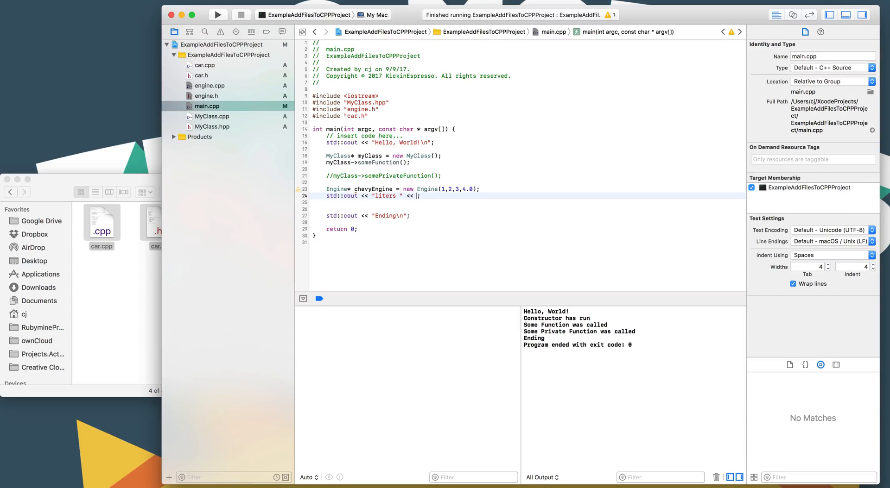
{"action": "type", "text": "chevyEngine.get"}
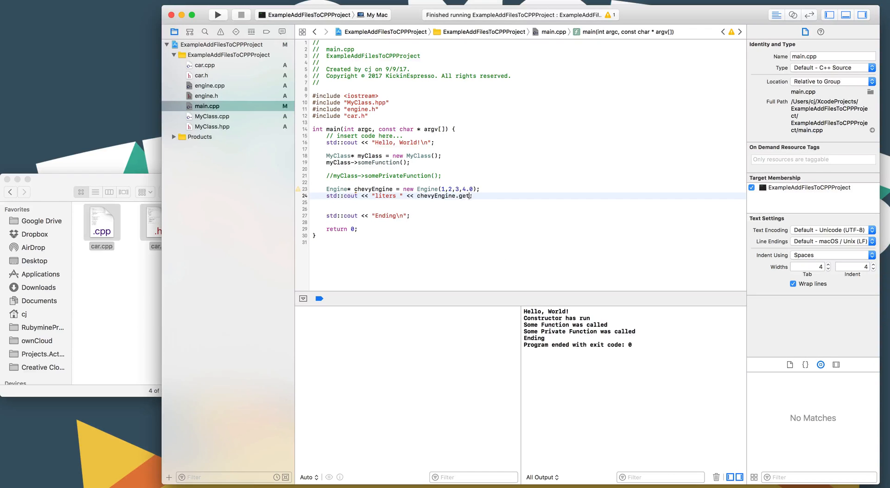
{"action": "type", "text": "->"}
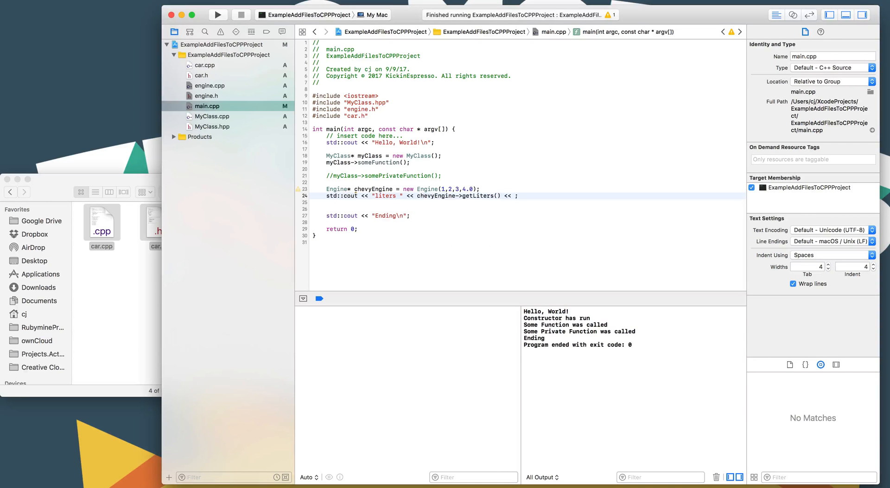
{"action": "type", "text": "s"}
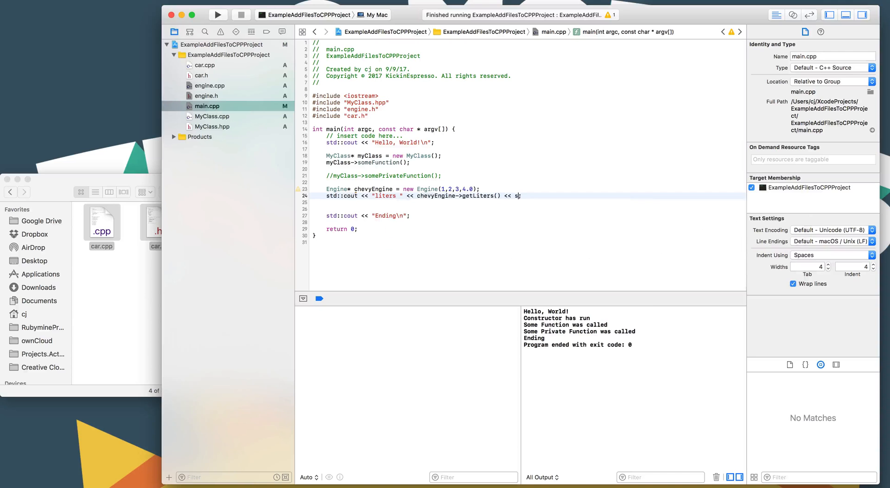
{"action": "type", "text": "td::endl;"}
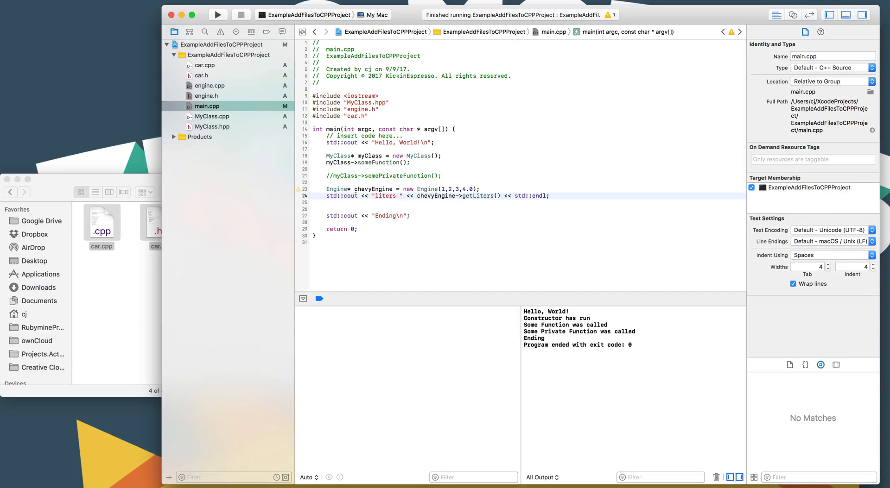
{"action": "left_click", "coordinate": [398, 195]}
{"action": "type", "text": ":"}
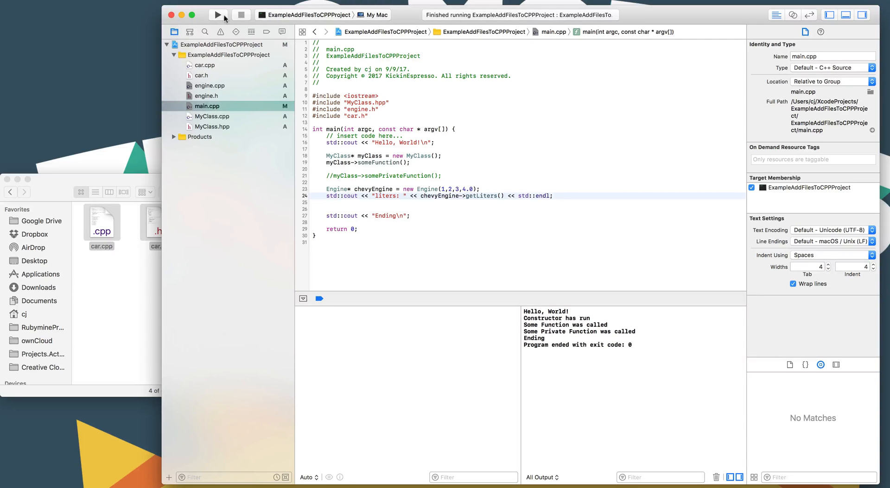
Rebuild and run so the console shows liters: 3 before Ending, then switch to engine.cpp
{"action": "left_click", "coordinate": [217, 15]}
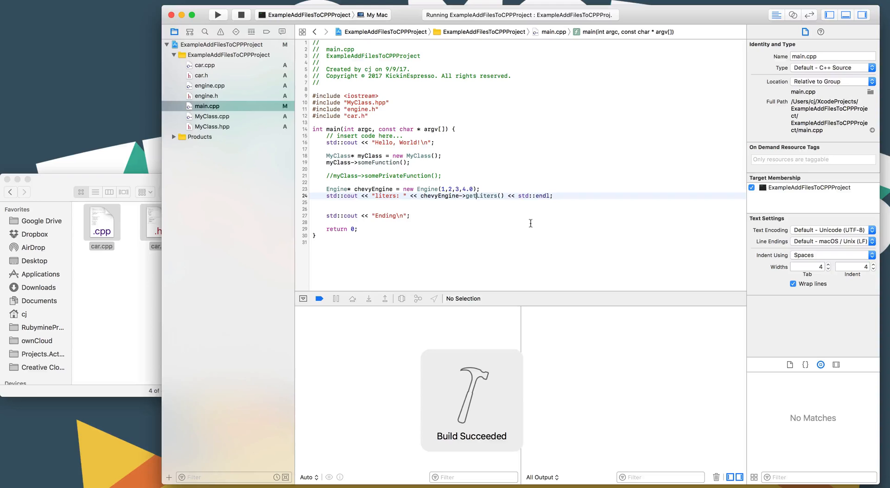
{"action": "left_click", "coordinate": [218, 15]}
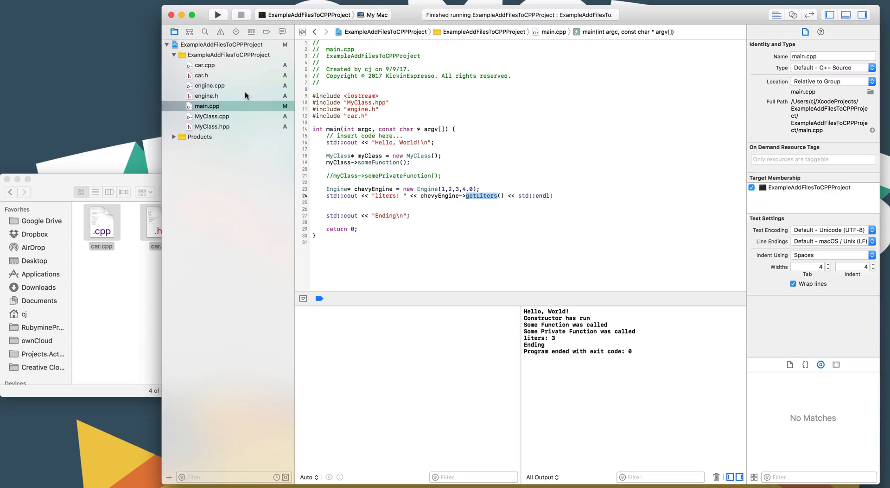
{"action": "left_click", "coordinate": [210, 85]}
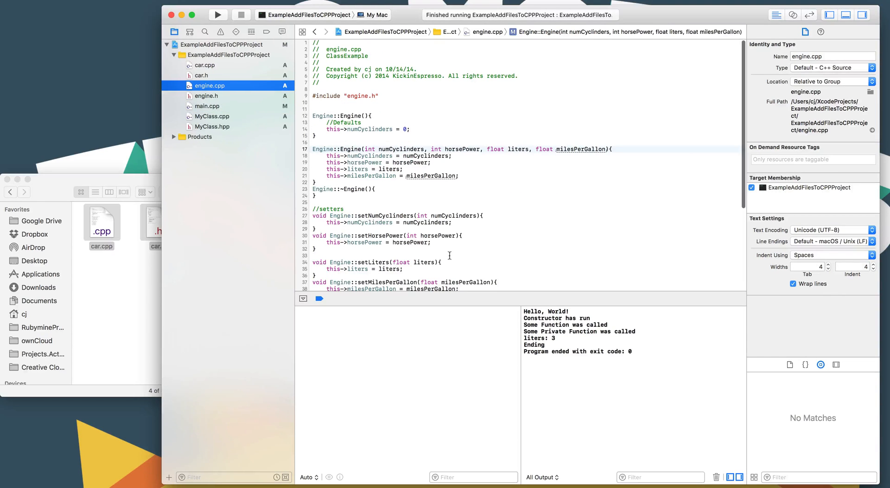
Inspect the milesPerGallon parameter of the Engine constructor in engine.cpp, then return to main.cpp
{"action": "double_click", "coordinate": [517, 149]}
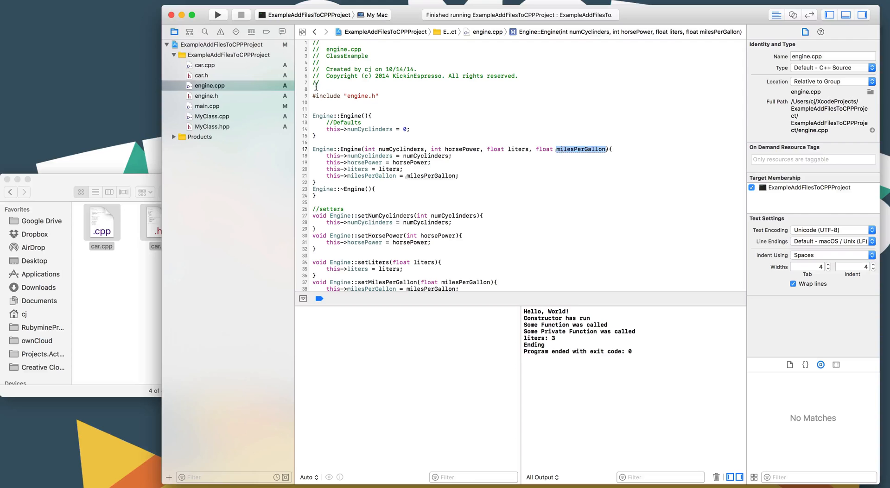
{"action": "left_click", "coordinate": [210, 86]}
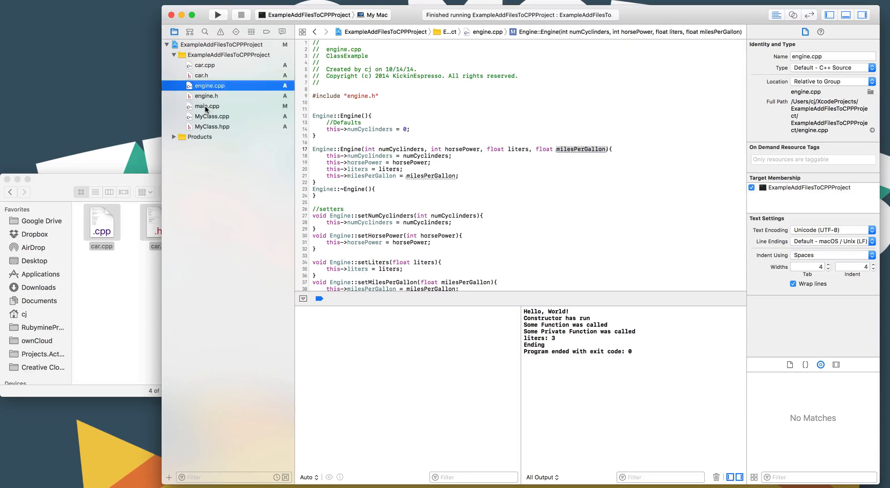
{"action": "left_click", "coordinate": [207, 106]}
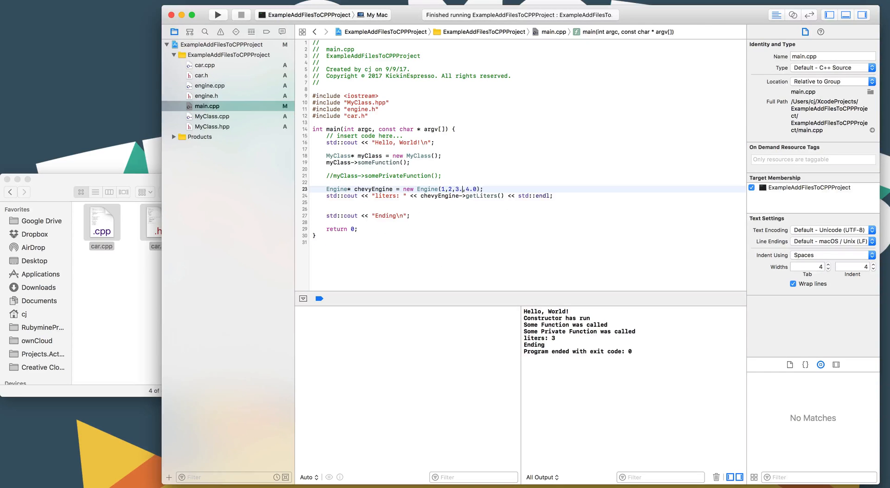
Change the chevyEngine call to Engine(1, 2, 3.0, 4.0) and rerun, still printing liters: 3
{"action": "type", "text": "0"}
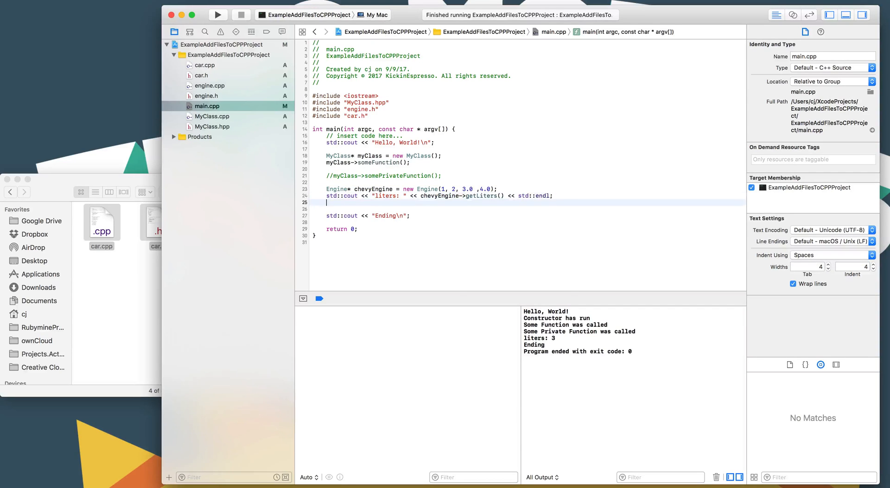
{"action": "left_click", "coordinate": [217, 15]}
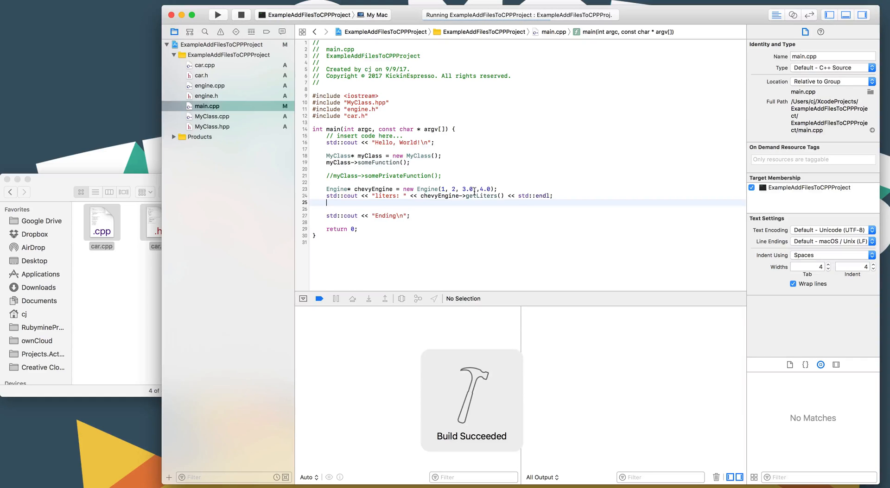
{"action": "left_click", "coordinate": [217, 15]}
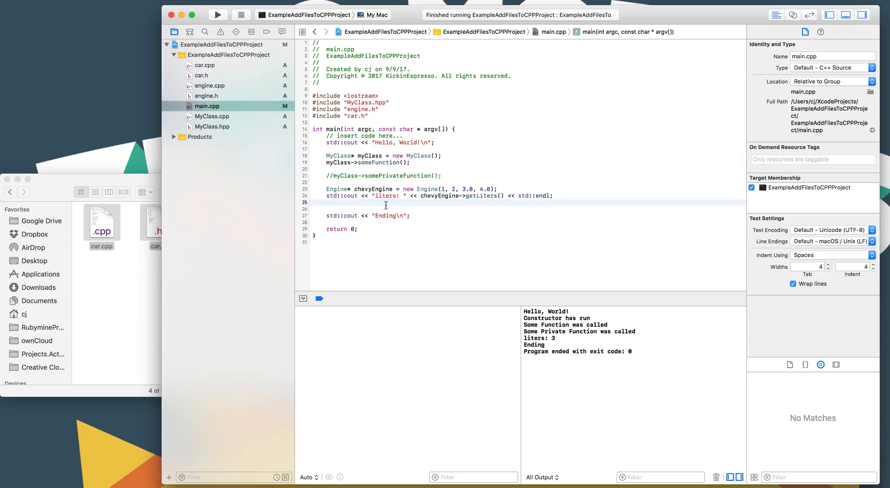
Begin a new main.cpp line reading Car* chevy = new
{"action": "type", "text": "Car"}
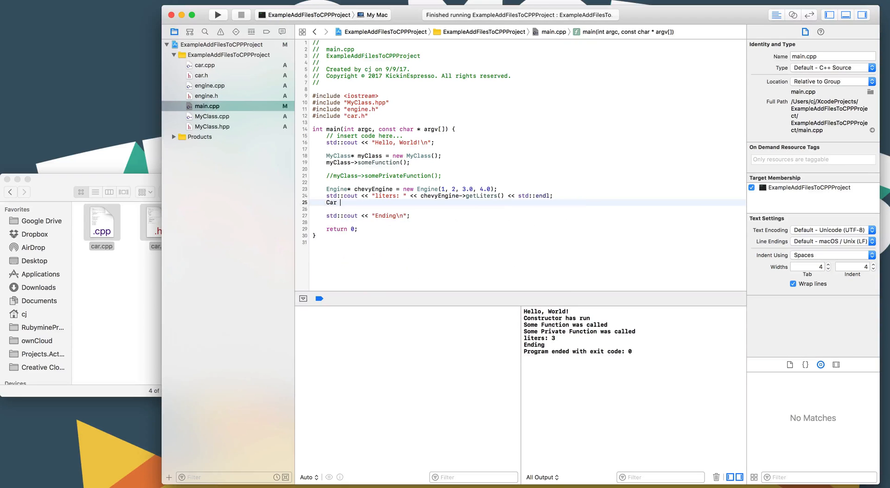
{"action": "type", "text": "*"}
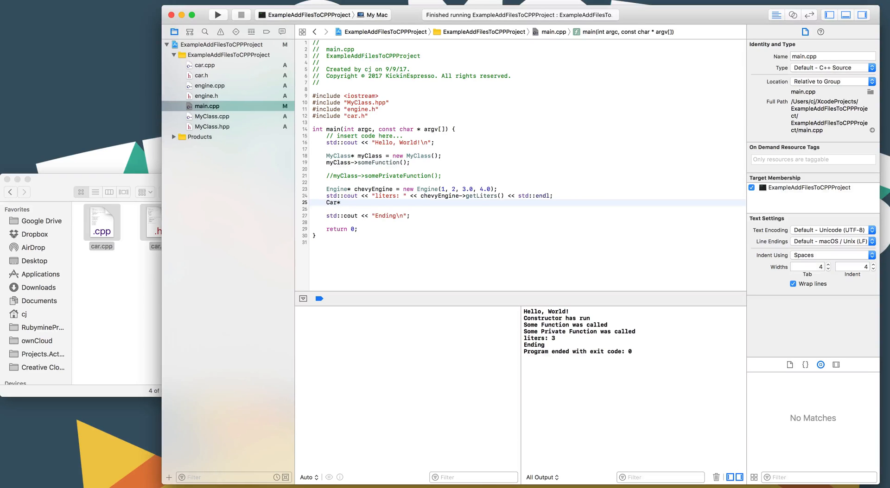
{"action": "type", "text": "chevy"}
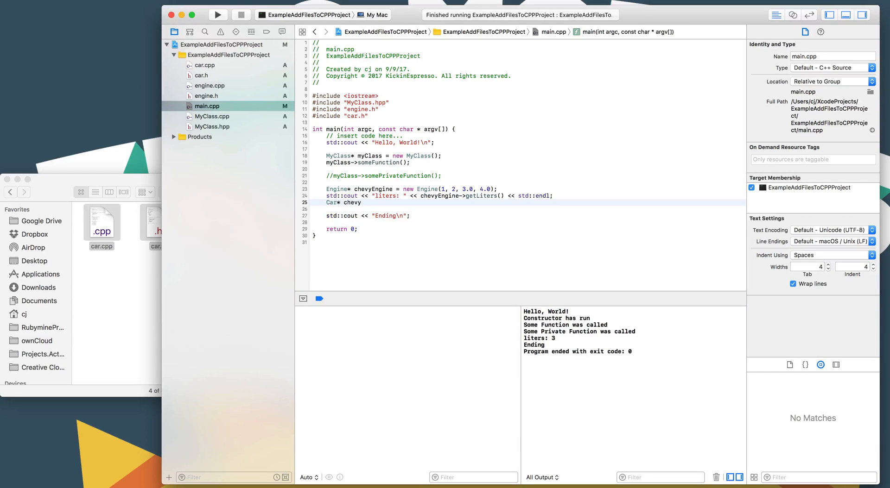
{"action": "type", "text": "= new"}
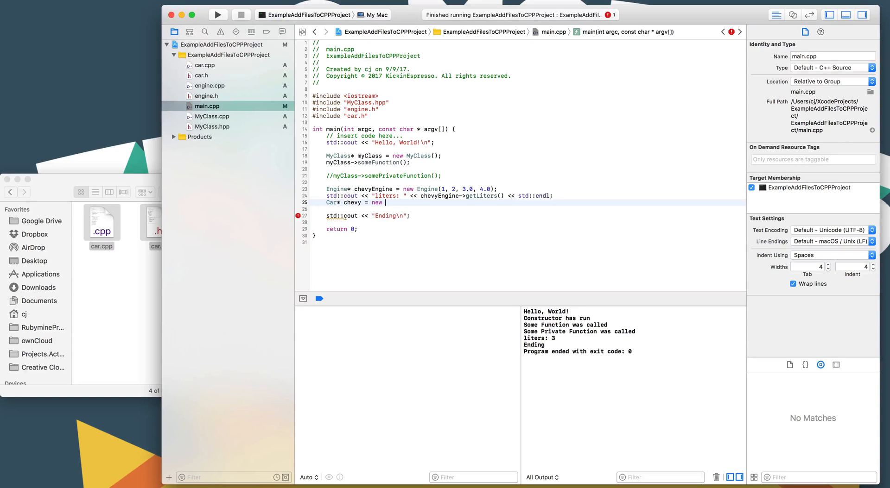
{"action": "type", "text": "B"}
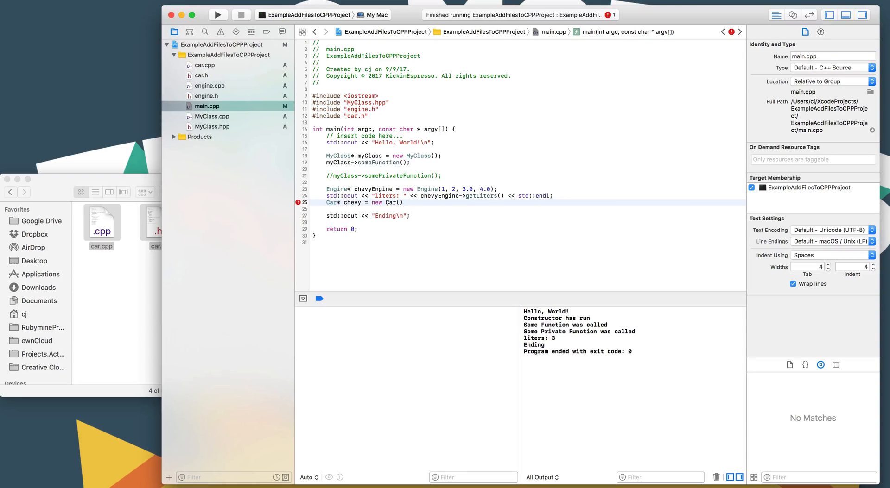
Check the Car constructor's engine parameter in car.cpp, then return to main.cpp
{"action": "left_click", "coordinate": [205, 65]}
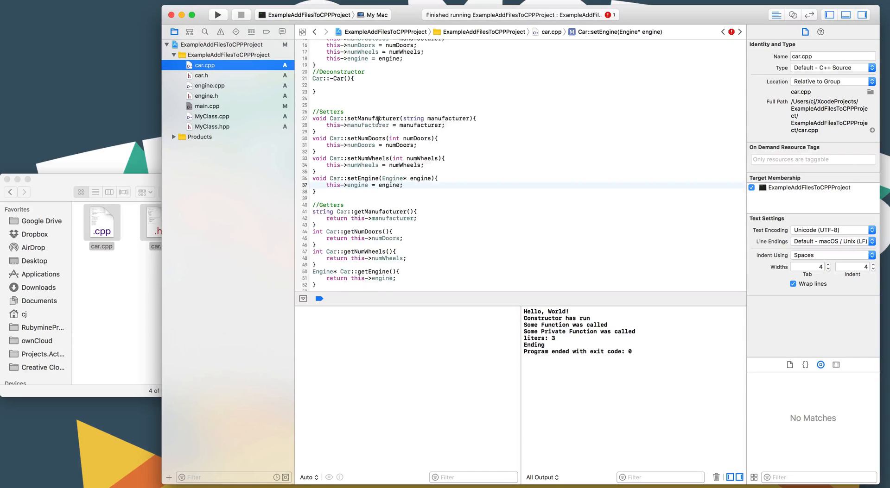
{"action": "scroll", "scroll_direction": "up", "scroll_amount": 3}
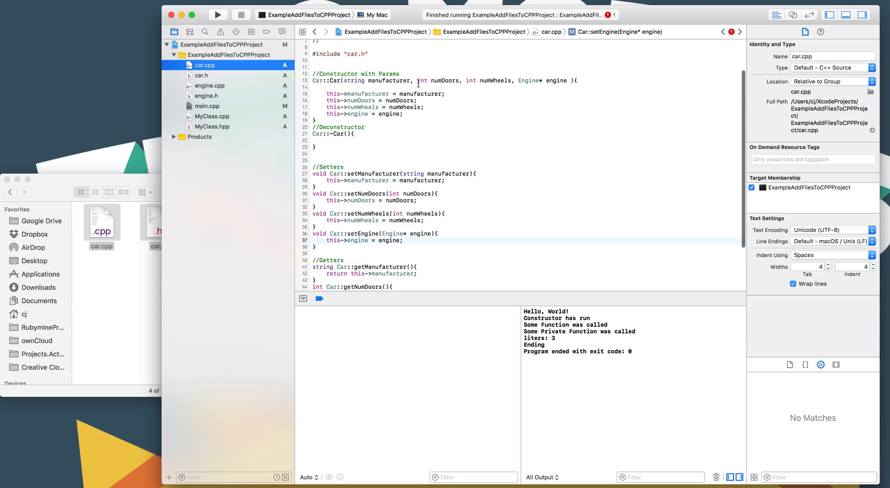
{"action": "mouse_move", "coordinate": [496, 84]}
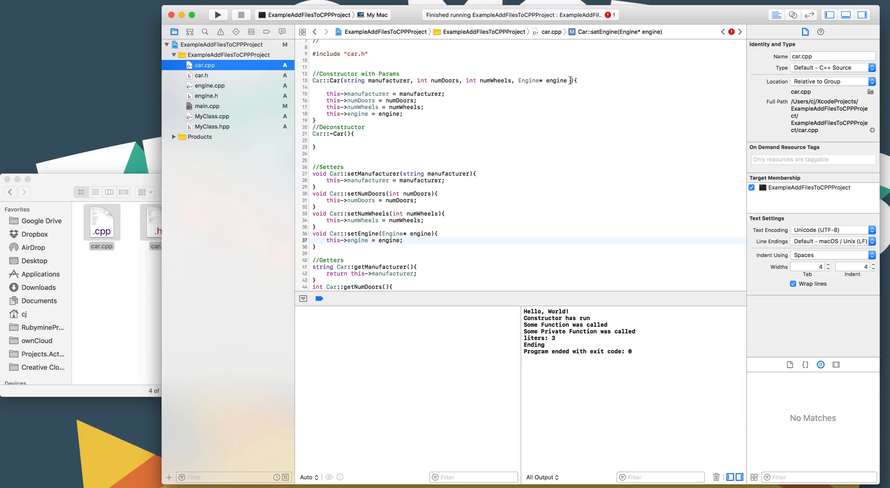
{"action": "left_click", "coordinate": [567, 81]}
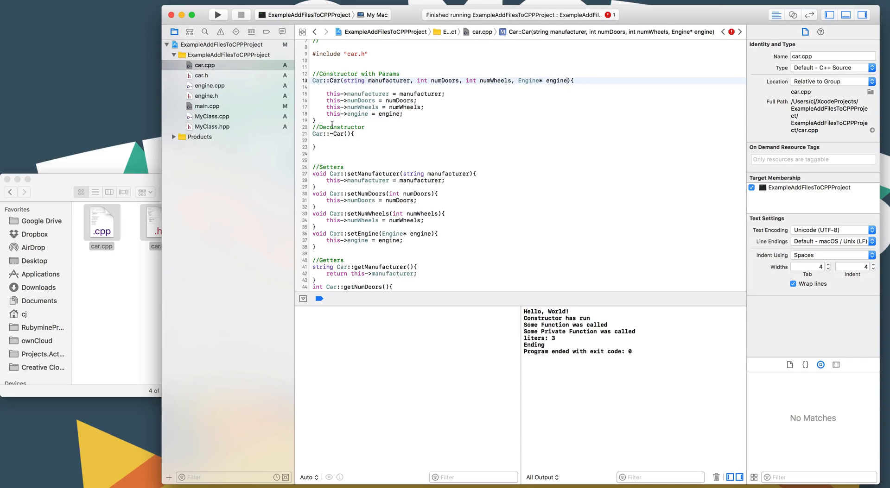
{"action": "left_click", "coordinate": [208, 106]}
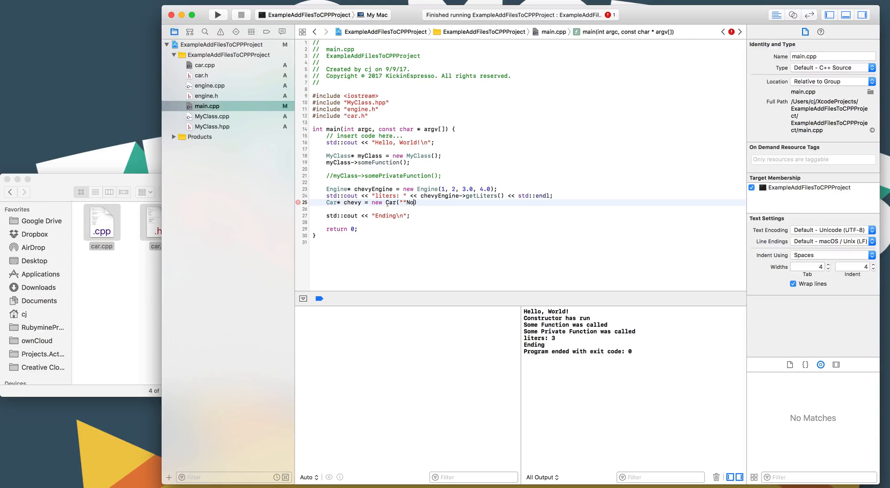
Complete the constructor call as new Car("Totally Not Chevy", 2, 3, chevyEngine);
{"action": "type", "text": "Totally Not Che"}
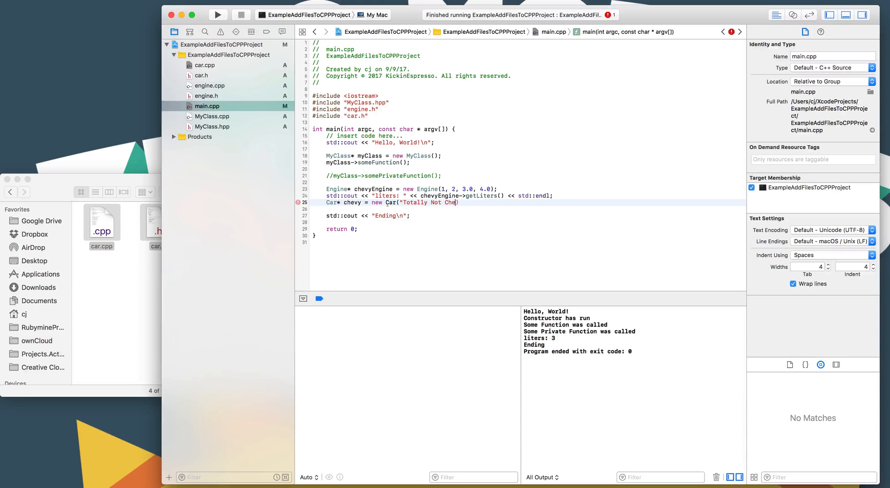
{"action": "type", "text": "vy\", 2,"}
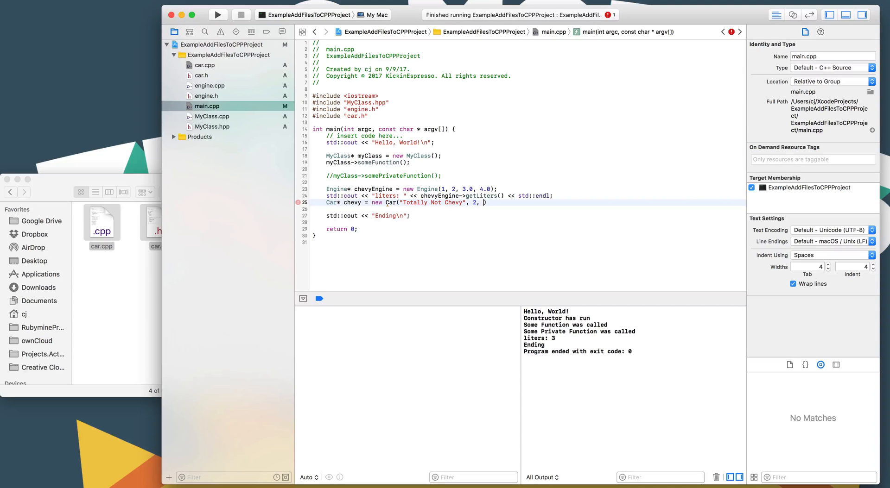
{"action": "type", "text": "3,"}
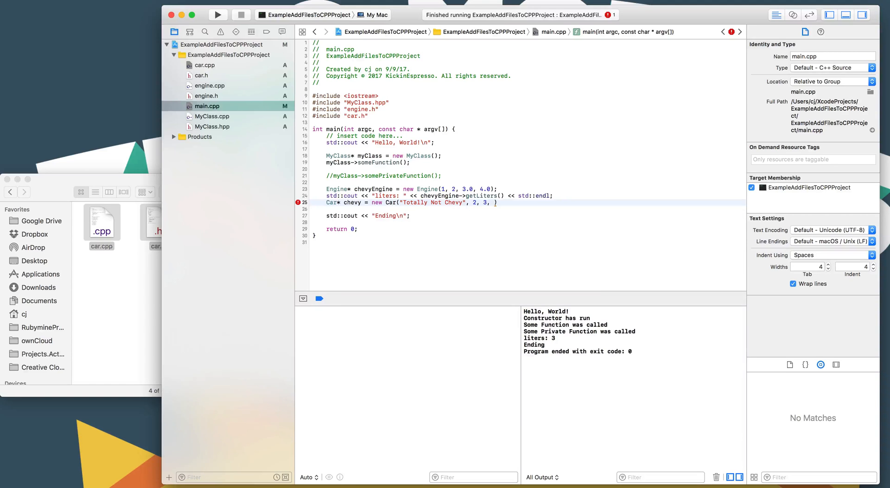
{"action": "type", "text": "c"}
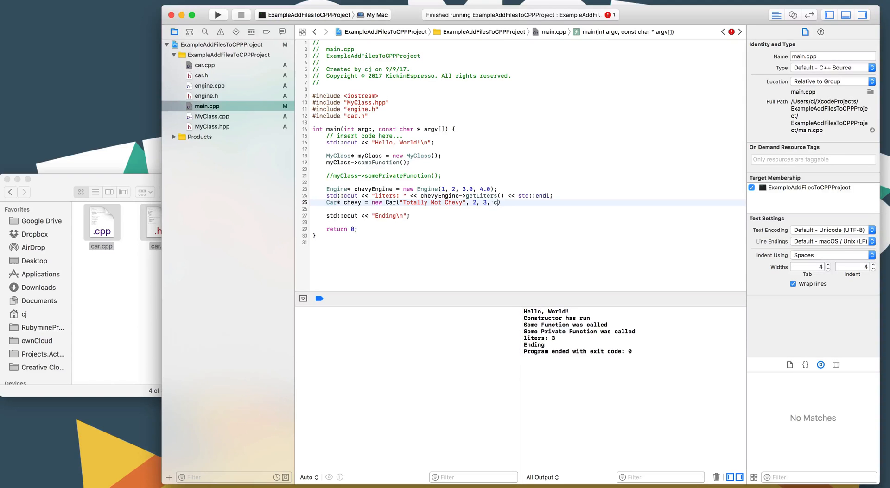
{"action": "type", "text": "hevyEngine)"}
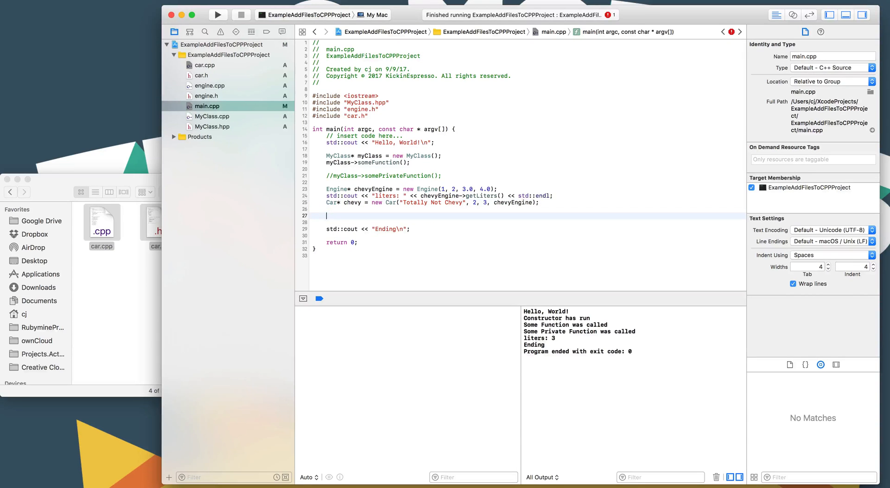
Assign chevy->getManufacturer() to string manufacturer, print it with cout, and duplicate both lines
{"action": "type", "text": "c"}
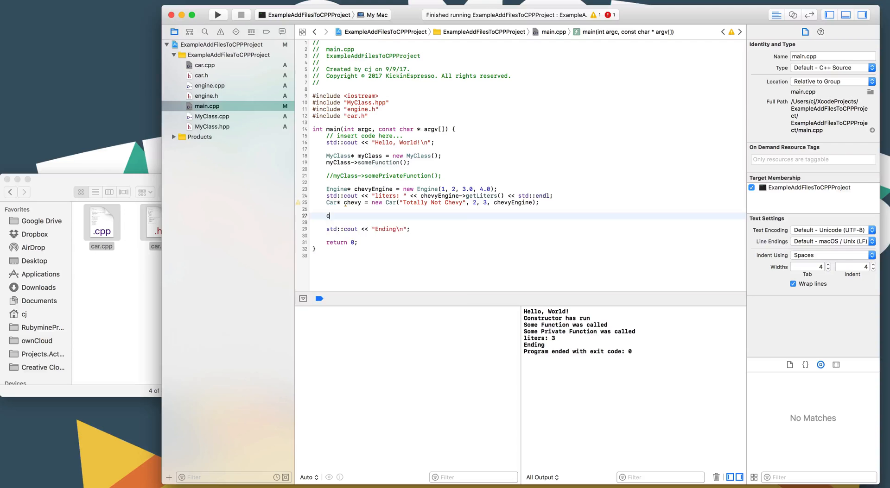
{"action": "type", "text": "hevy."}
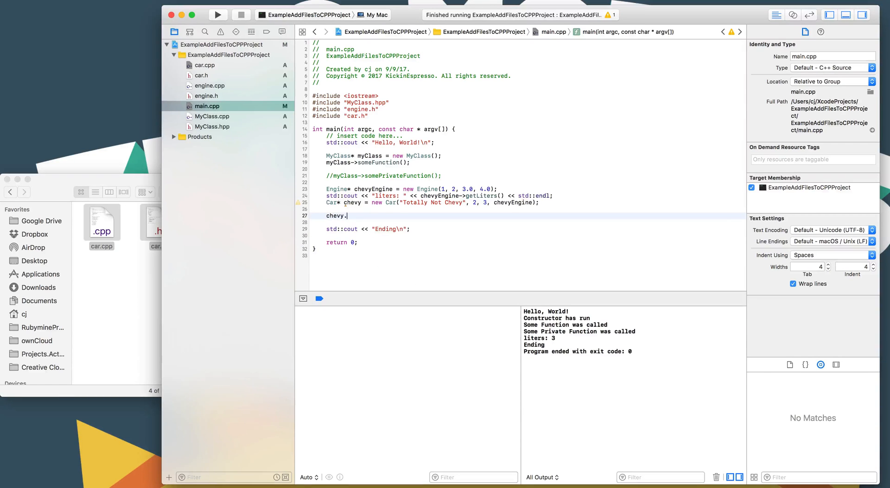
{"action": "type", "text": "->"}
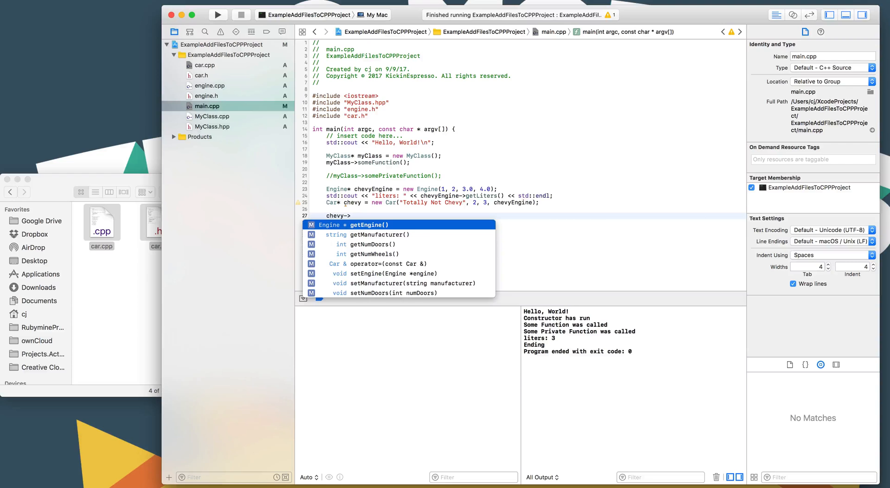
{"action": "key", "text": "Down"}
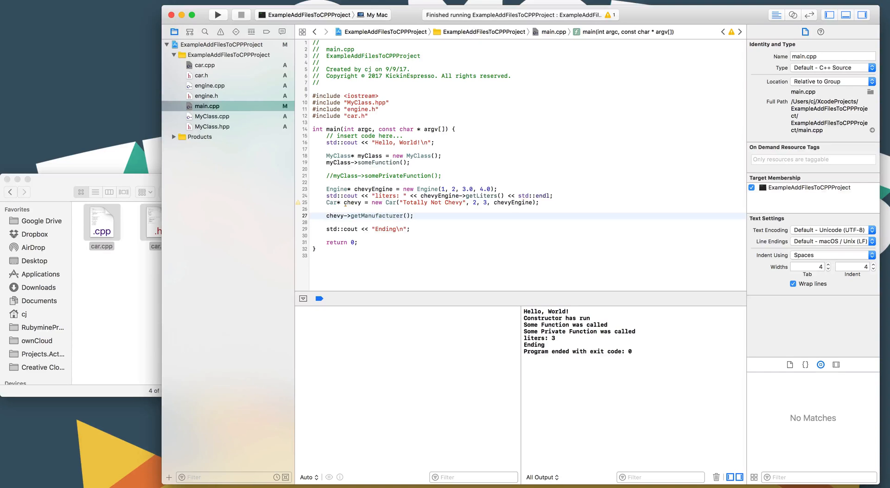
{"action": "type", "text": "string ="}
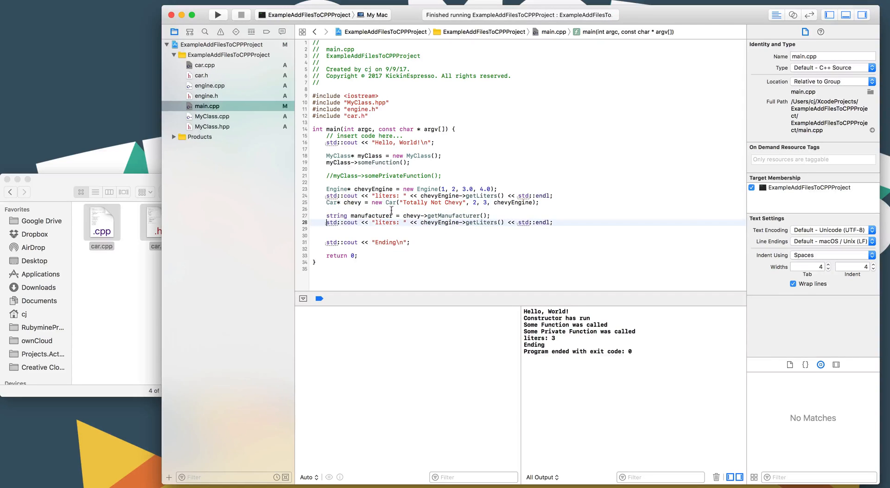
{"action": "double_click", "coordinate": [482, 222]}
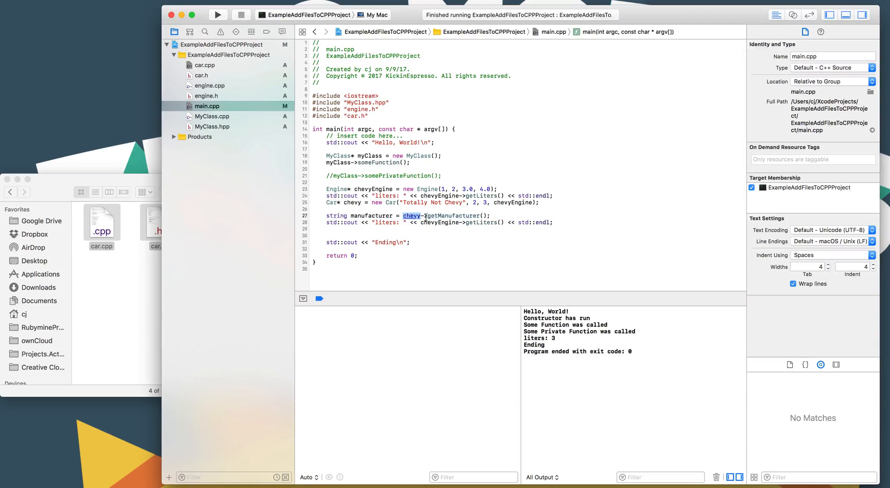
{"action": "left_click", "coordinate": [417, 223]}
{"action": "type", "text": "manufactur"}
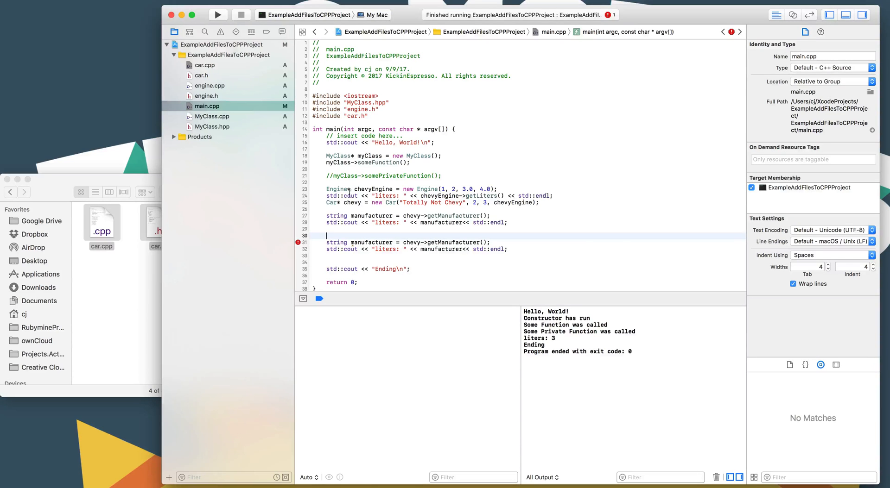
Label the output "manuf: " and make the copied line Engine* myengine = chevy->getEngine()
{"action": "left_click", "coordinate": [351, 203]}
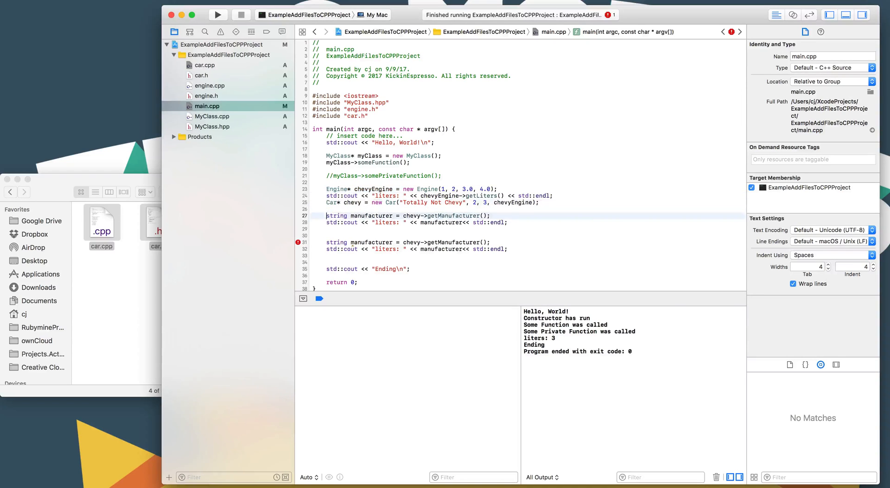
{"action": "double_click", "coordinate": [335, 242]}
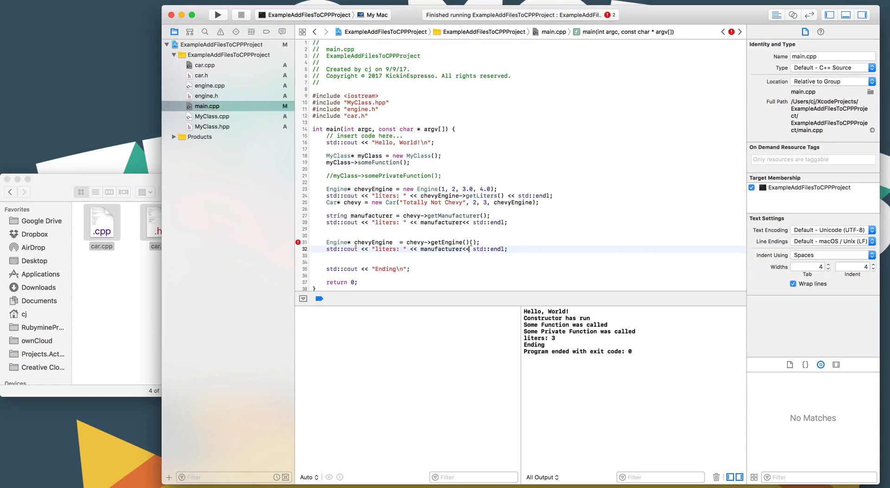
{"action": "double_click", "coordinate": [373, 243]}
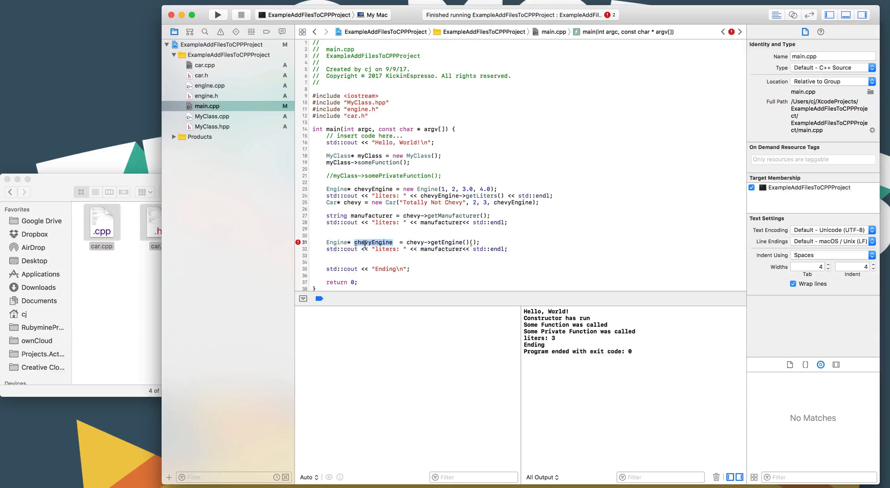
{"action": "type", "text": "myengine"}
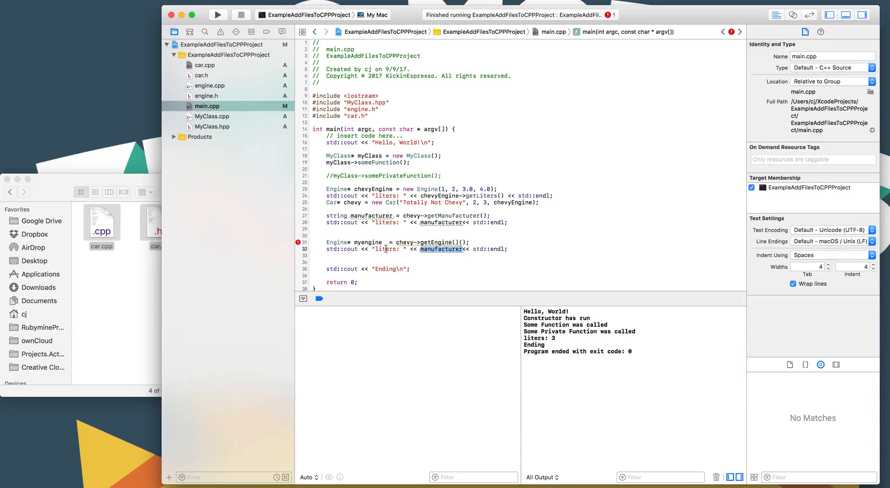
{"action": "type", "text": "manuf"}
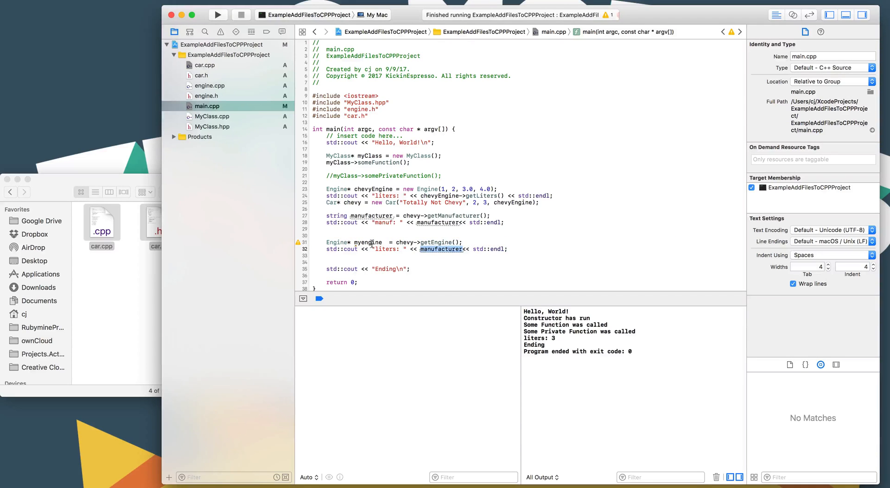
Change the copied print to output "mpg: " with myengine->getMilesPerGallon()
{"action": "double_click", "coordinate": [385, 249]}
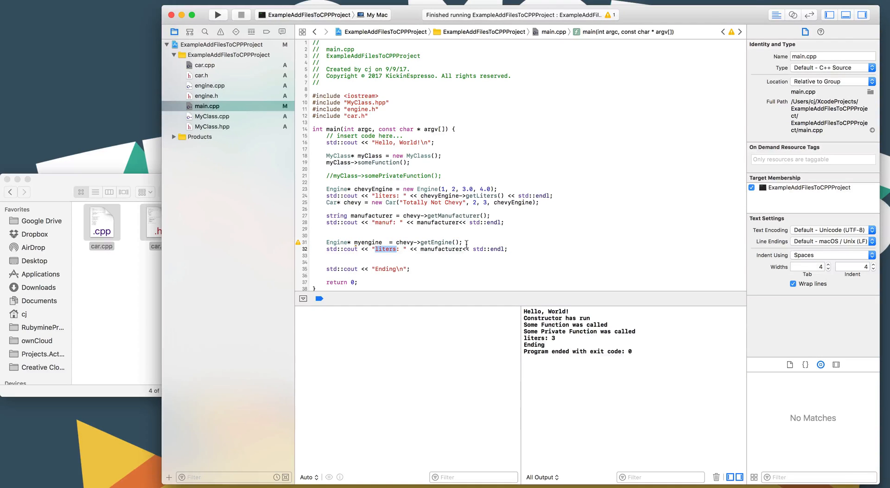
{"action": "type", "text": "mpg"}
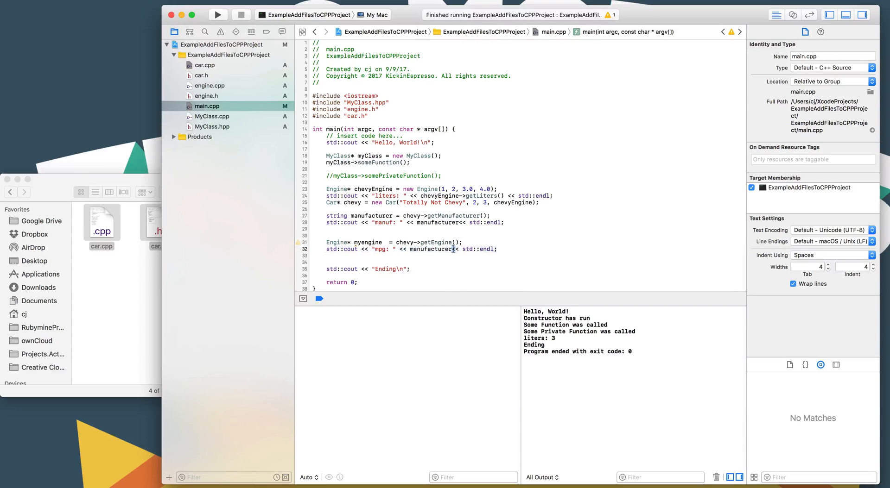
{"action": "type", "text": "myengine->"}
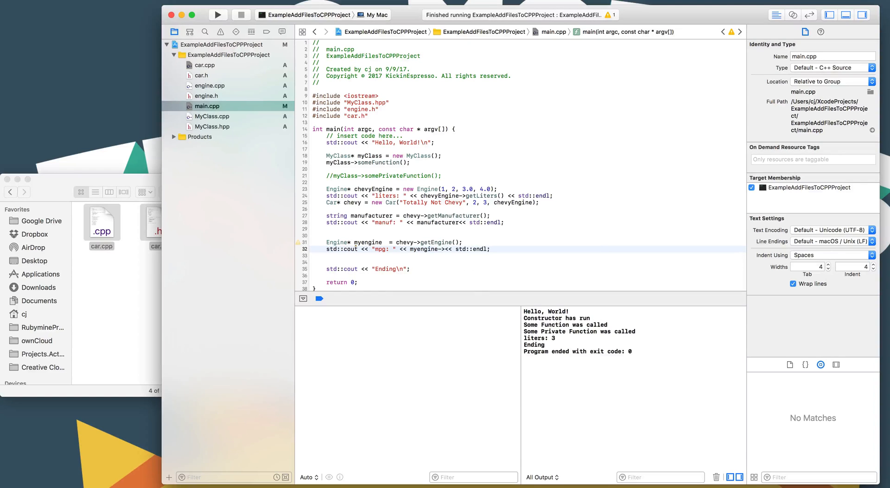
{"action": "type", "text": "getMilesPerGallon("}
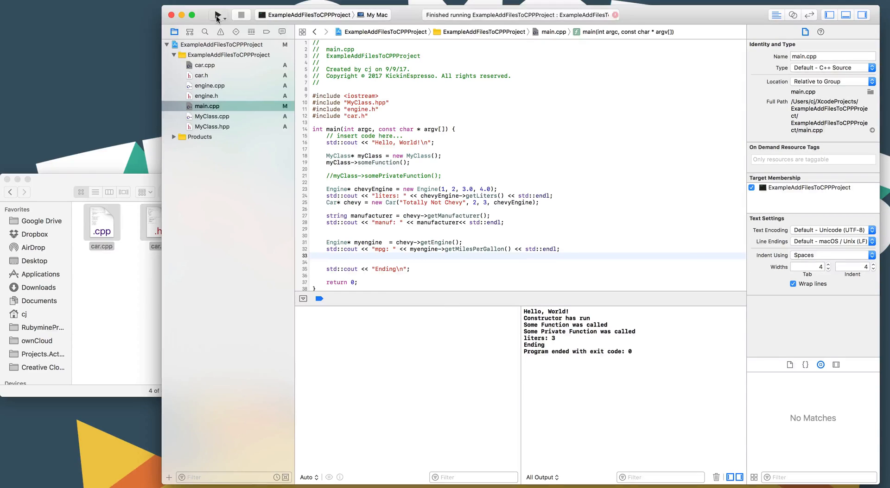
Build and run, getting liters: 3, manuf: Totally Not Chevy and mpg: 4
{"action": "left_click", "coordinate": [218, 14]}
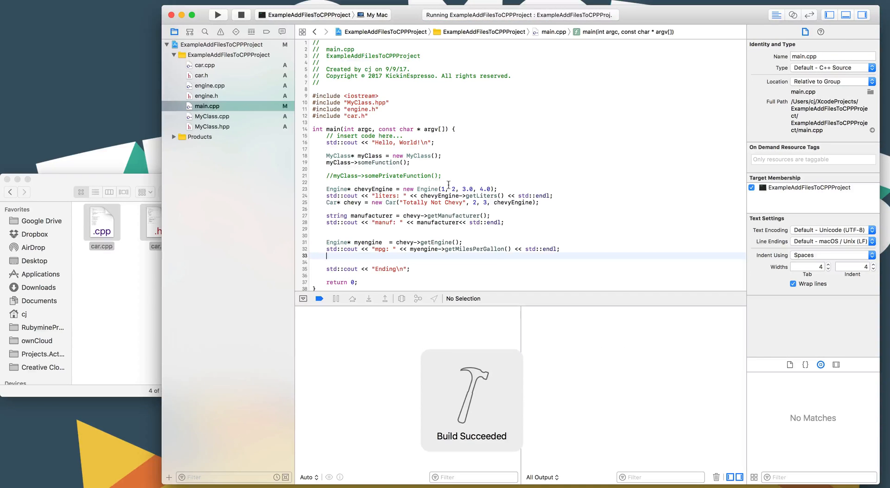
{"action": "left_click", "coordinate": [218, 15]}
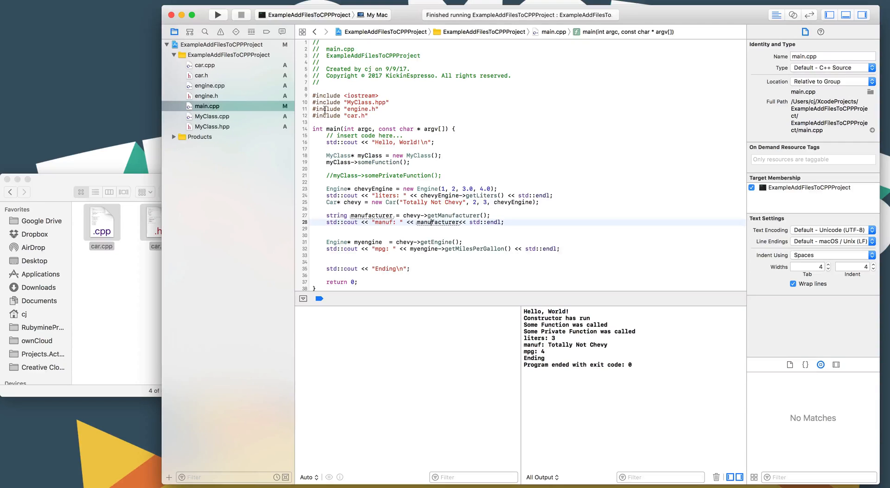
Browse MyClass.cpp, main.cpp, engine.h and car.cpp in the navigator, returning to car.h
{"action": "left_click", "coordinate": [212, 116]}
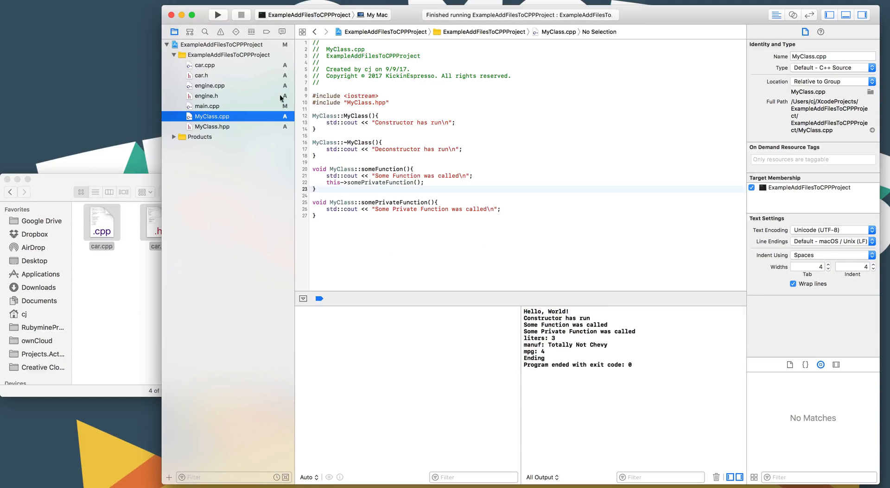
{"action": "left_click", "coordinate": [207, 106]}
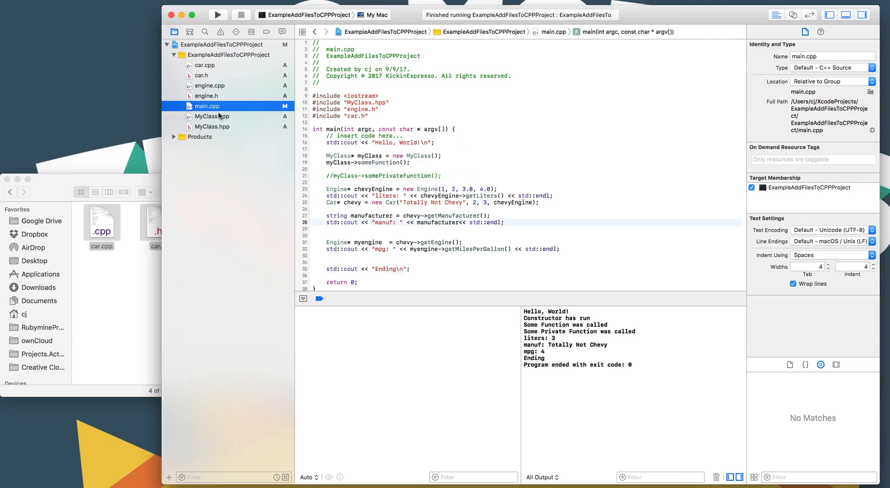
{"action": "left_click", "coordinate": [207, 96]}
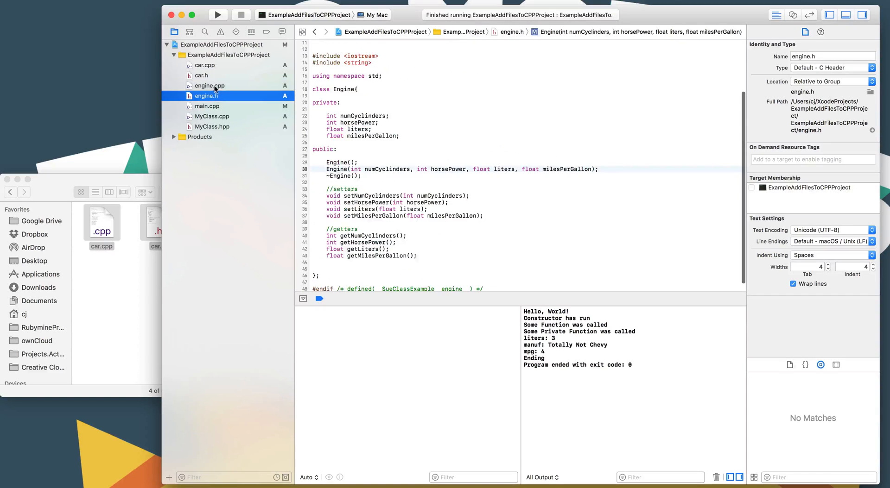
{"action": "left_click", "coordinate": [202, 75]}
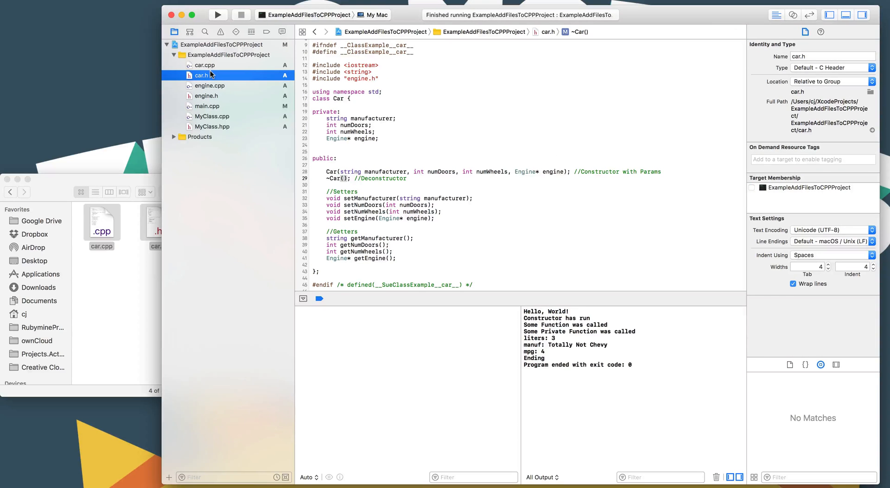
{"action": "mouse_move", "coordinate": [198, 98]}
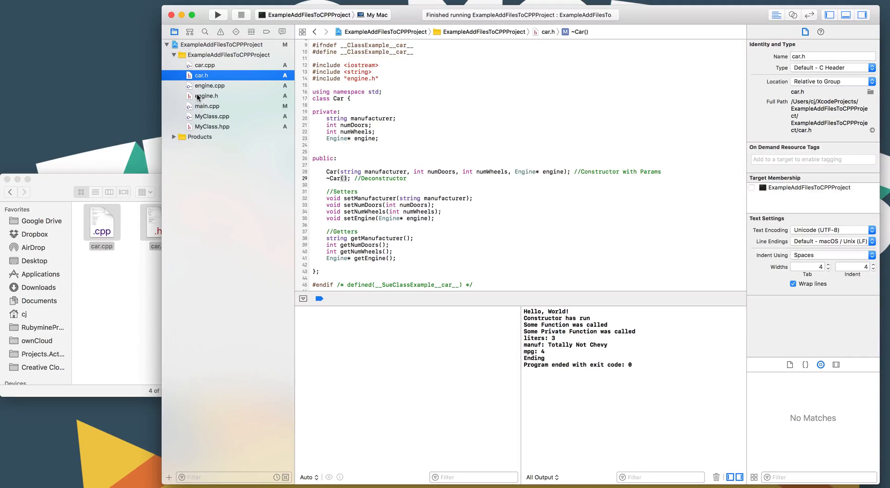
{"action": "left_click", "coordinate": [205, 96]}
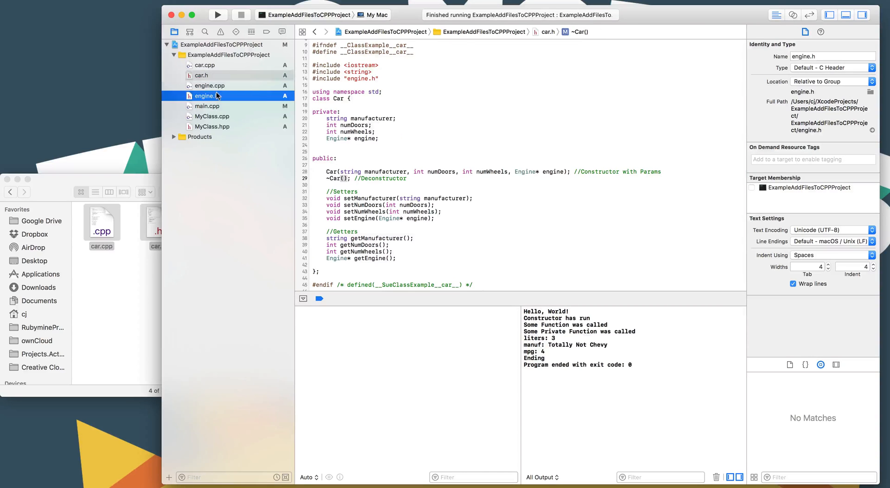
{"action": "left_click", "coordinate": [202, 75]}
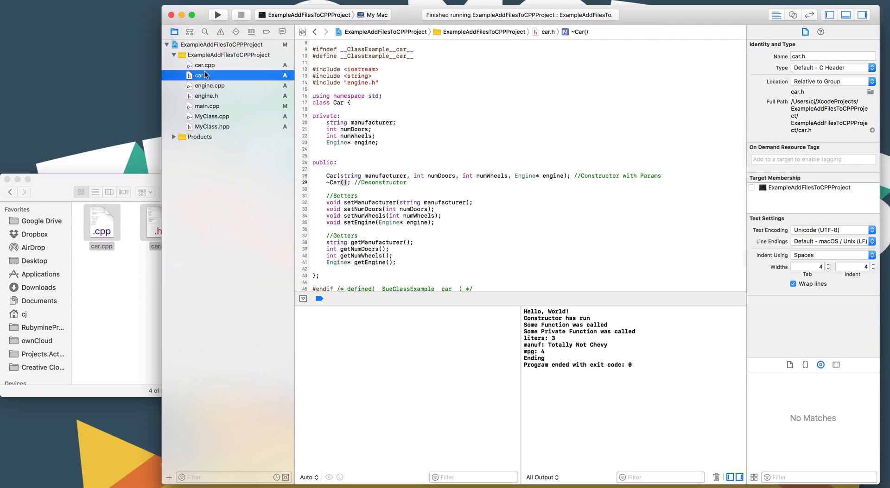
{"action": "left_click", "coordinate": [213, 116]}
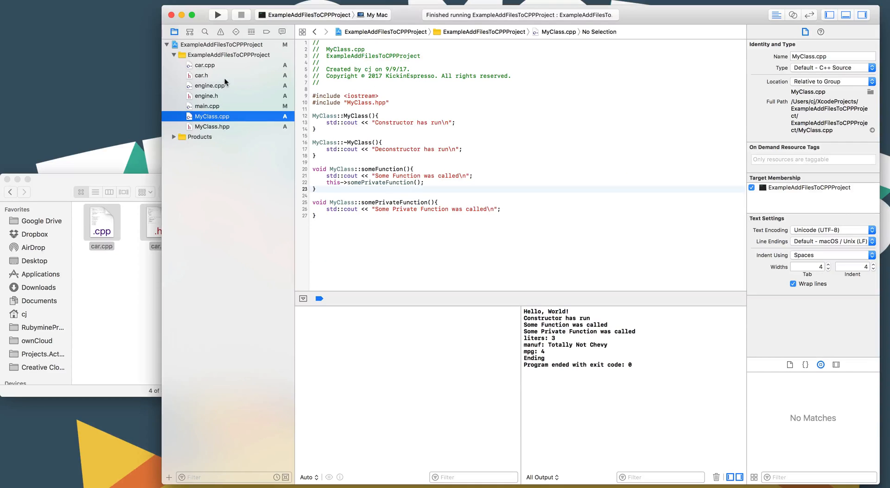
{"action": "left_click", "coordinate": [204, 64]}
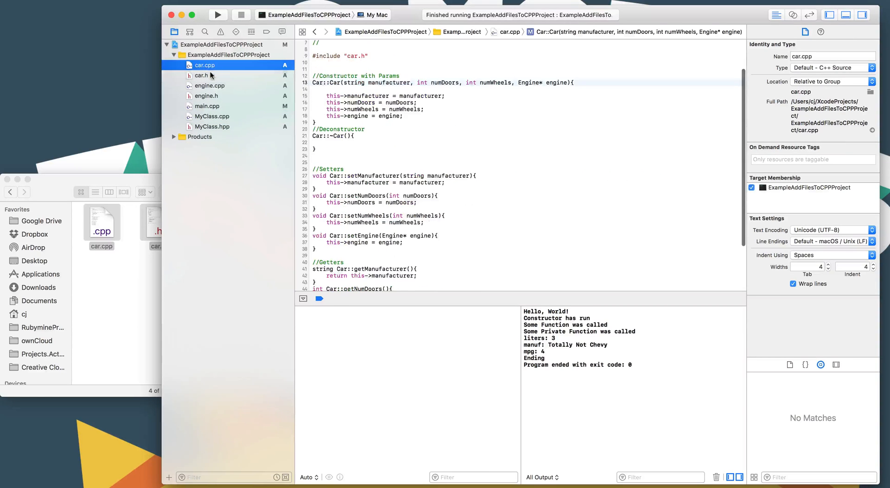
{"action": "left_click", "coordinate": [201, 75]}
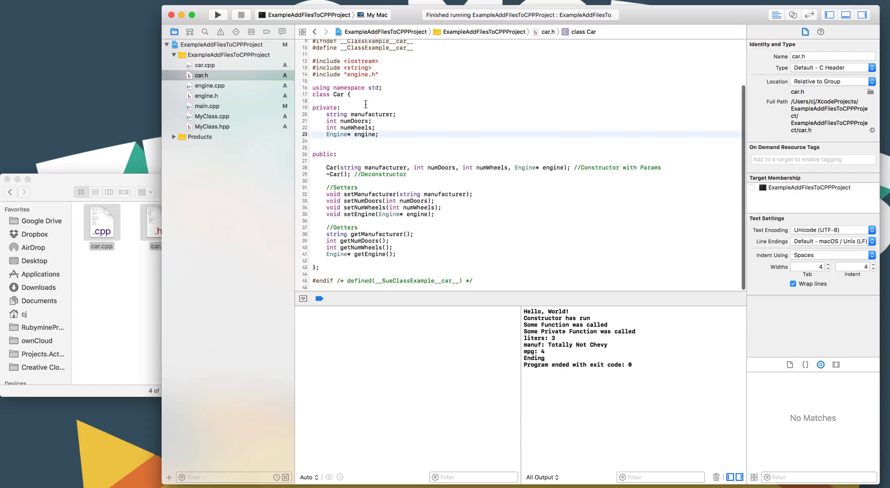
{"action": "left_click", "coordinate": [341, 108]}
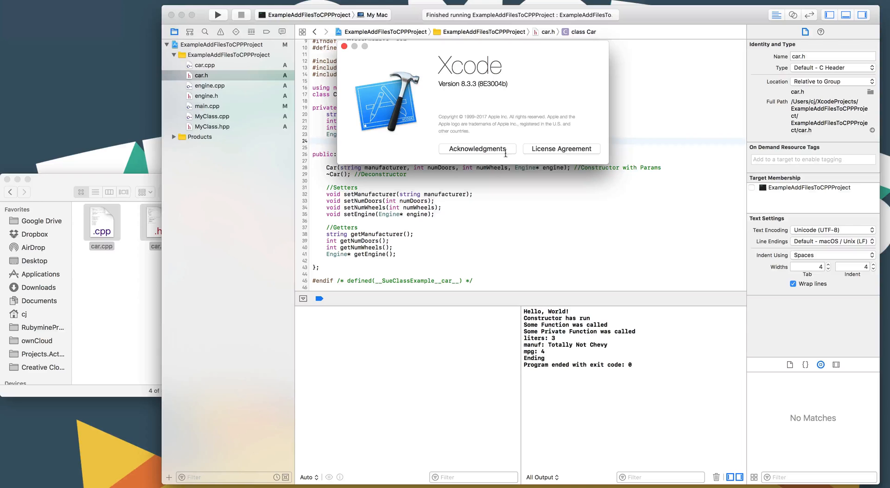
{"action": "mouse_move", "coordinate": [475, 86]}
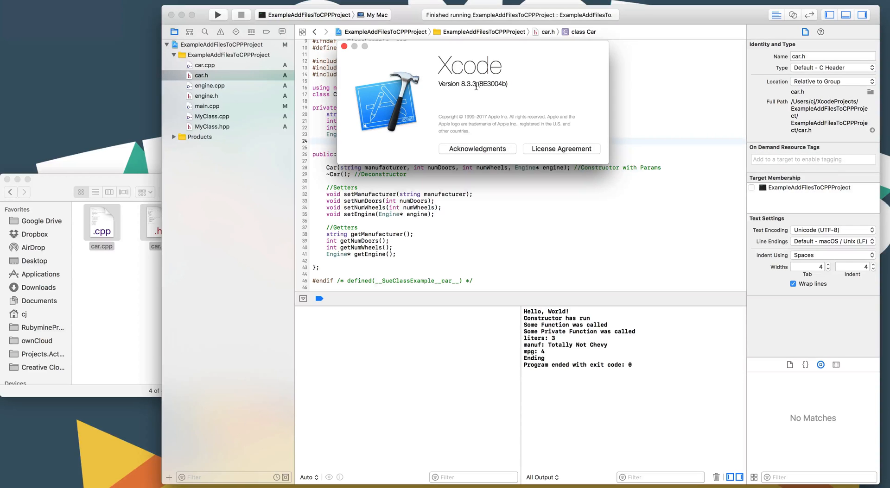
{"action": "mouse_move", "coordinate": [354, 48]}
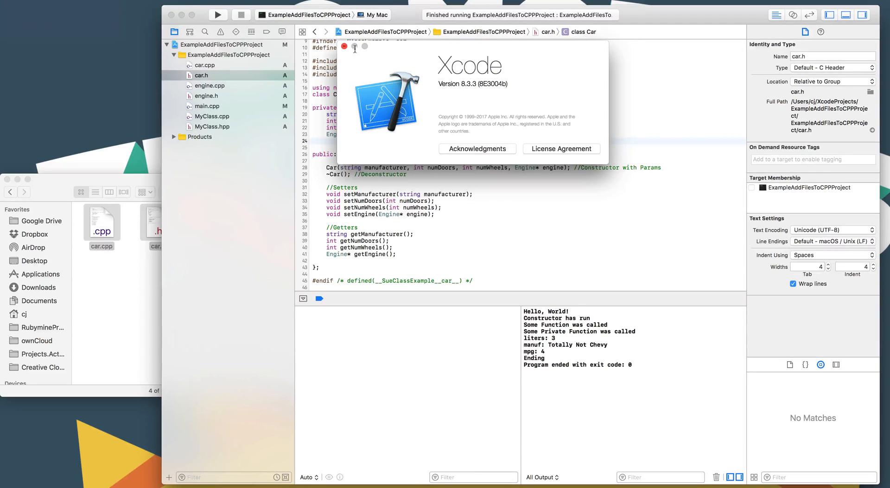
{"action": "left_click", "coordinate": [344, 47]}
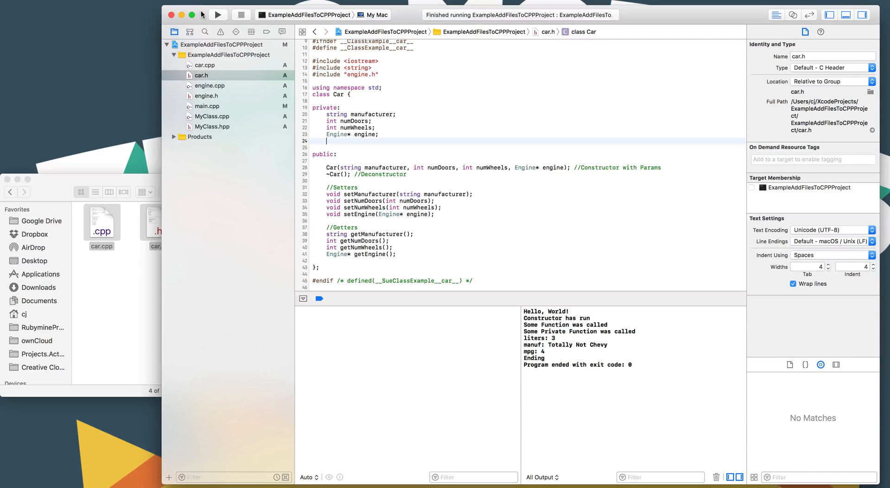